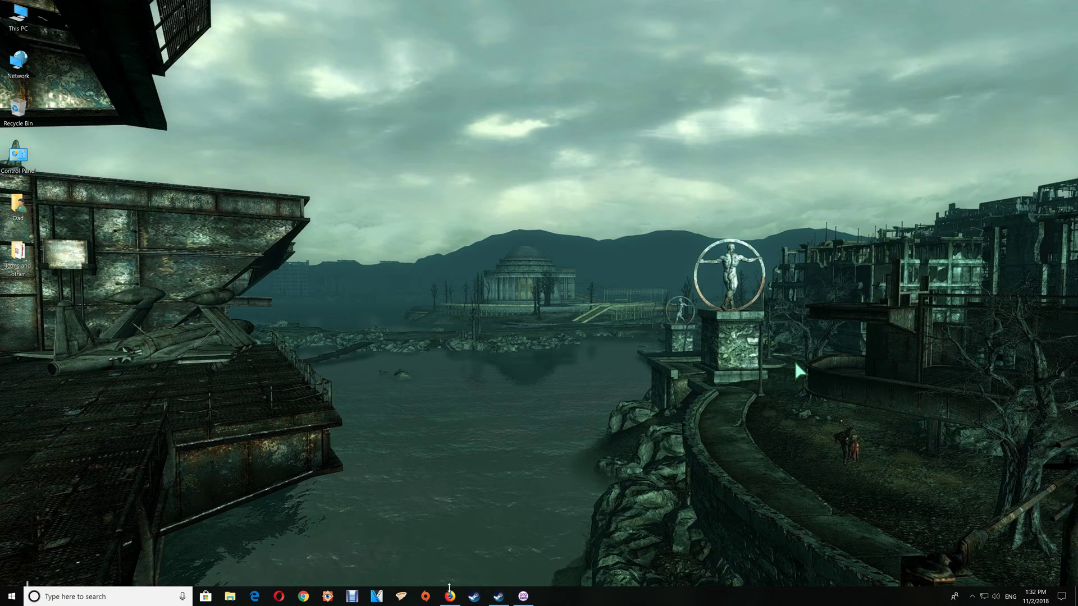
Bring Firefox forward to show the ENB and SweetFX for Fallout 3 and GOTY mod page
left_click(451, 594)
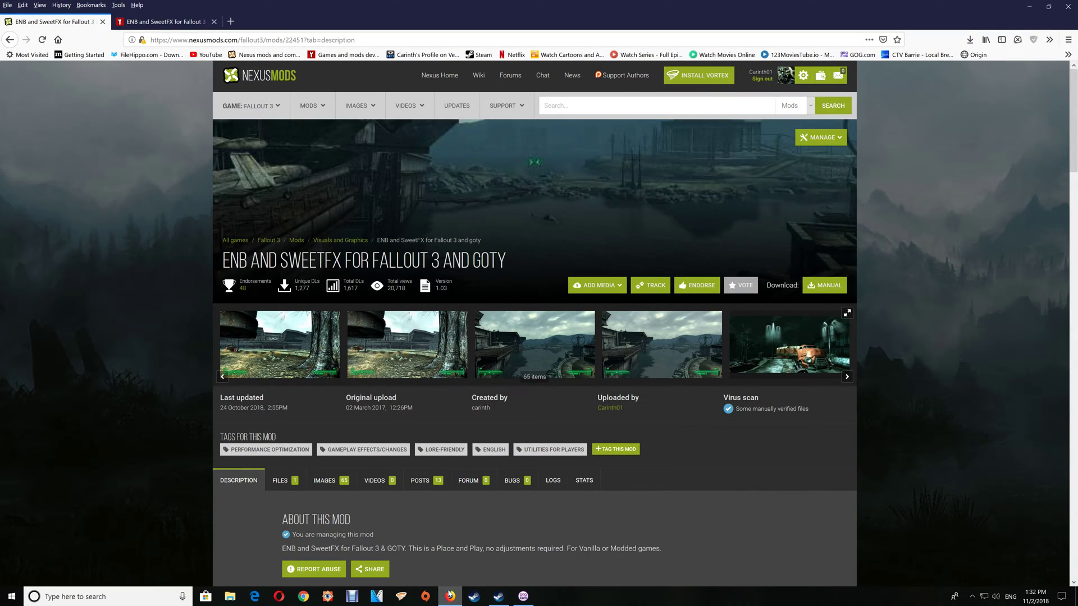
mouse_move(446, 529)
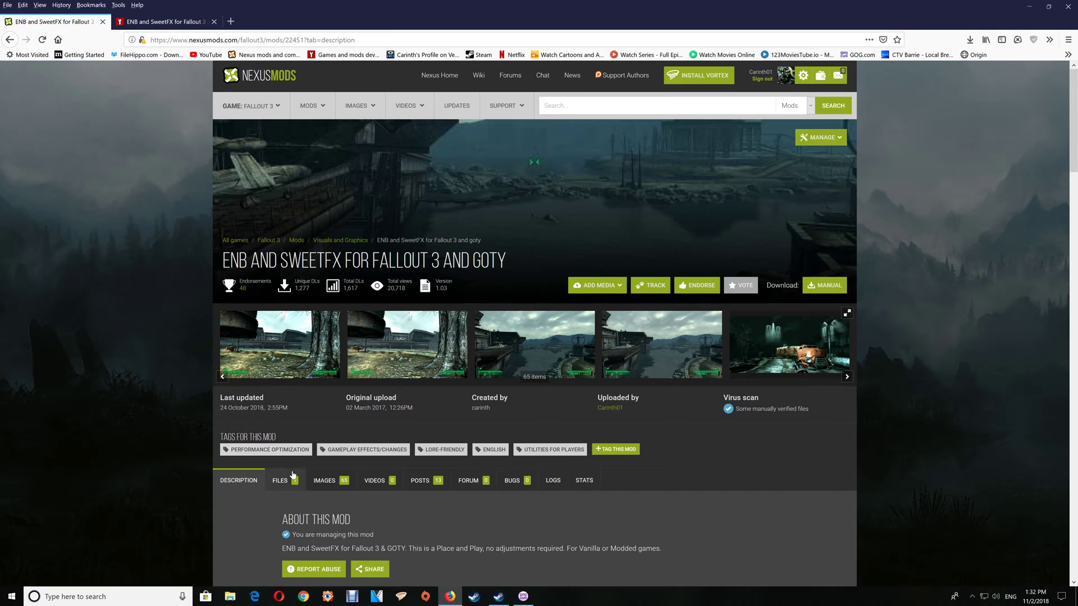
From the Files tab, save the D3D9 additional library archive and the ENB with SweetFX for FO3 file
left_click(279, 480)
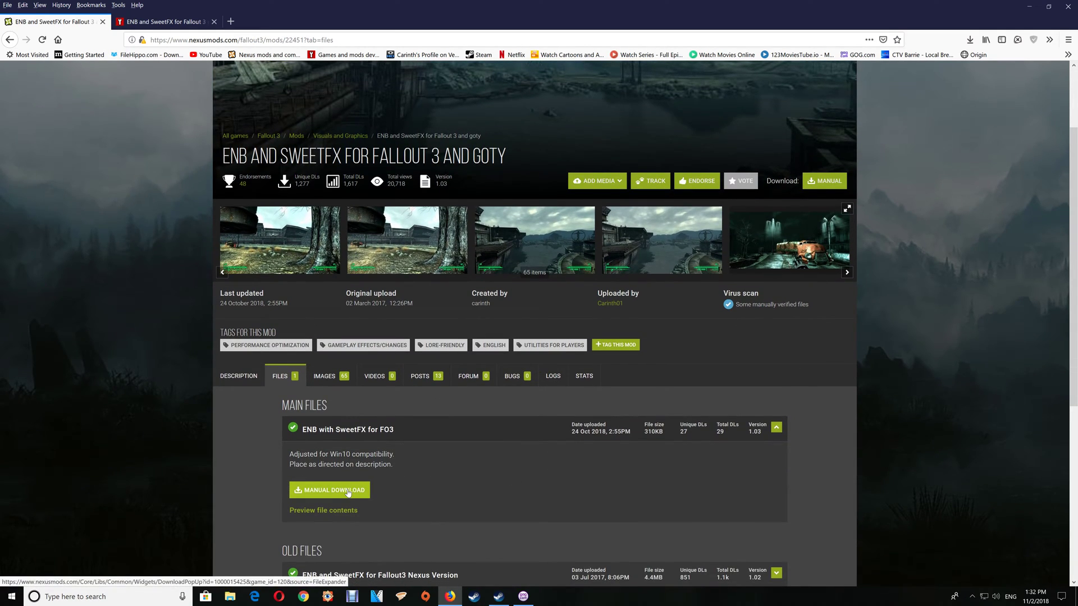
left_click(329, 489)
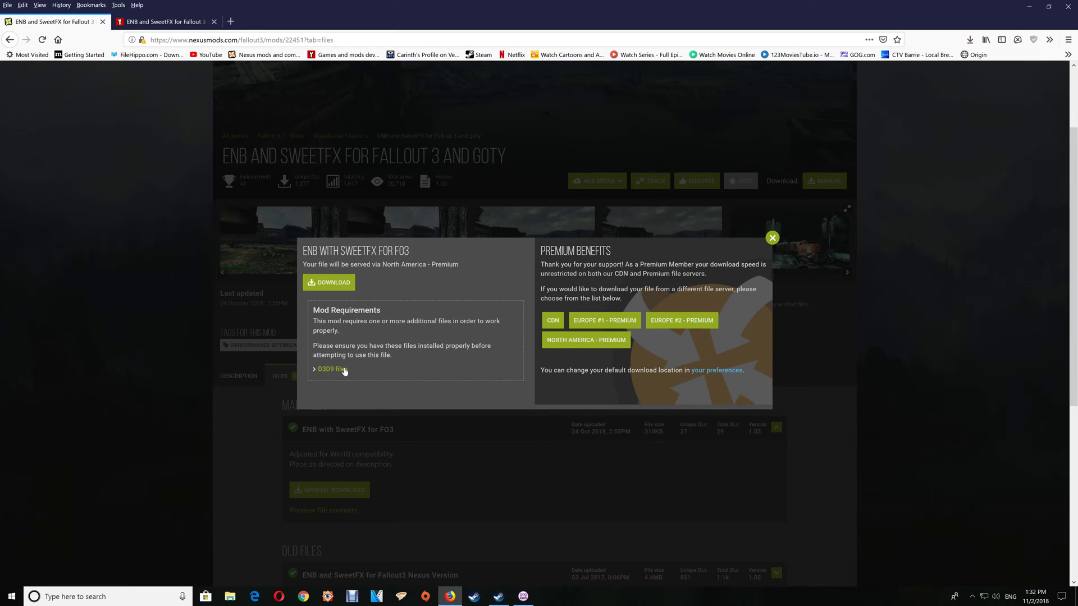
mouse_move(331, 369)
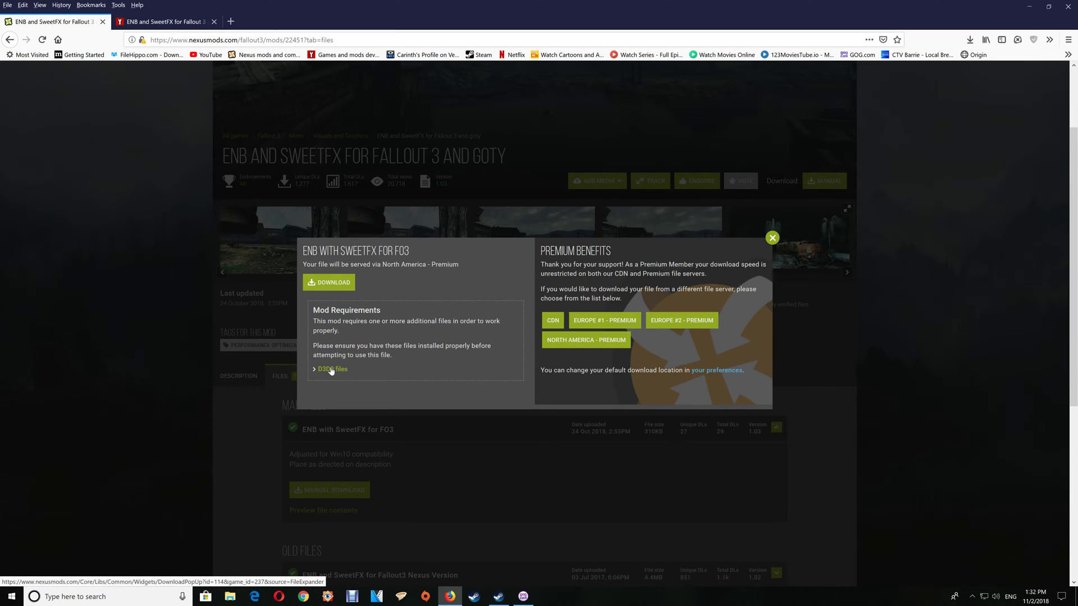
right_click(332, 369)
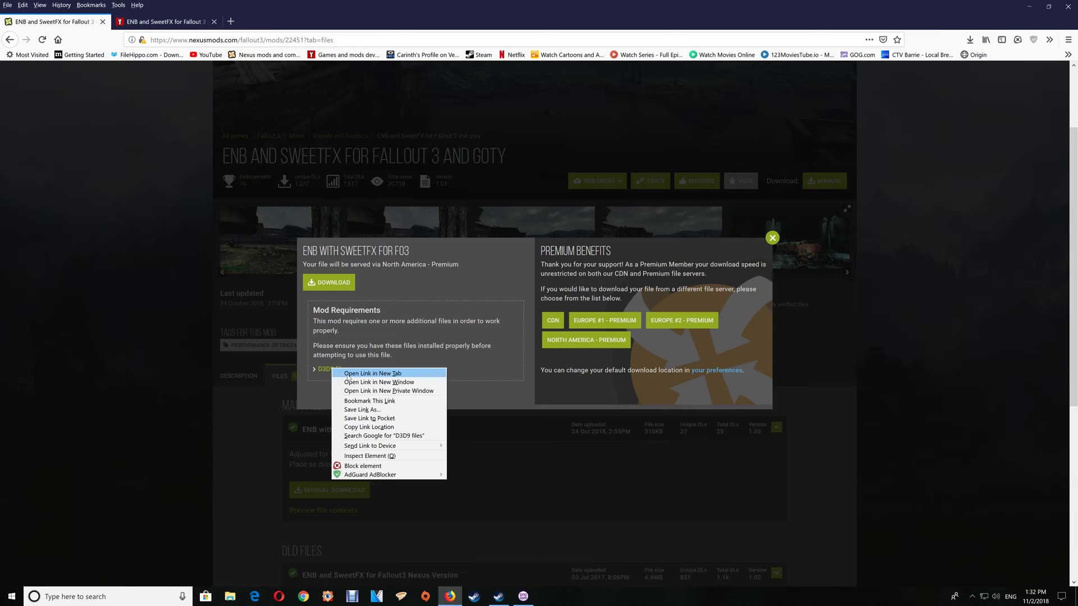
left_click(372, 374)
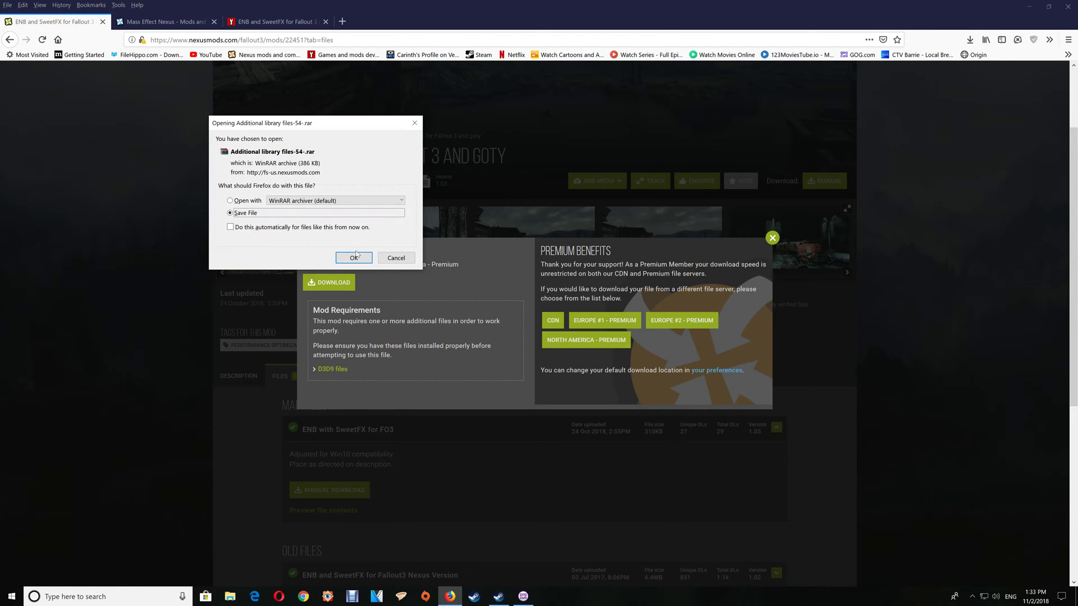
left_click(353, 257)
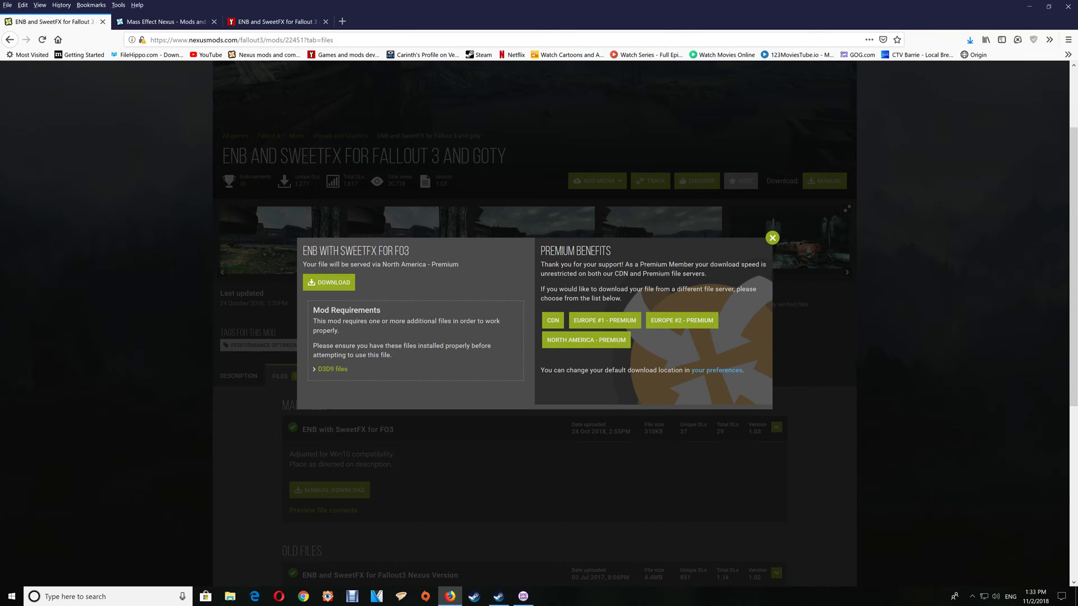
left_click(329, 282)
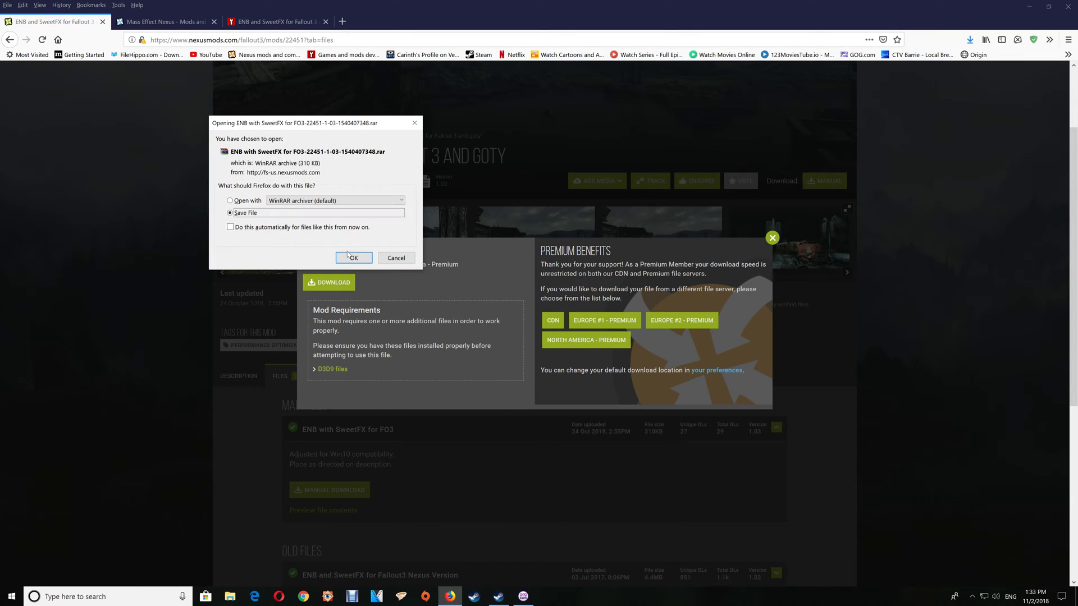
left_click(354, 258)
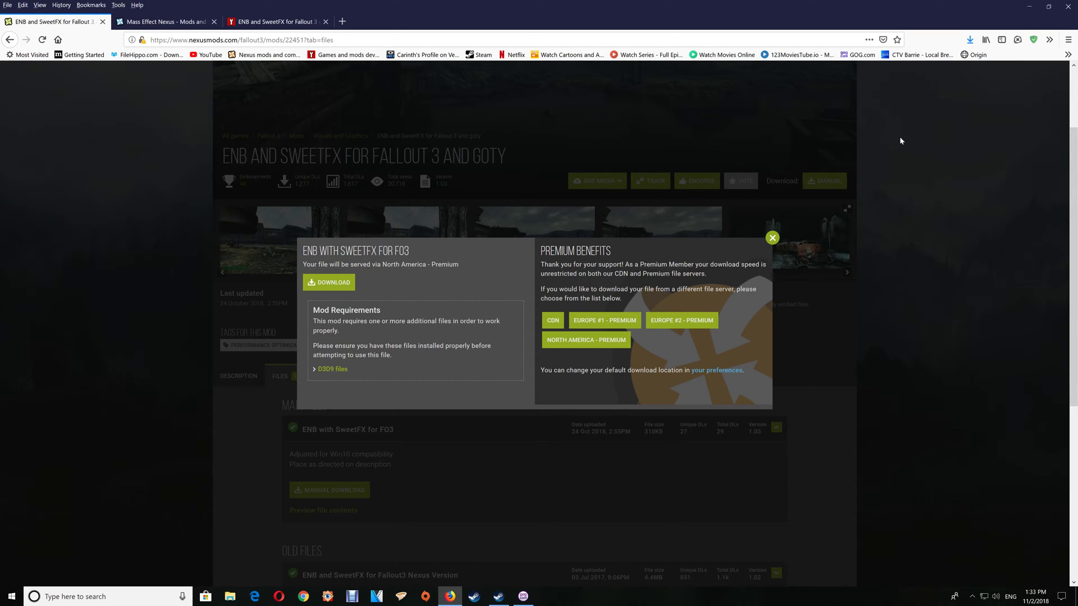
mouse_move(187, 13)
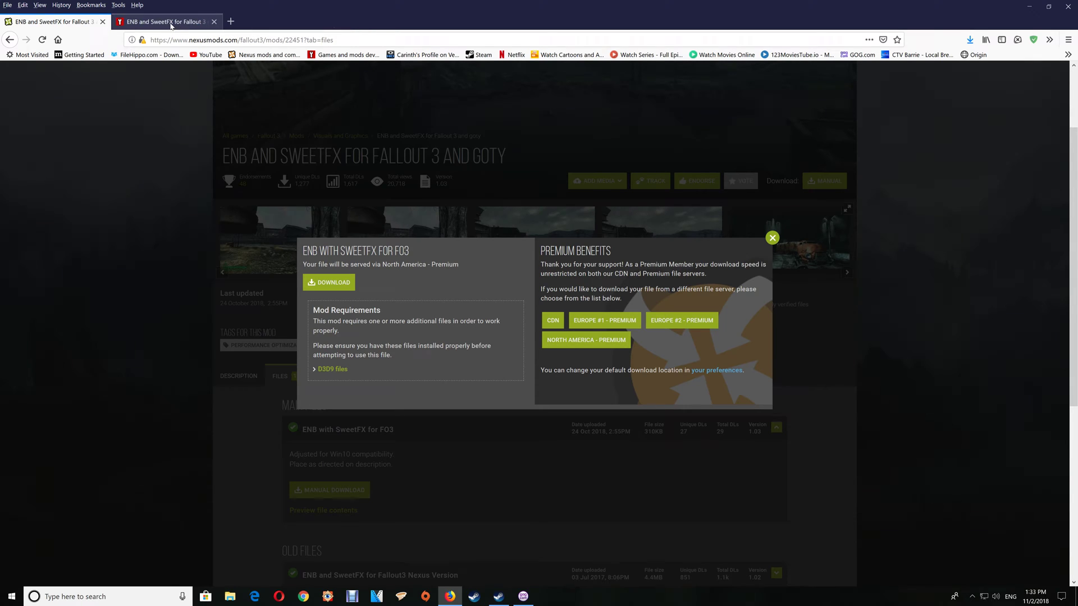
Save ENB_with_SweetFX_Fallout3.rar from the ModDB Fallout 3 addon page and close the Discord popup
left_click(168, 22)
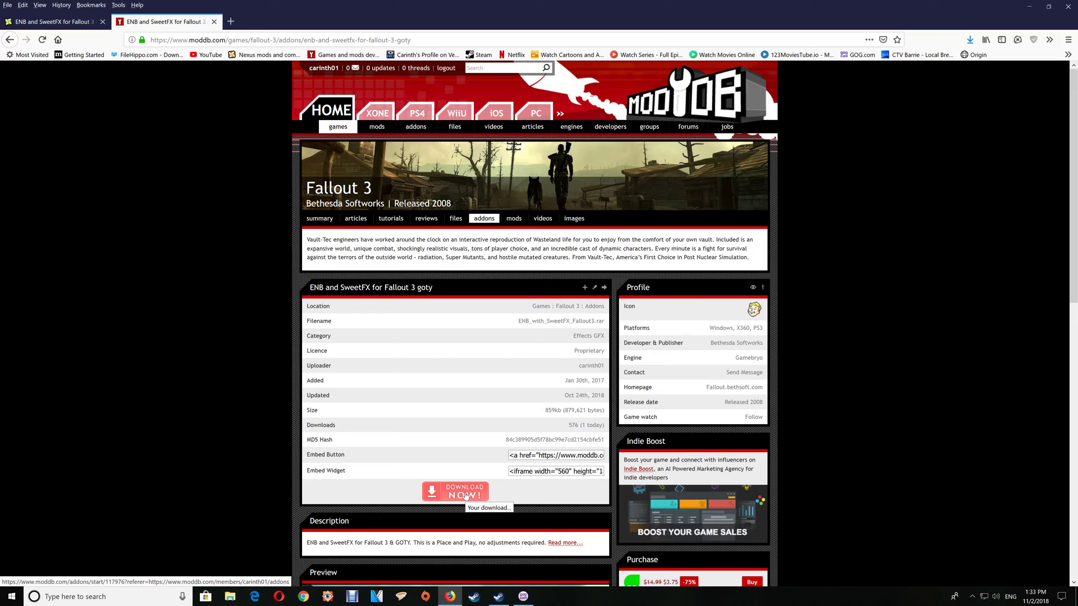
left_click(455, 491)
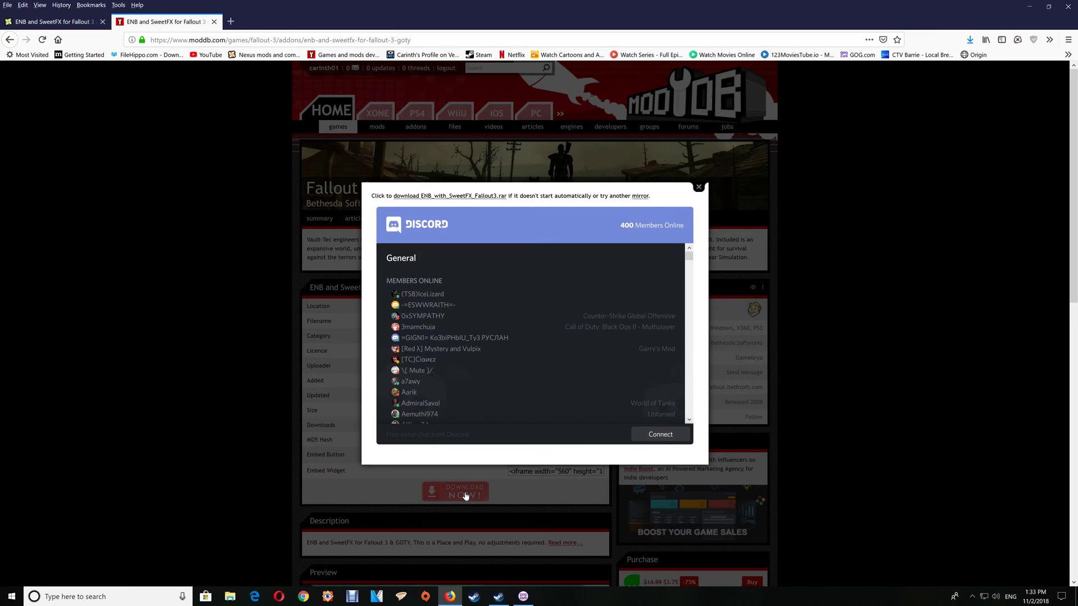
mouse_move(617, 281)
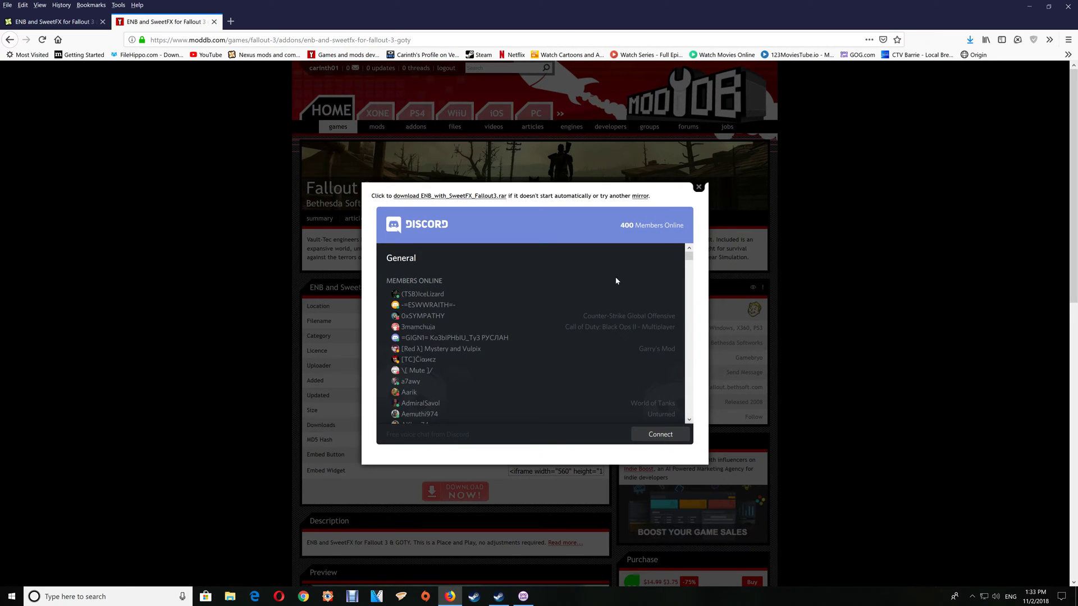
left_click(448, 195)
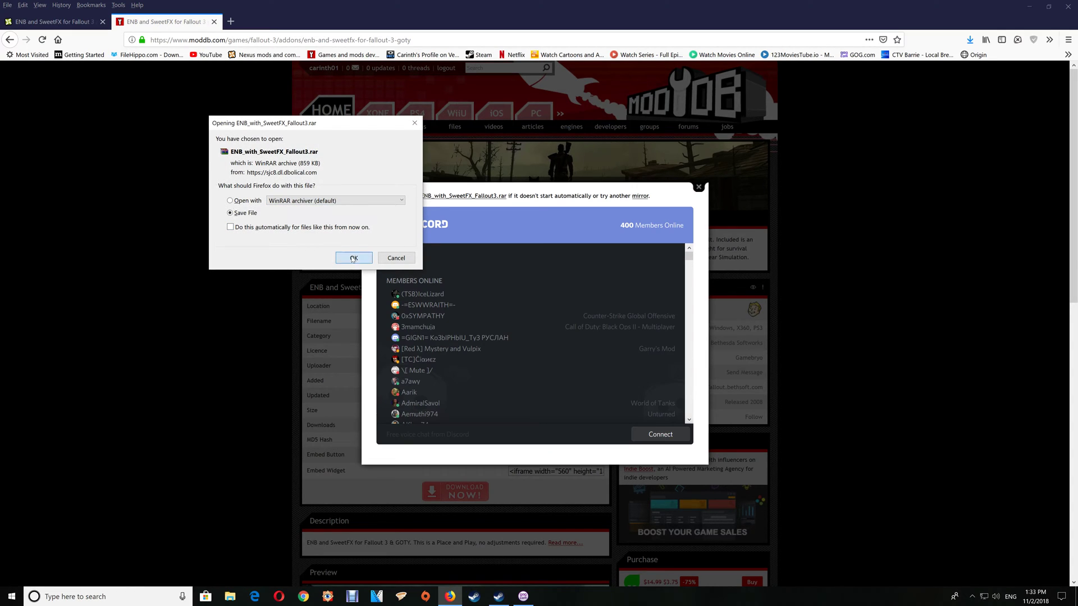
left_click(354, 258)
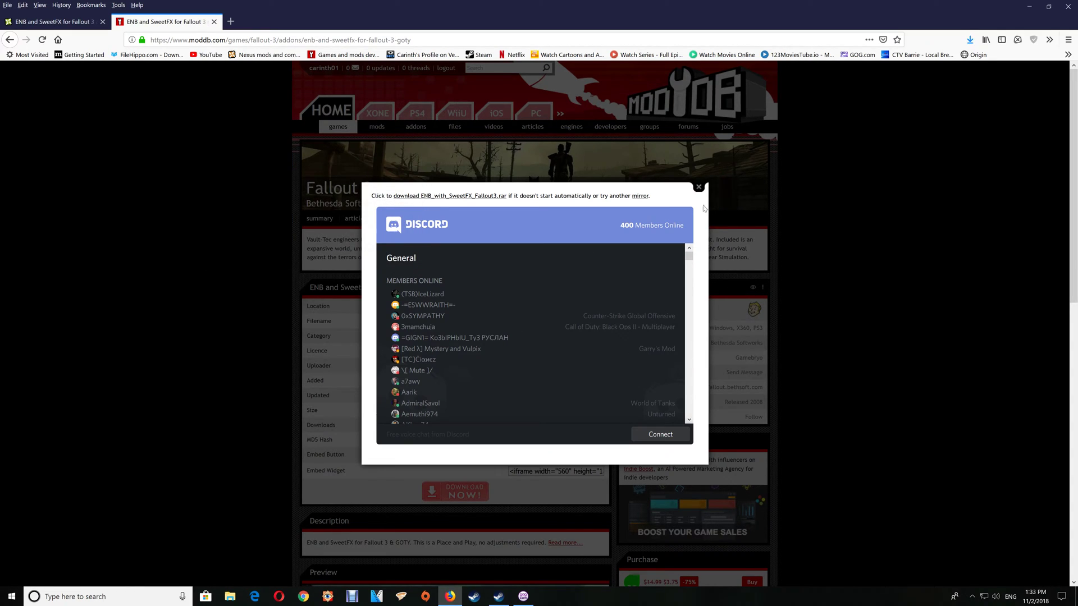
left_click(698, 187)
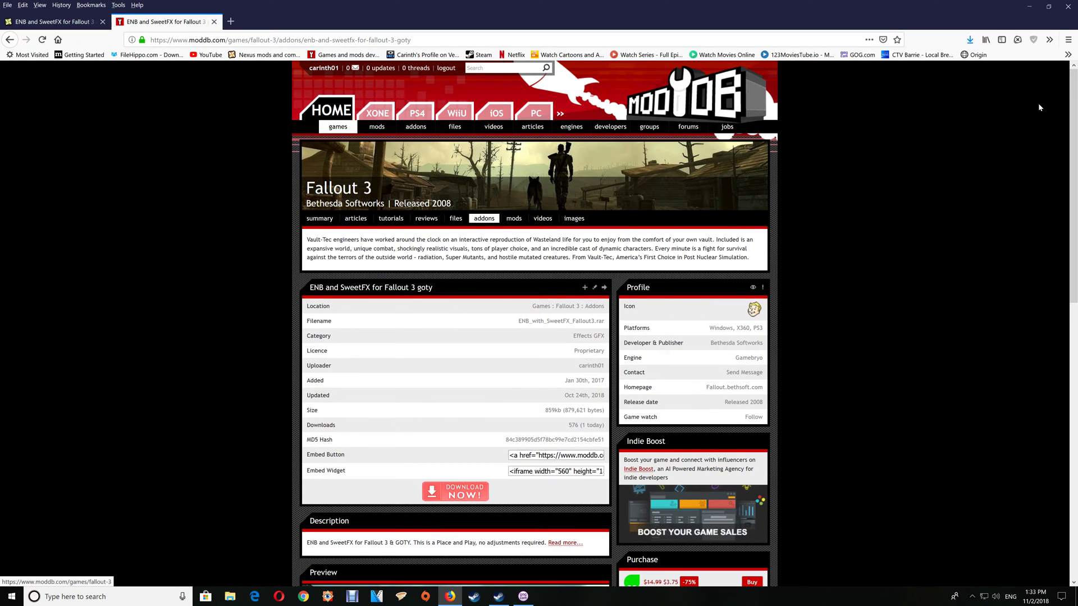
mouse_move(966, 39)
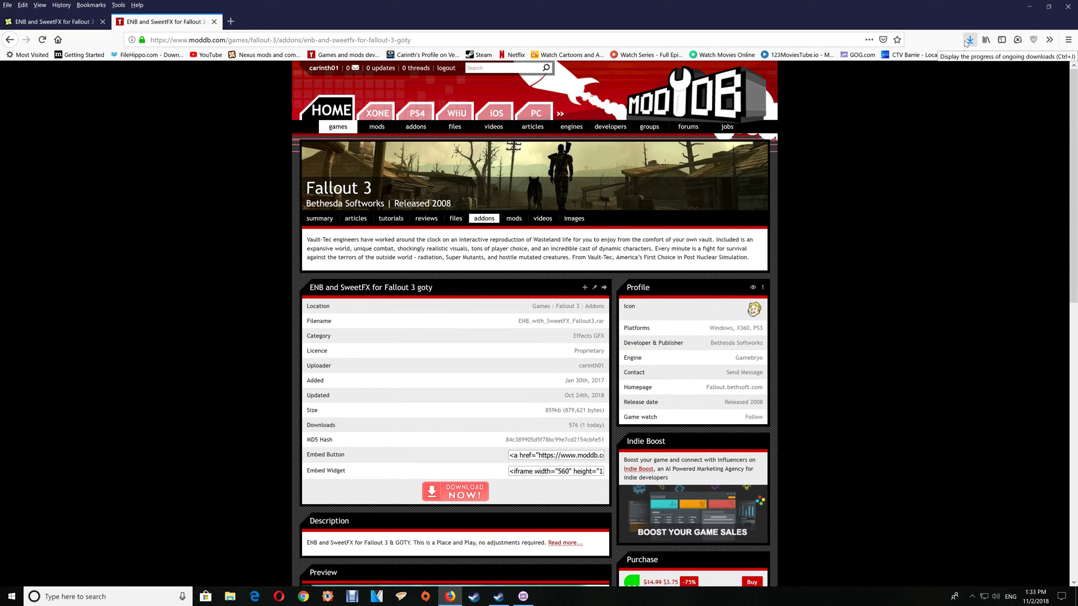
Show Firefox's recent downloads list with the downloaded archives
left_click(970, 39)
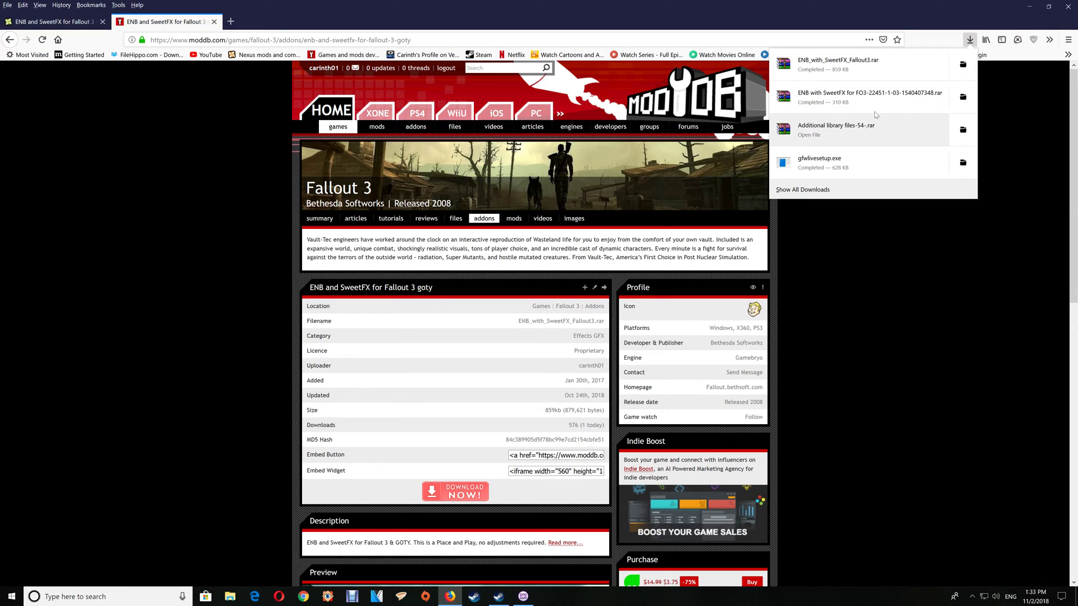
mouse_move(861, 97)
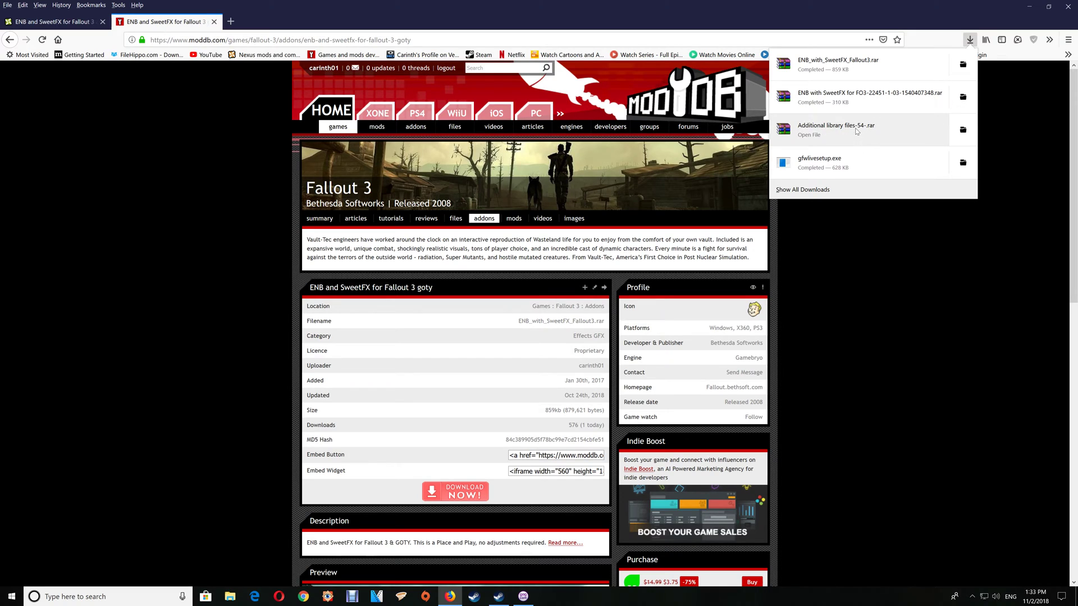
mouse_move(813, 133)
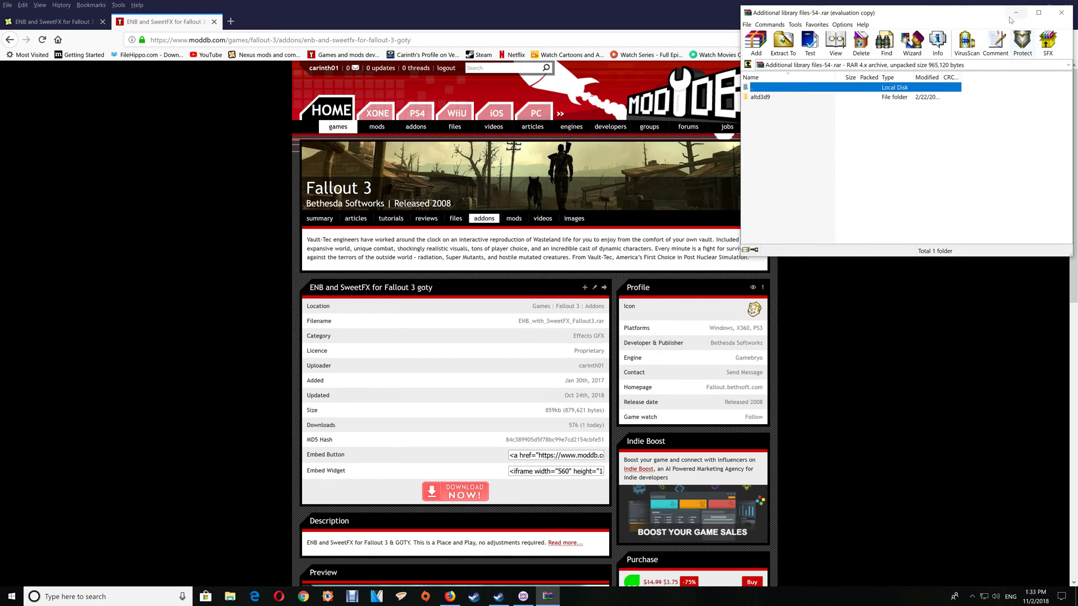
Open the ENB with SweetFX for FO3 archive, dismiss WinRAR licence nags, and minimise Firefox
left_click(973, 38)
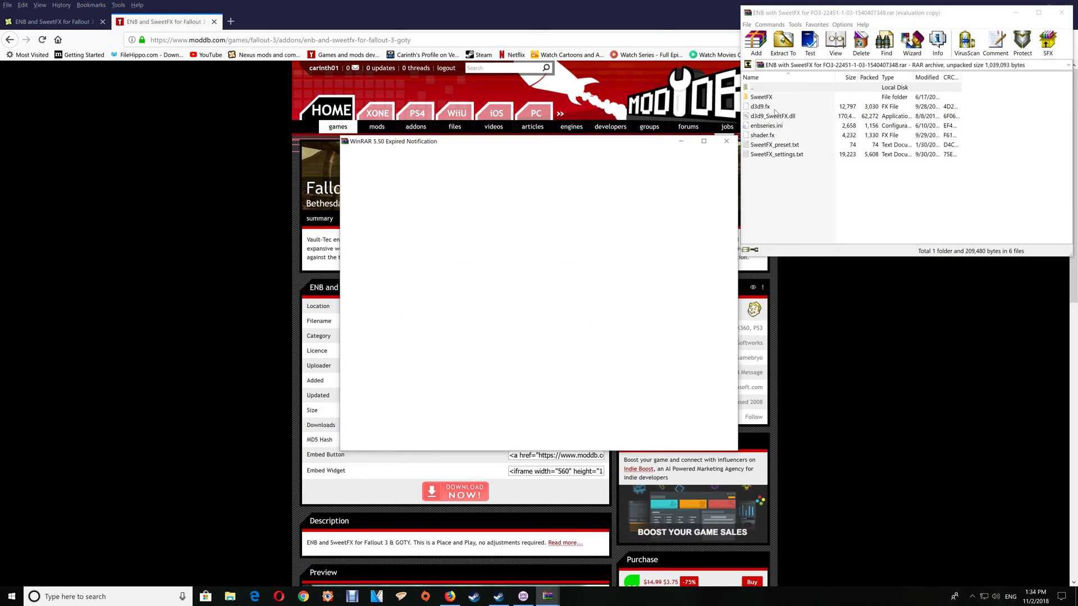
left_click(726, 141)
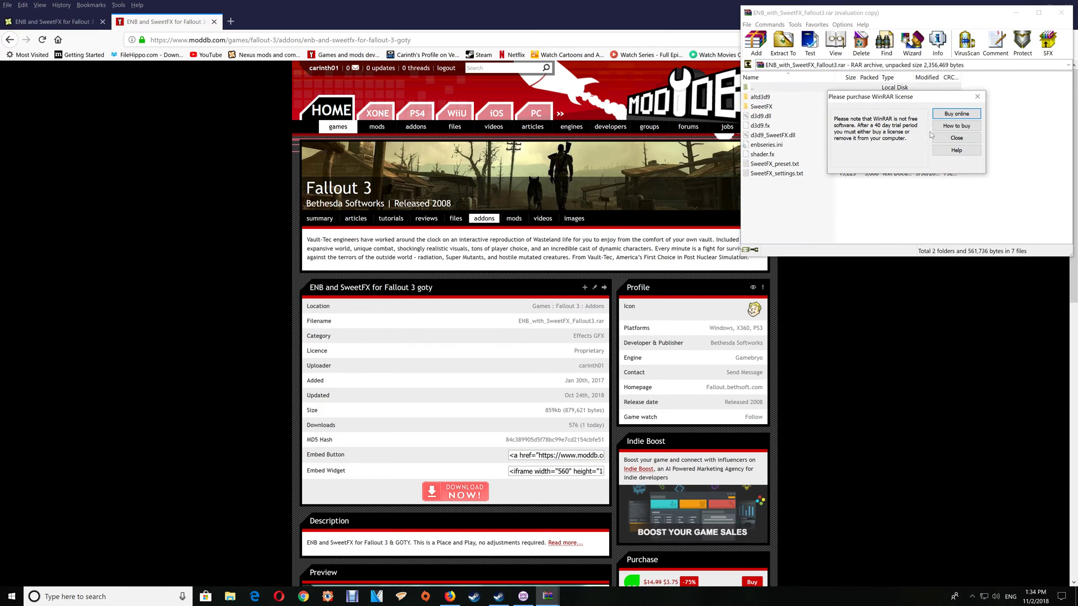
left_click(955, 138)
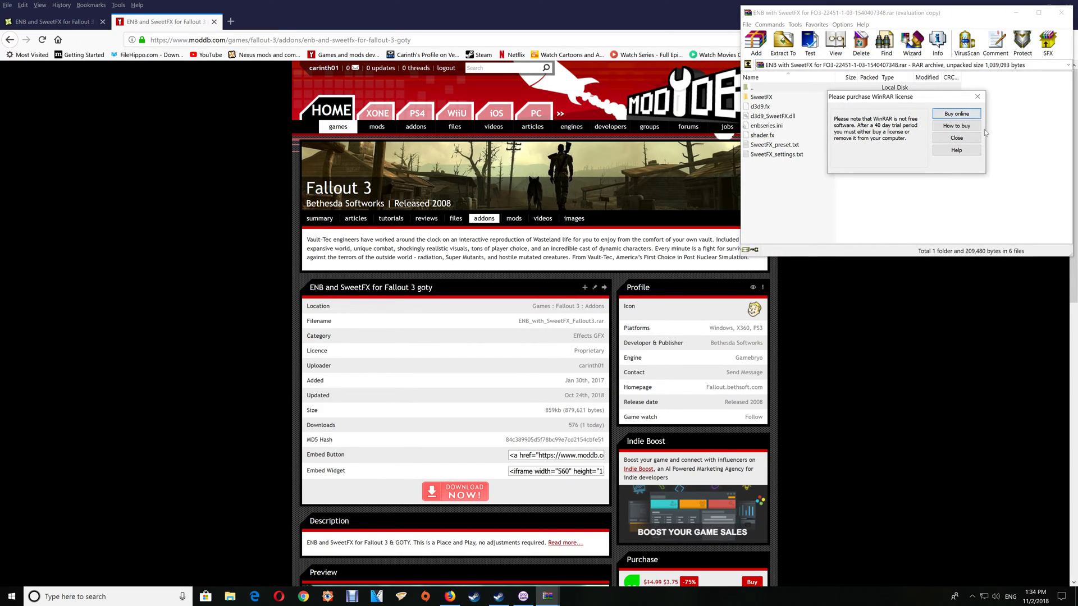
left_click(956, 137)
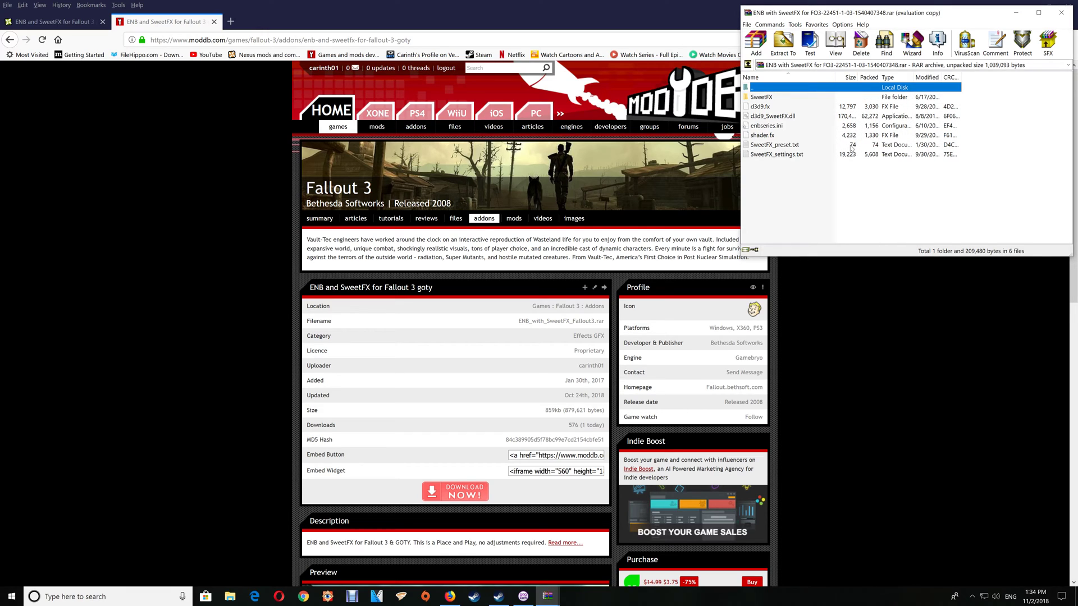
mouse_move(779, 138)
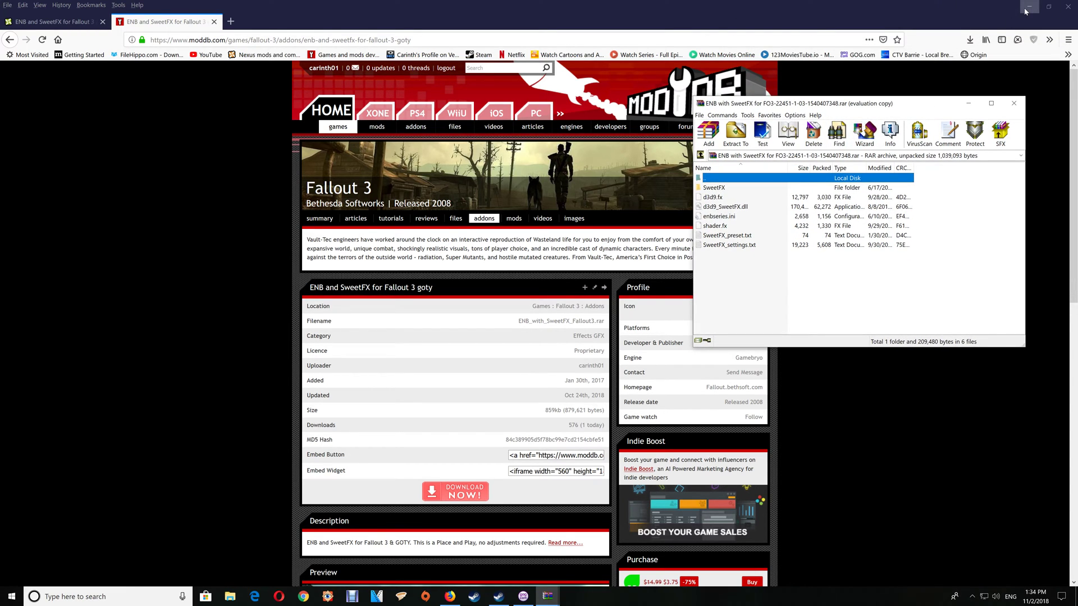
left_click(1027, 6)
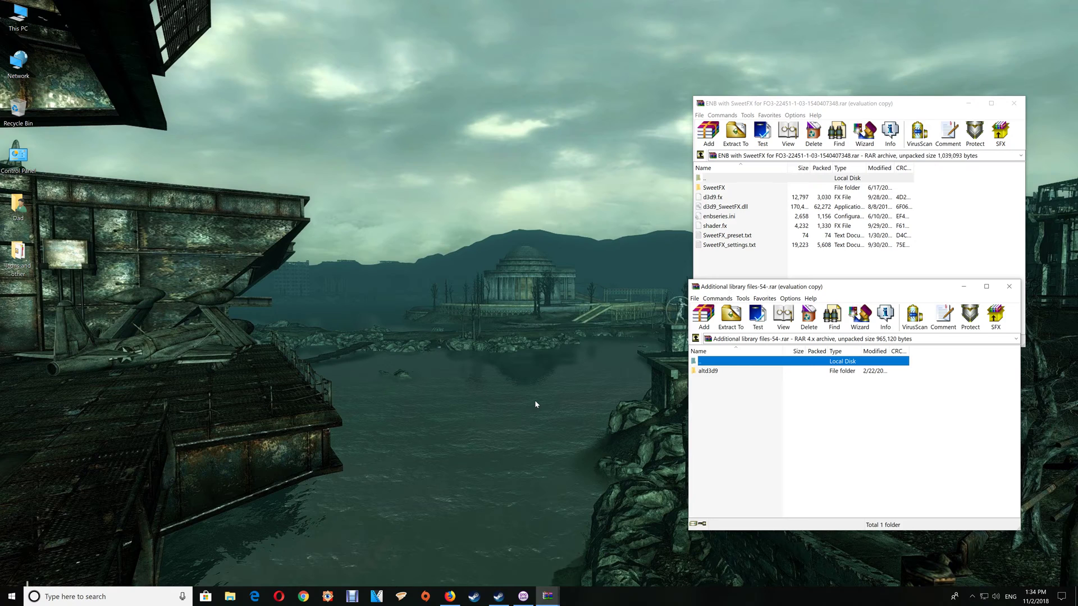
mouse_move(504, 530)
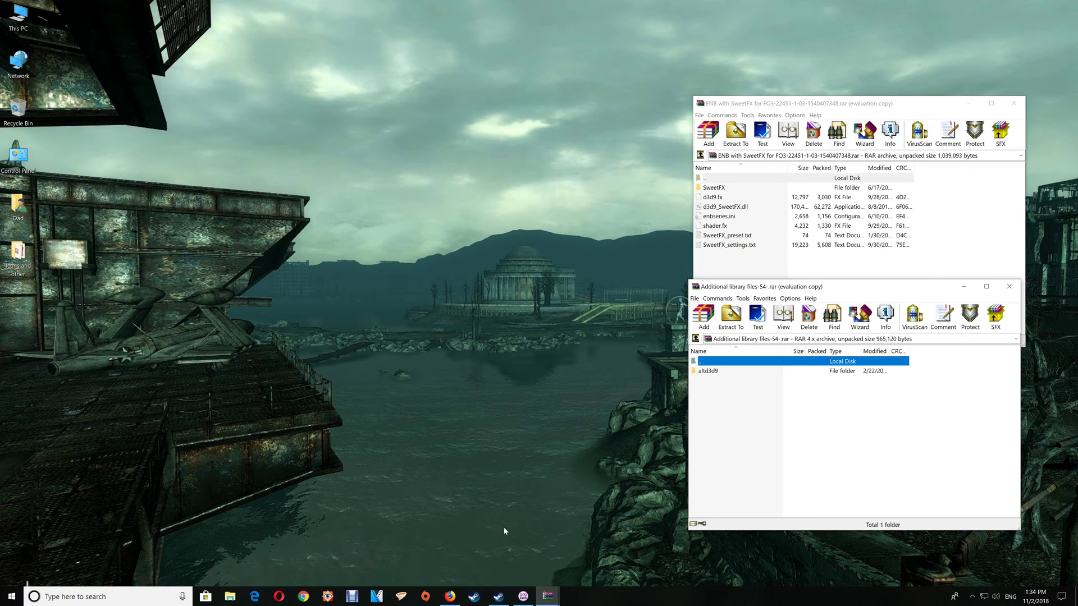
mouse_move(498, 597)
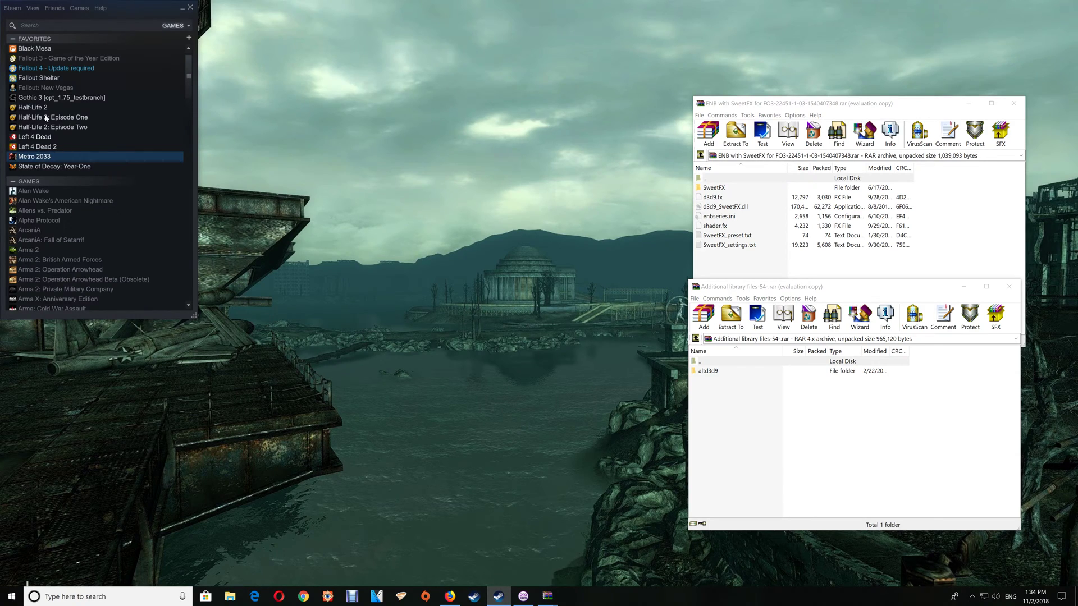
mouse_move(63, 87)
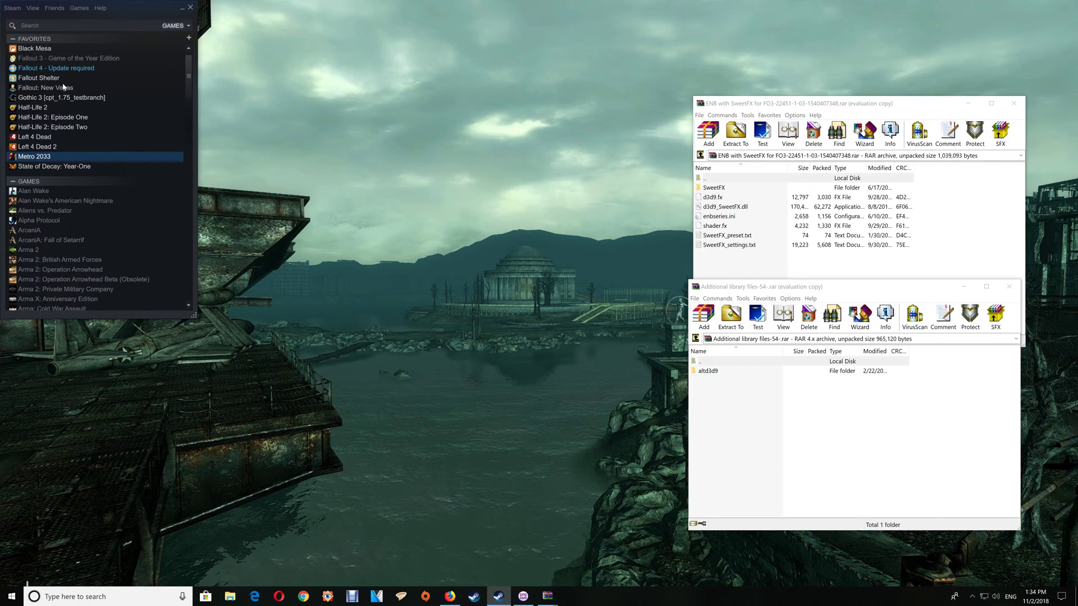
right_click(67, 58)
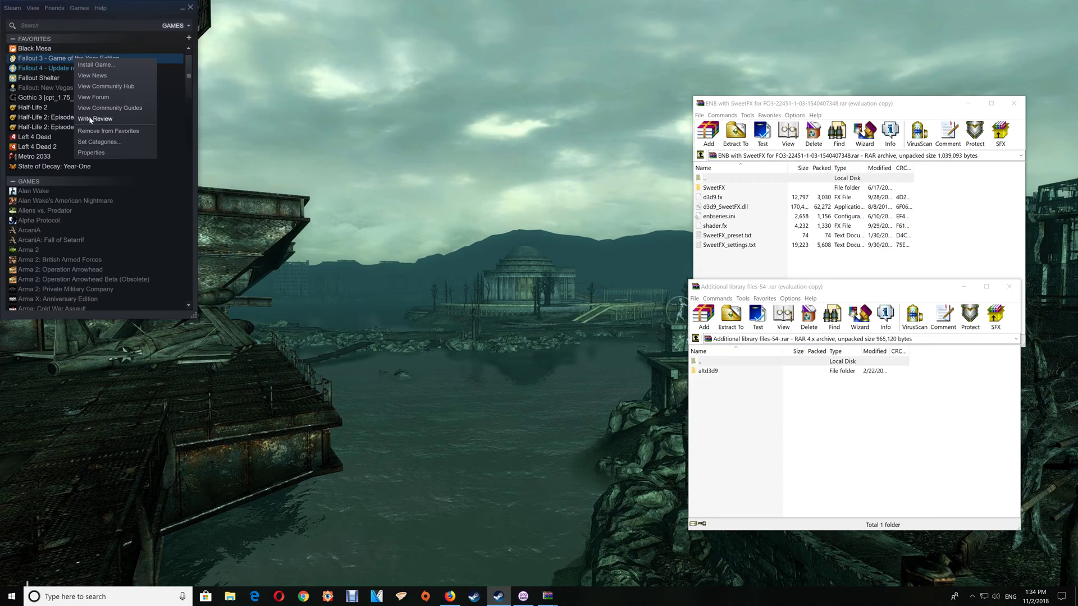
left_click(91, 152)
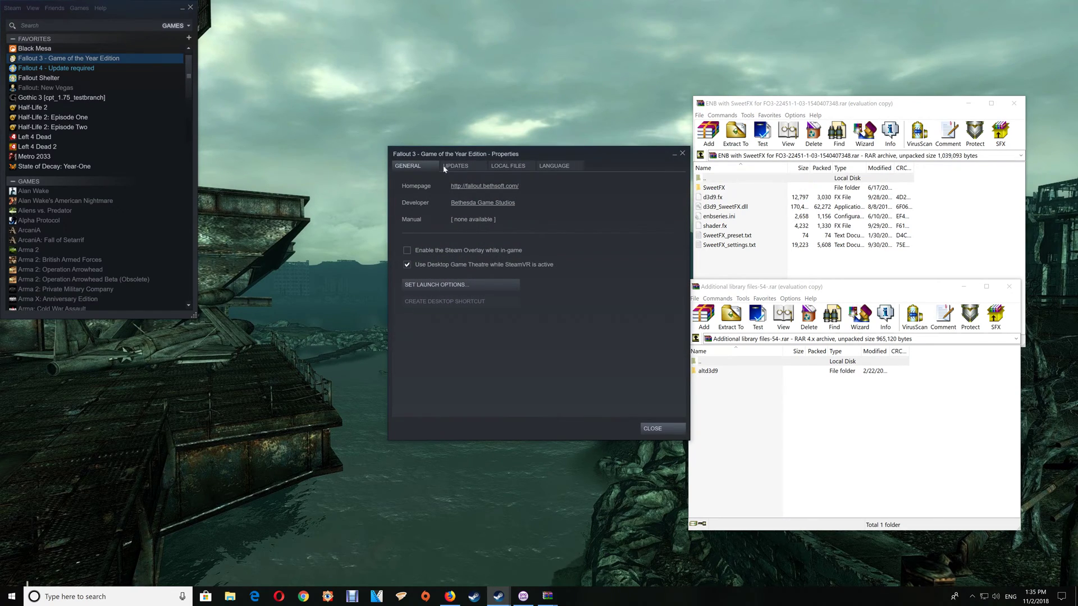
left_click(507, 165)
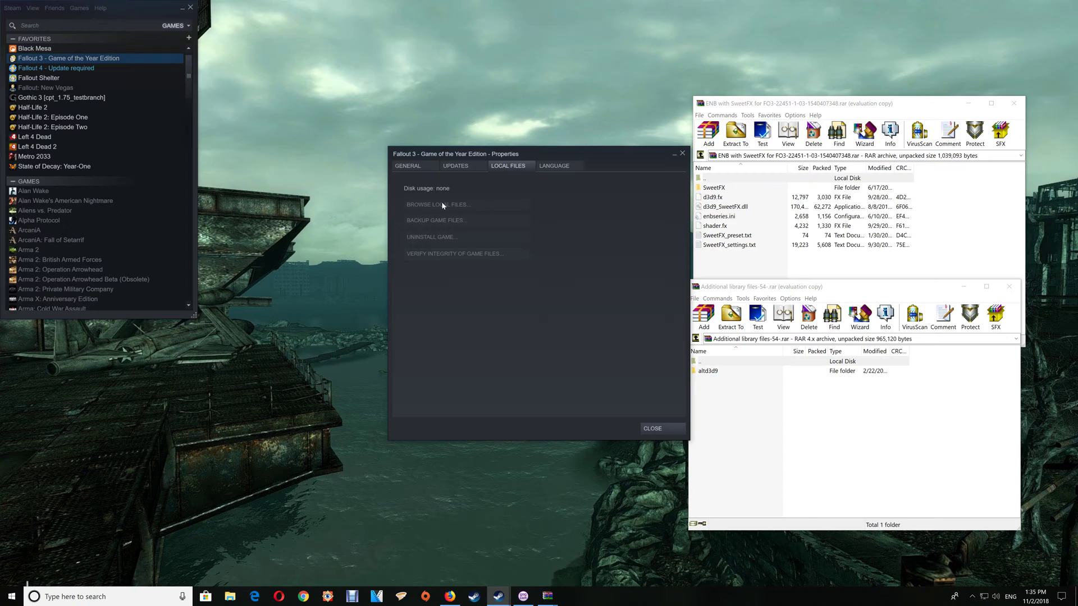
mouse_move(503, 206)
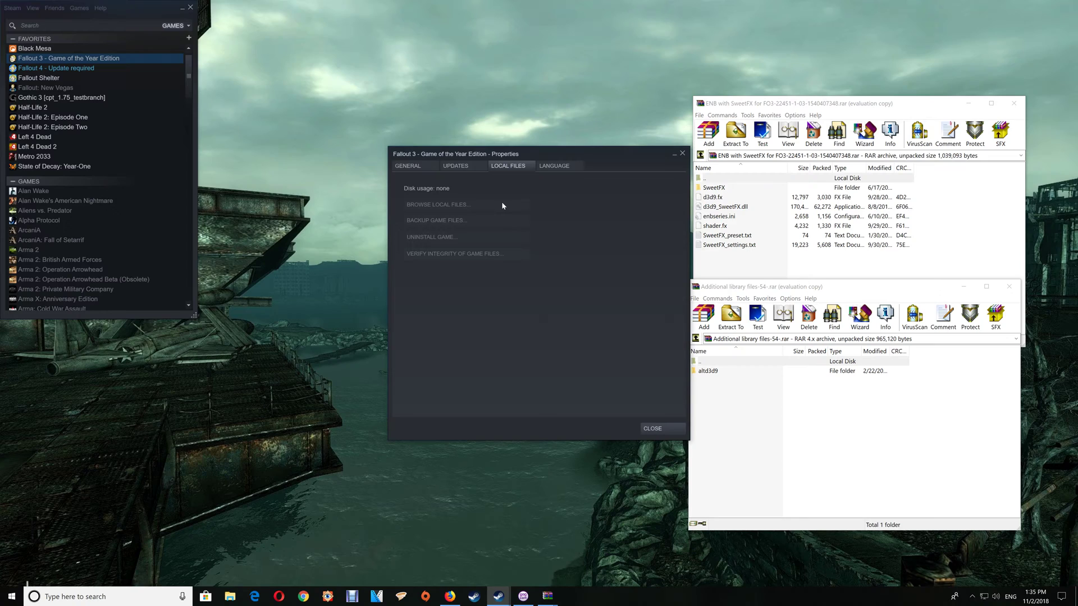
mouse_move(467, 202)
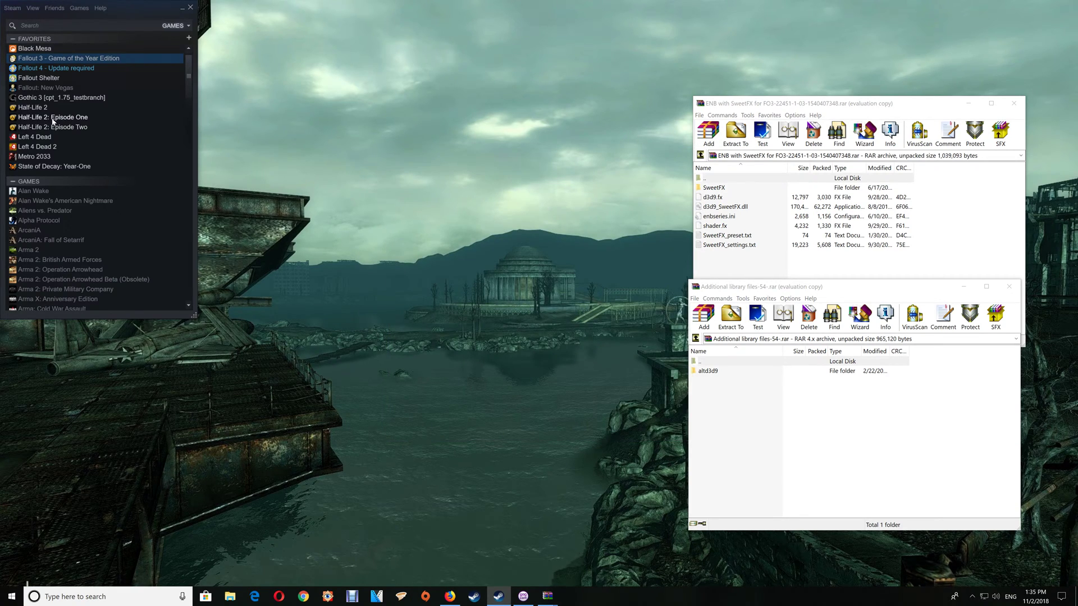
right_click(51, 127)
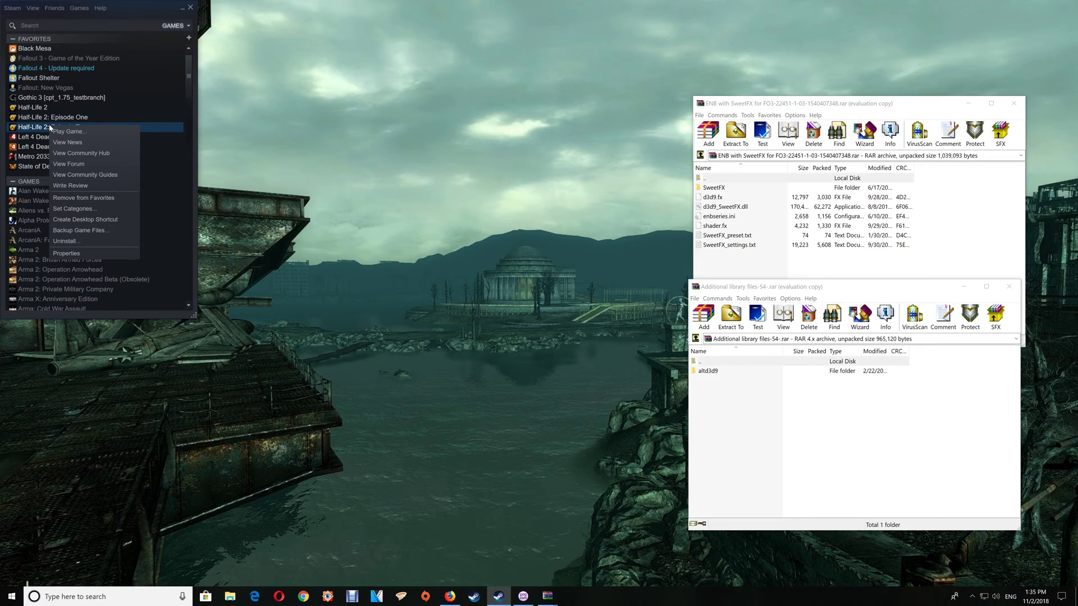
left_click(66, 254)
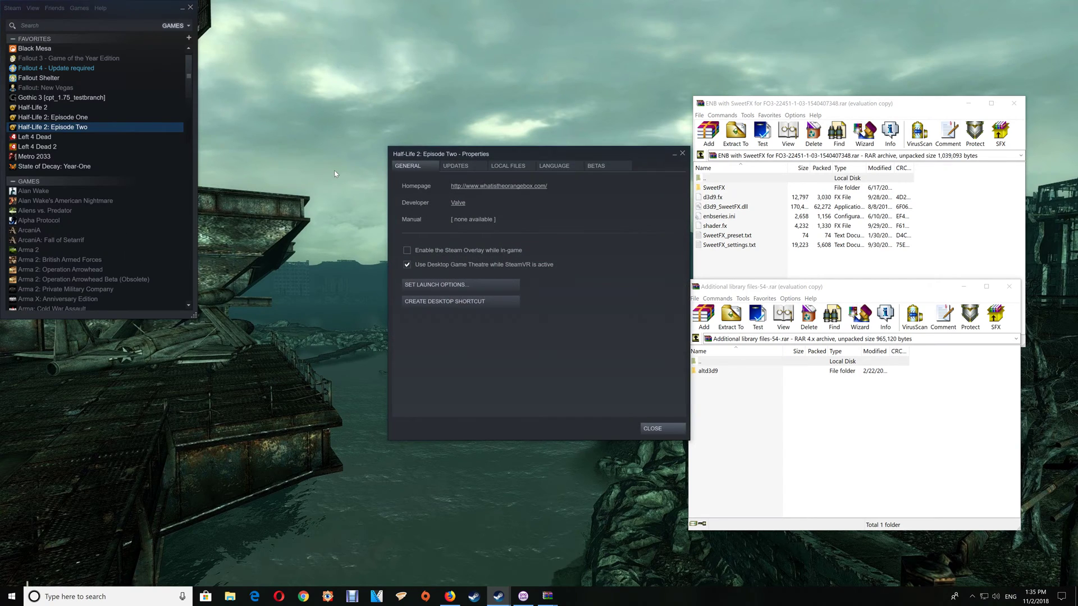
left_click(508, 165)
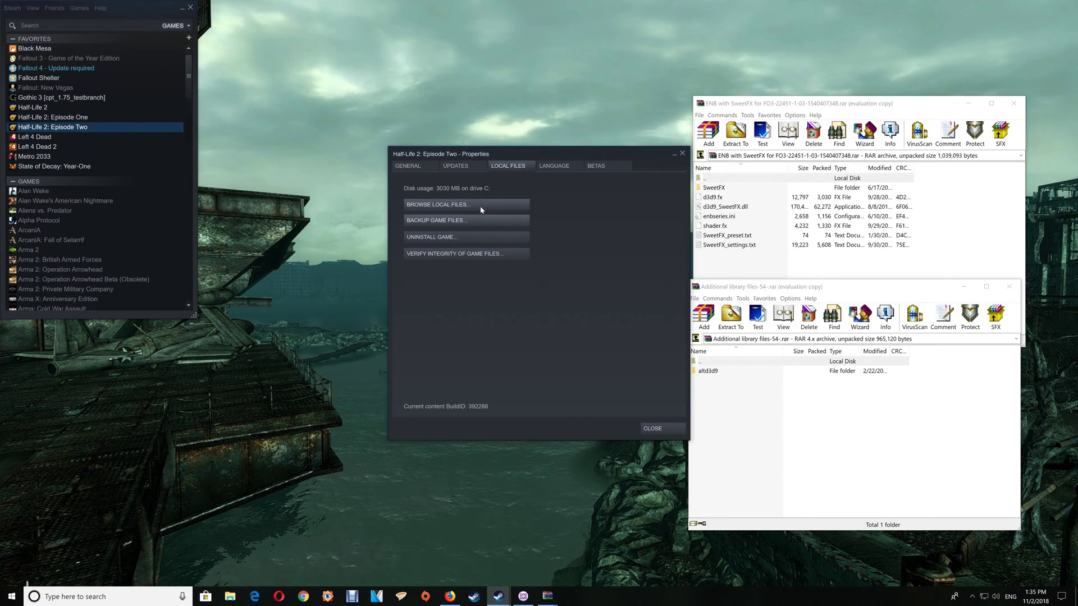
left_click(465, 204)
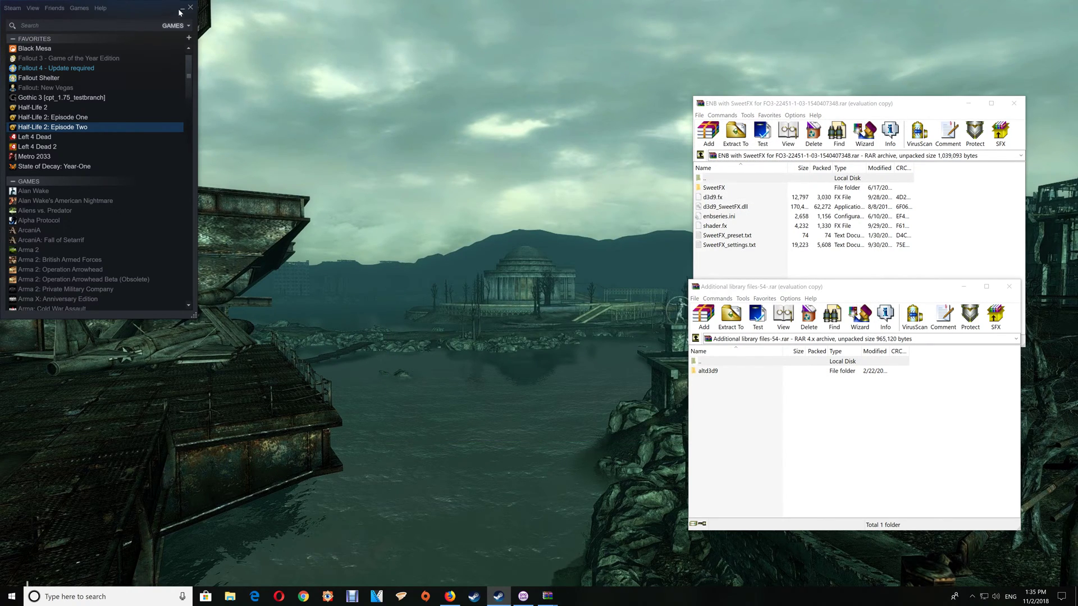
Close Steam, browse C:\Program Files (x86)\Steam\steamapps\common, then close Explorer
left_click(190, 6)
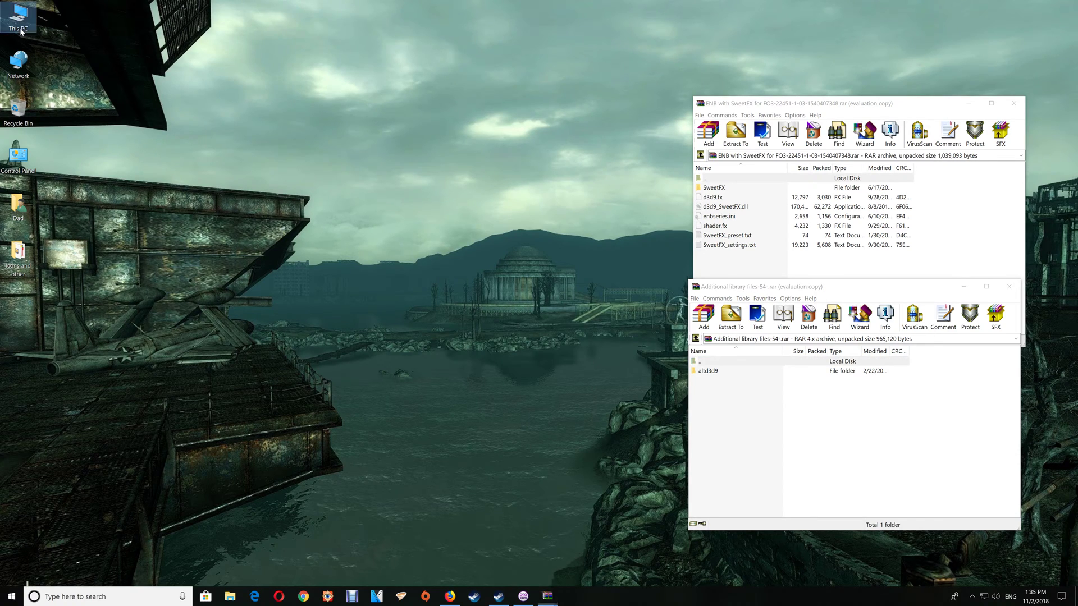
double_click(16, 14)
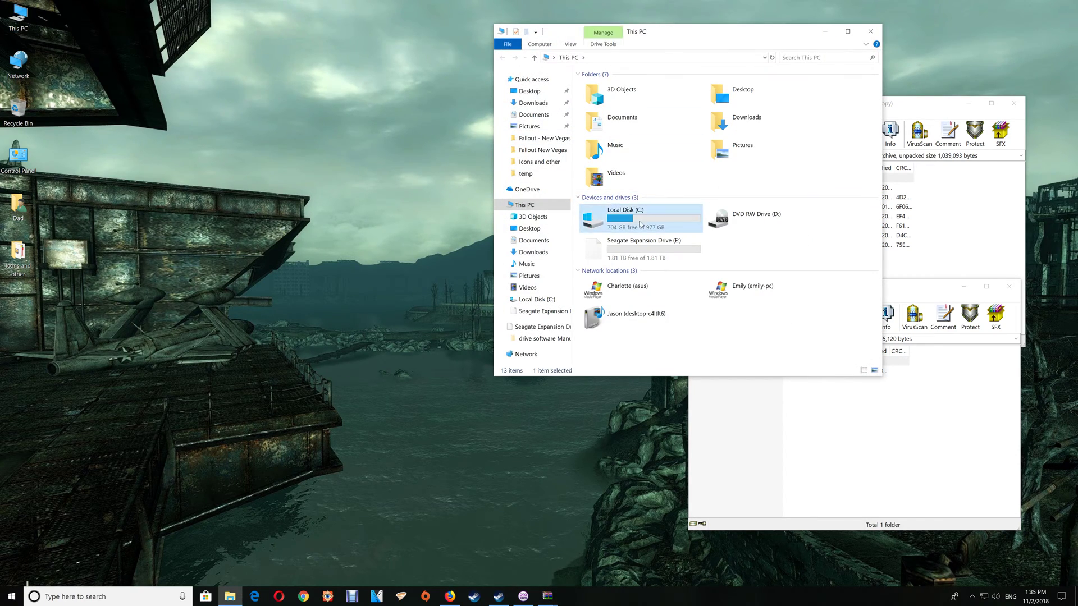
double_click(638, 218)
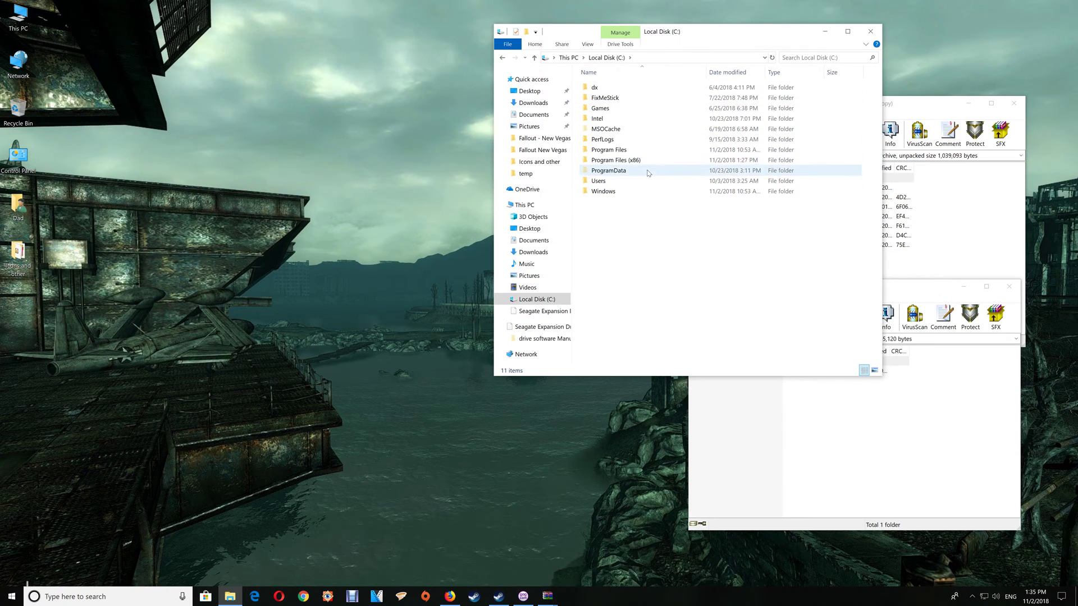
double_click(616, 159)
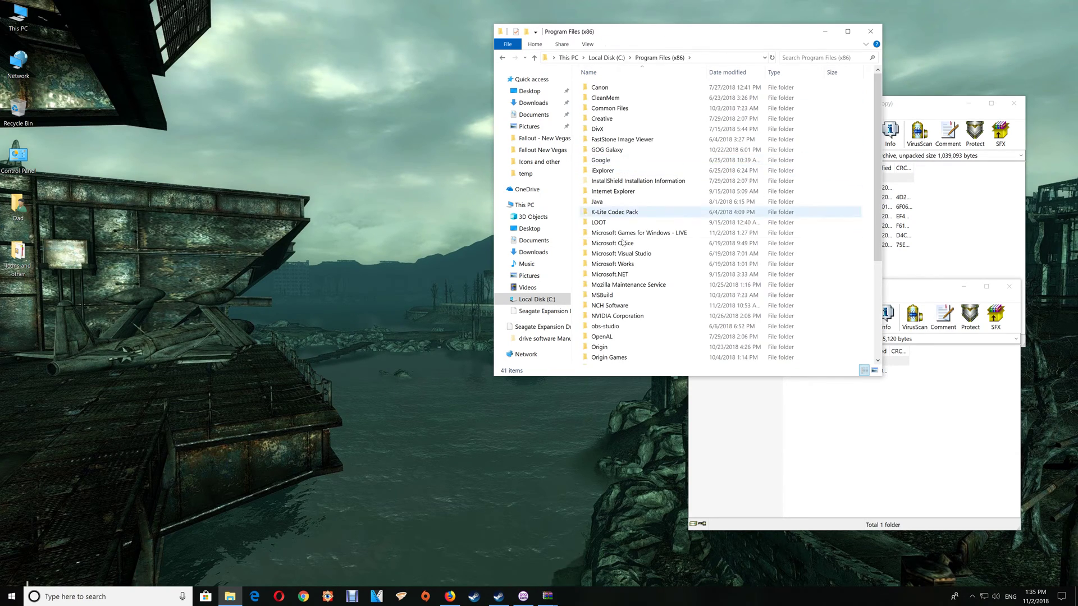
scroll("down", 3)
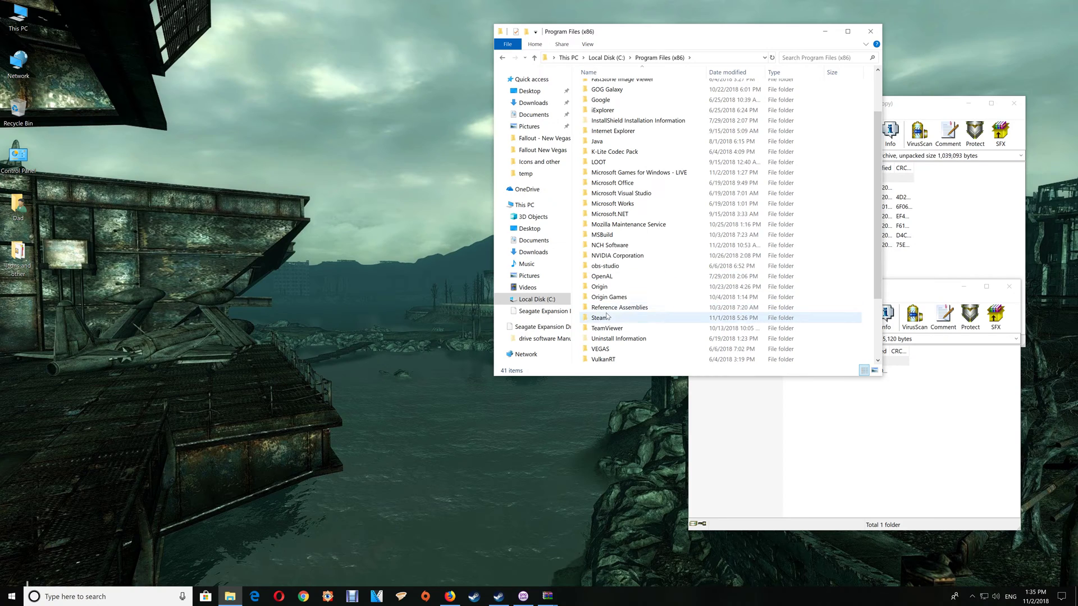
double_click(600, 318)
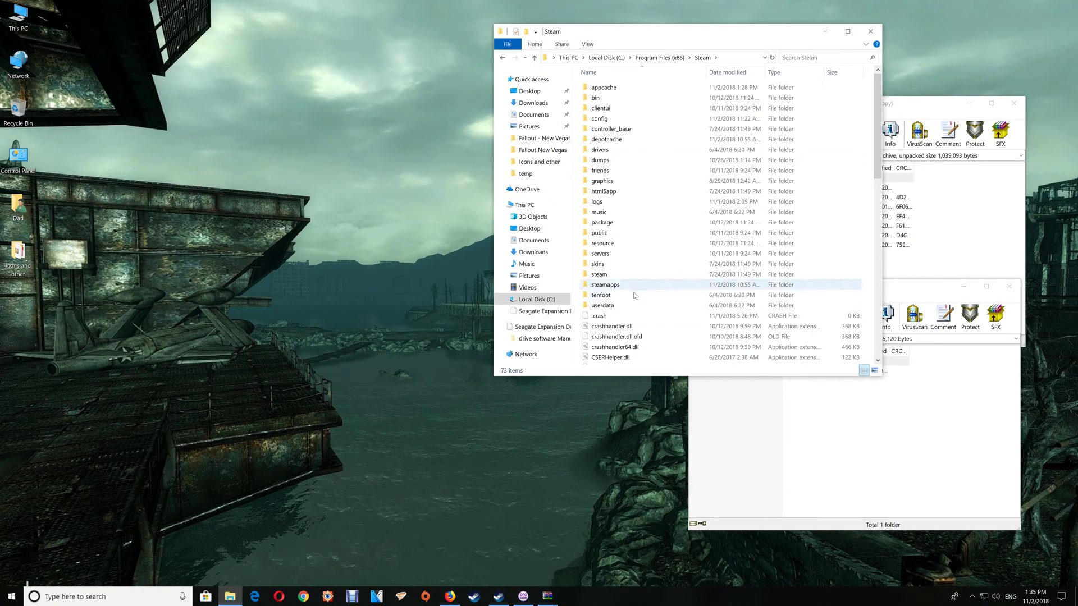
double_click(605, 285)
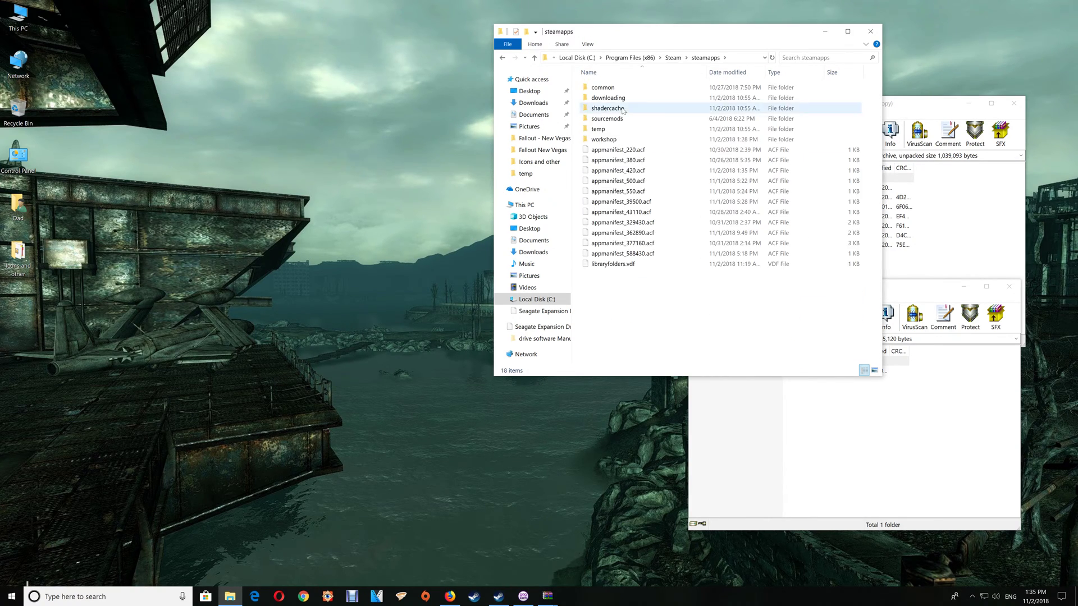
double_click(603, 87)
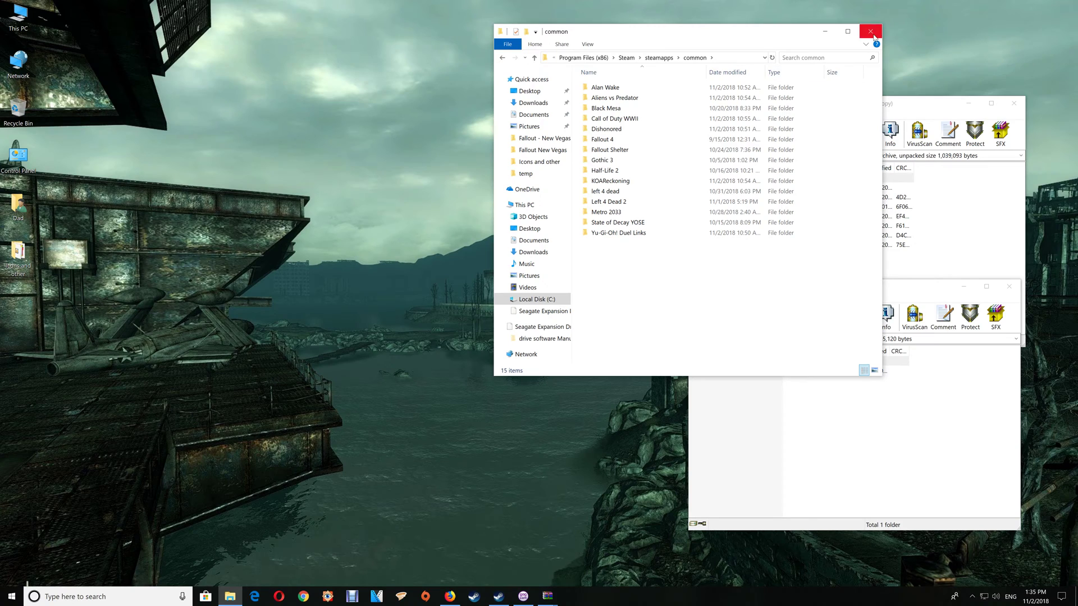
left_click(869, 31)
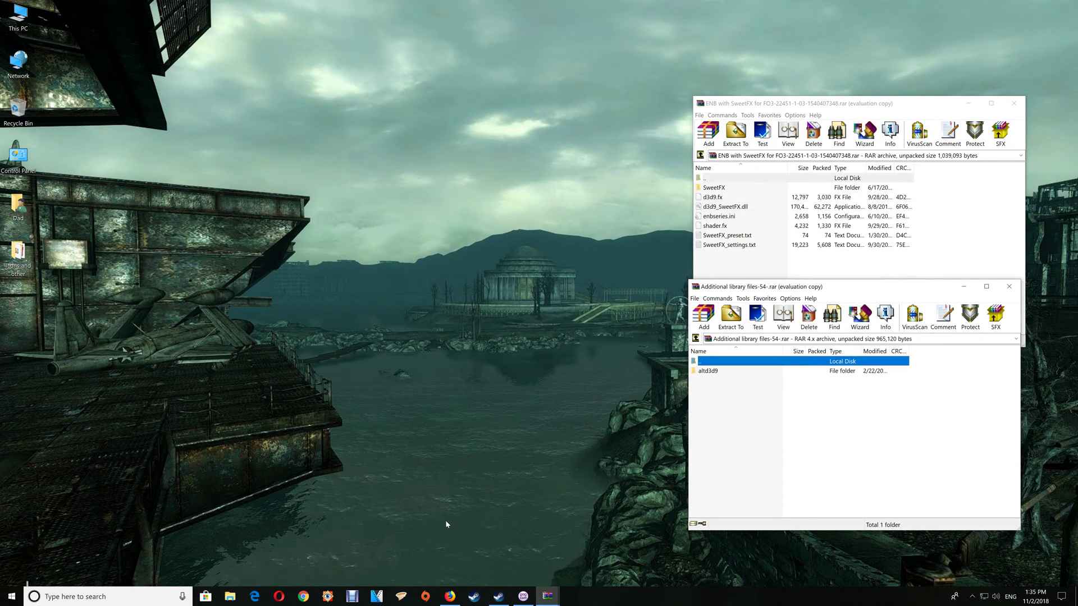
mouse_move(513, 555)
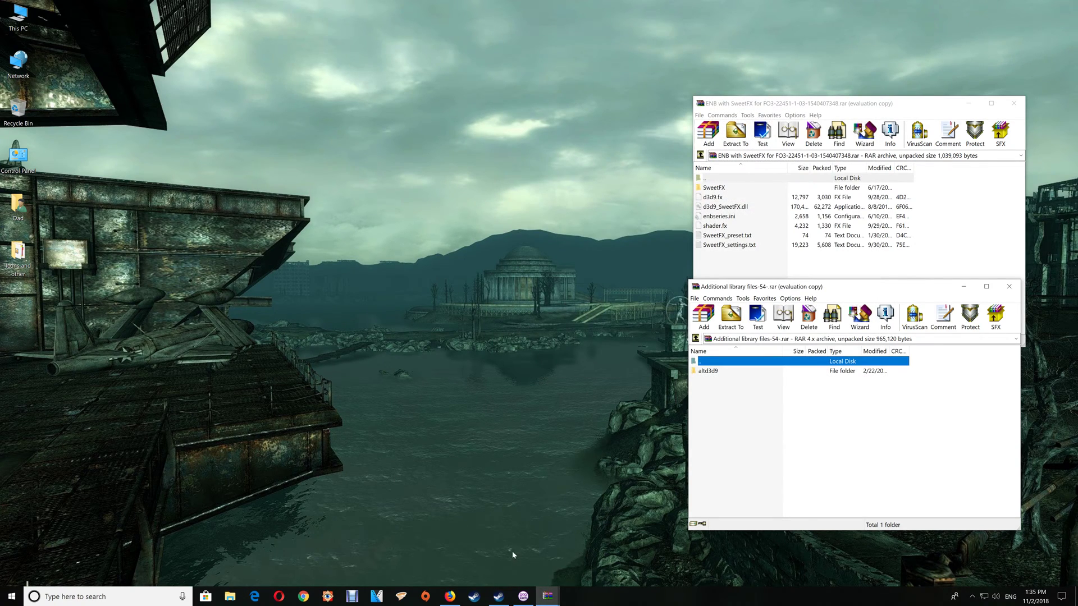
mouse_move(523, 595)
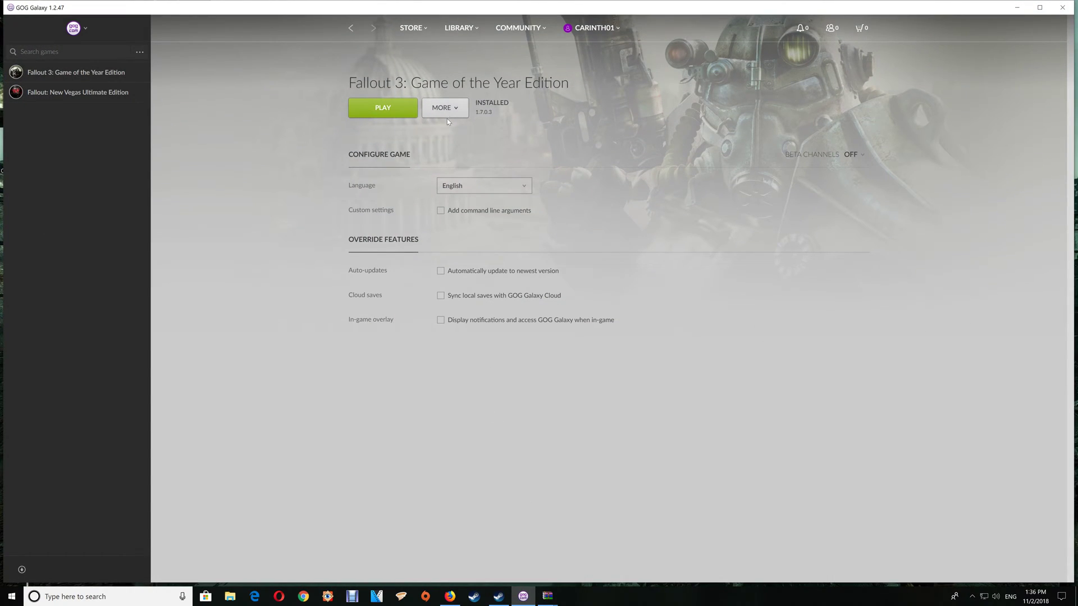
Open the MORE options for Fallout 3: Game of the Year Edition in GOG Galaxy
left_click(444, 107)
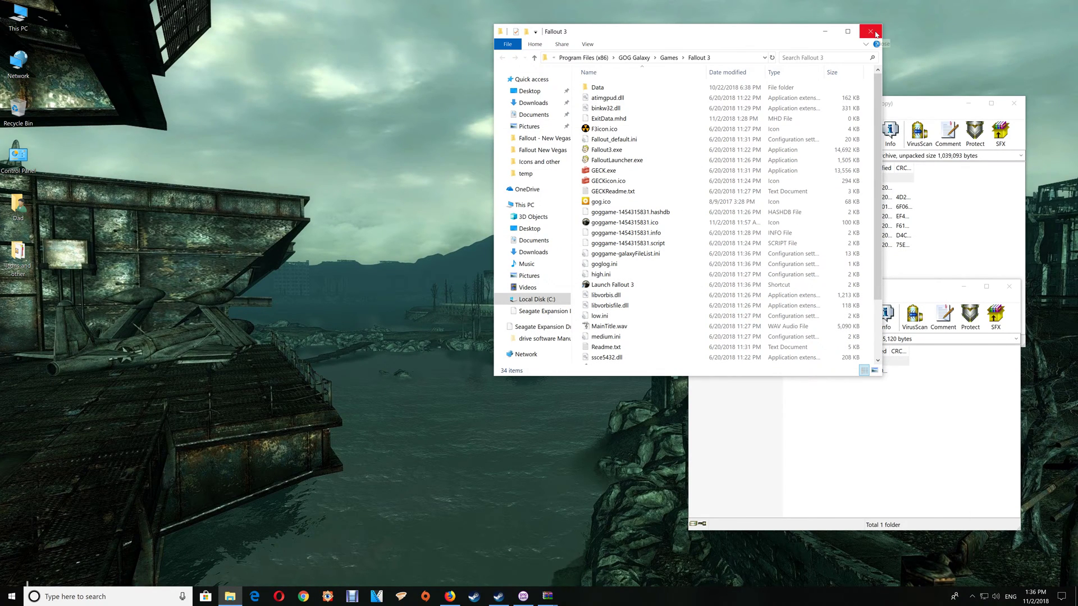
Close Explorer and manually reopen C:\Program Files (x86)\GOG Galaxy\Games\Fallout 3
left_click(867, 31)
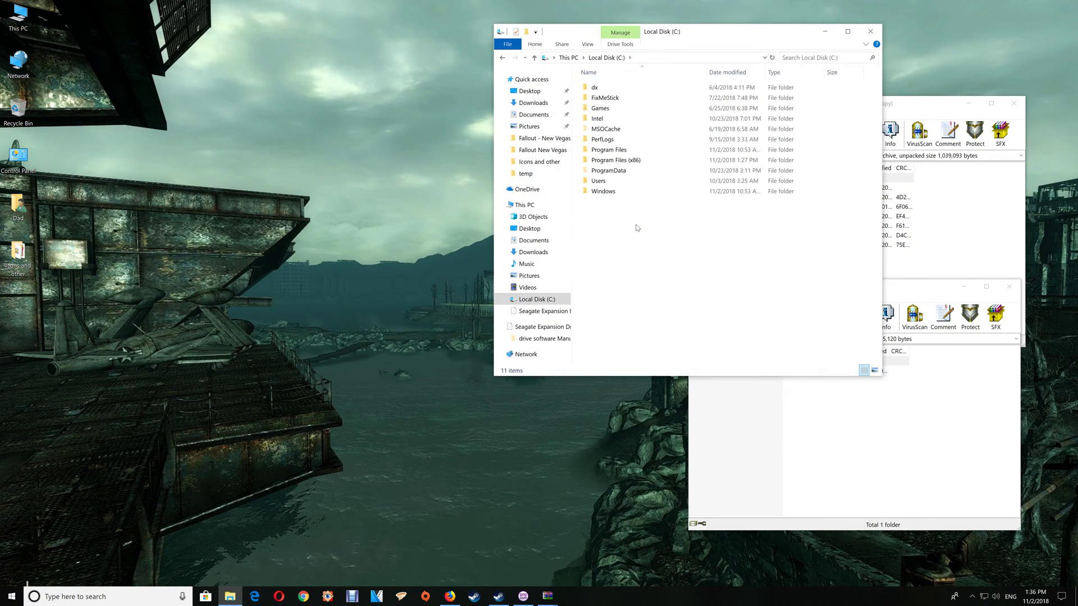
double_click(616, 160)
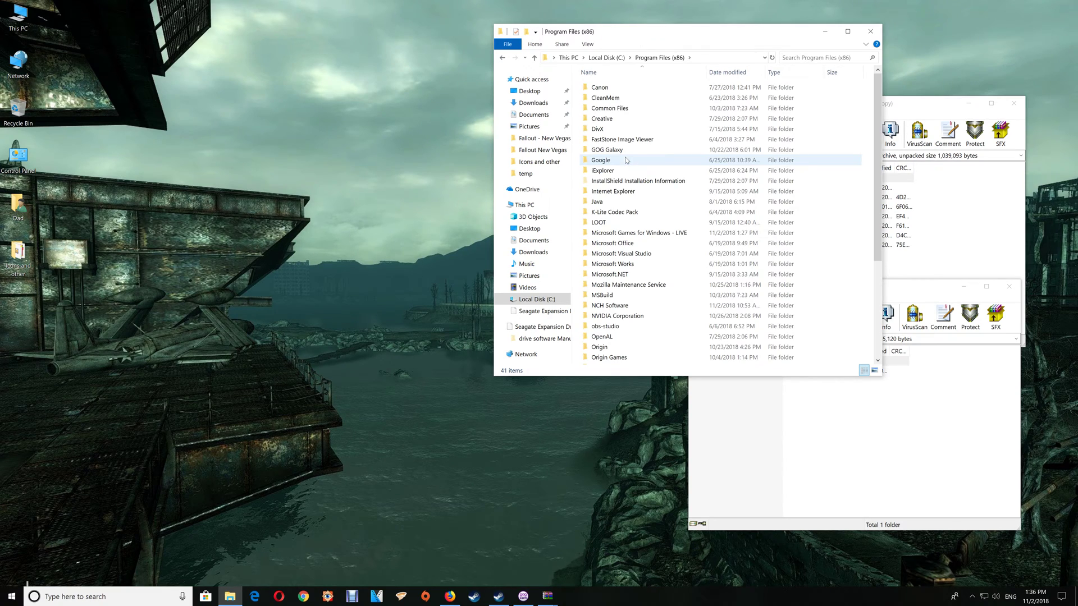
mouse_move(607, 149)
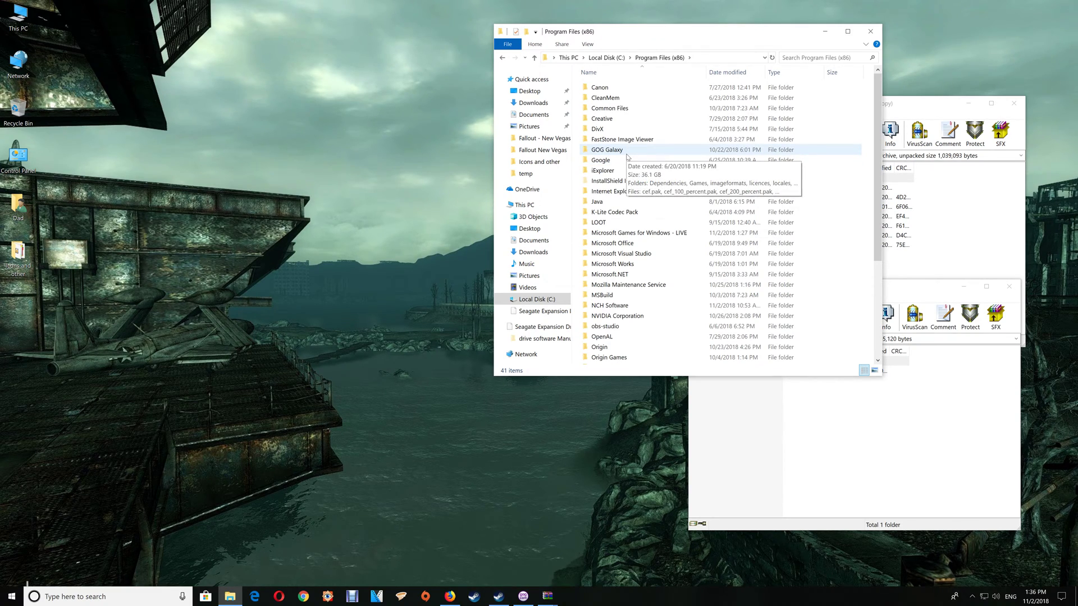
double_click(606, 149)
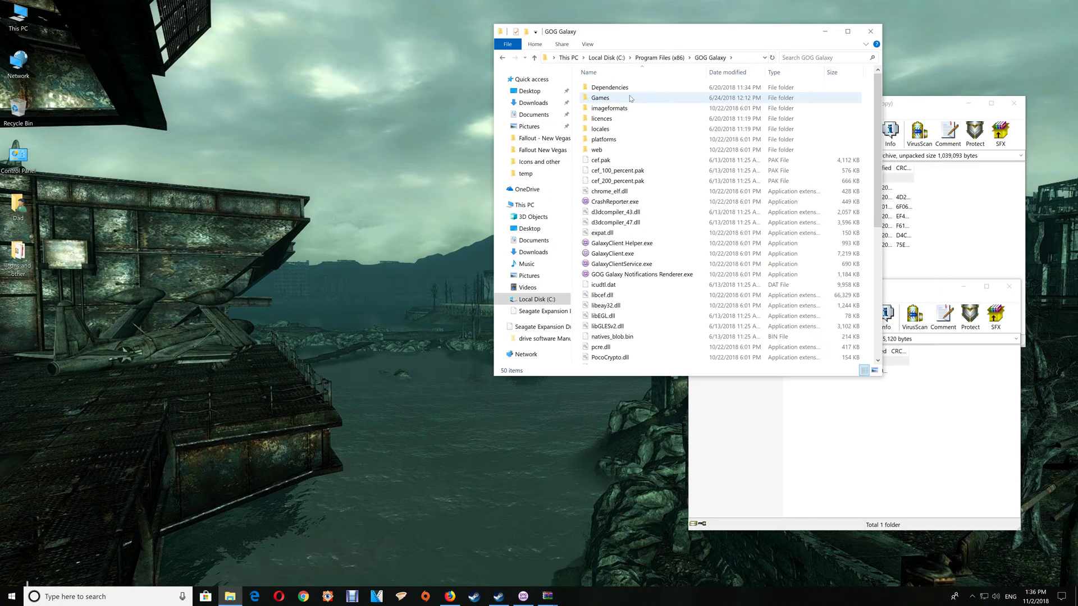
double_click(600, 98)
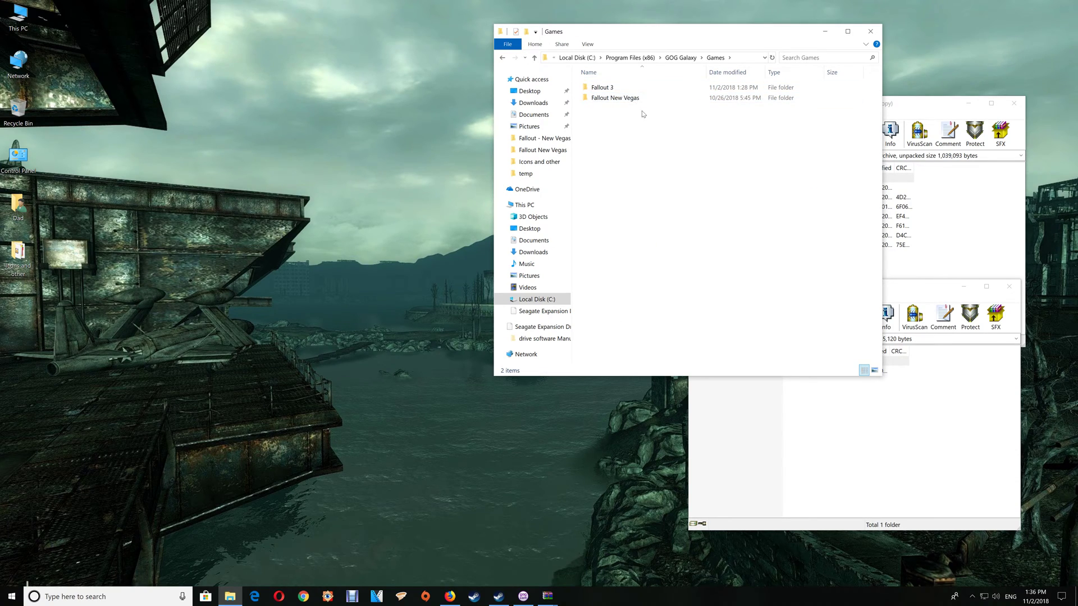
mouse_move(618, 90)
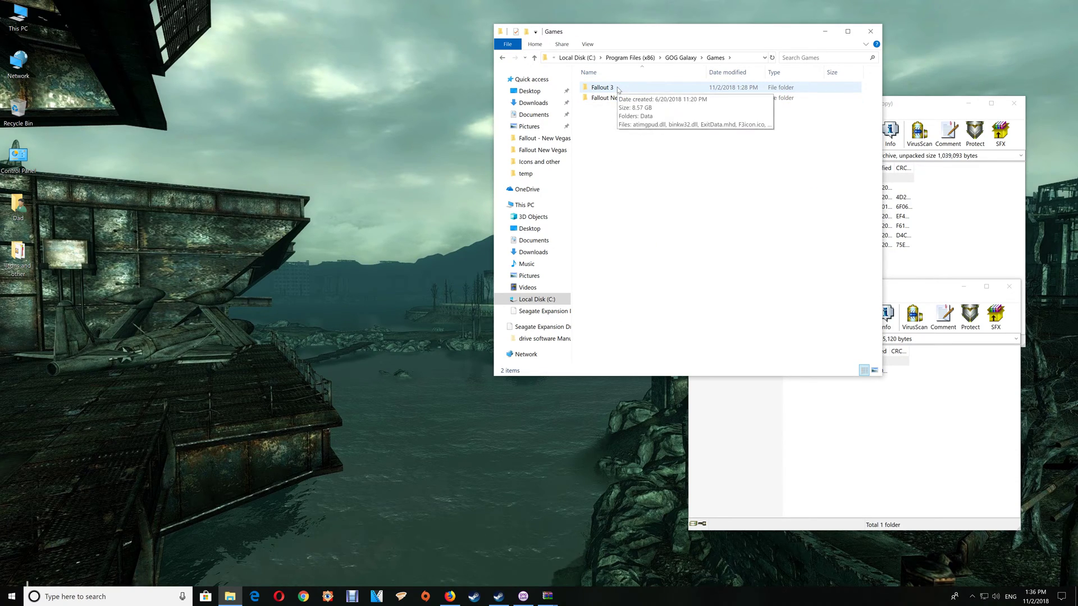
double_click(599, 87)
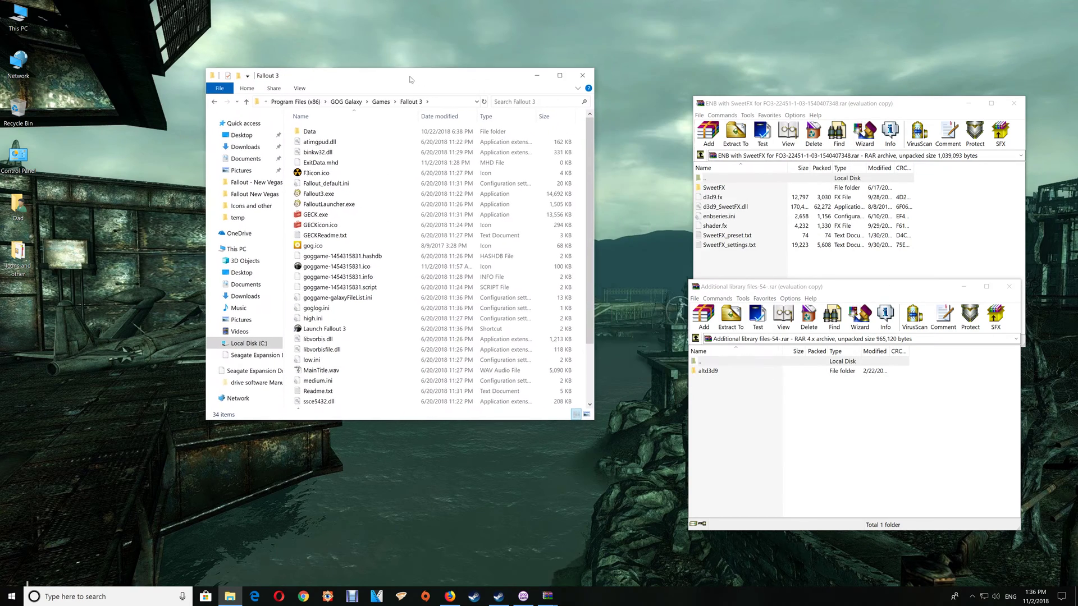
Drag the altd3d9 folder from the library archive into the Fallout 3 folder
left_click_drag(410, 74, 464, 42)
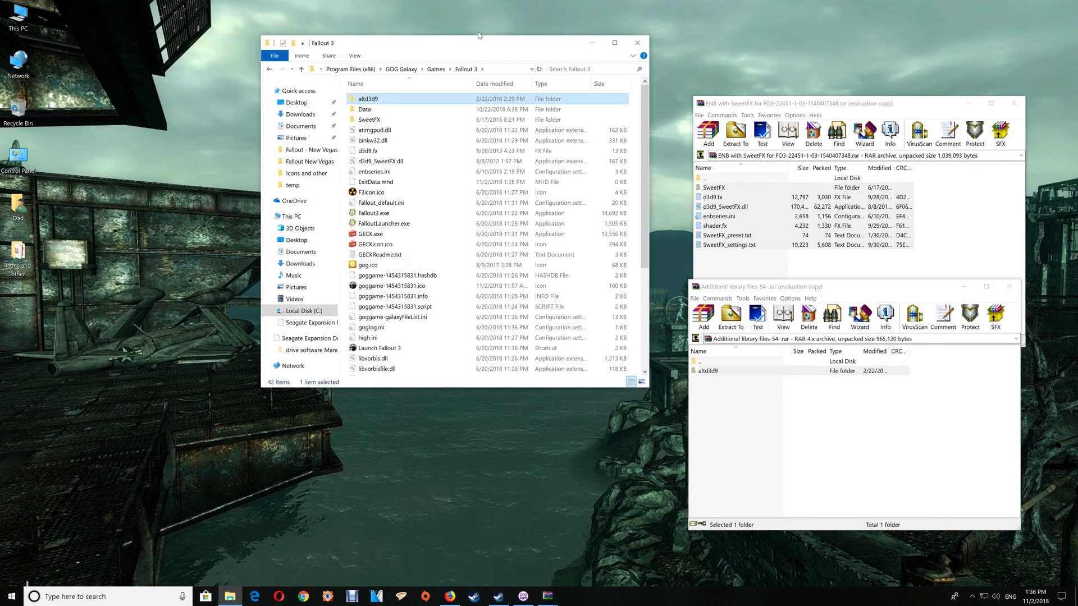
mouse_move(379, 102)
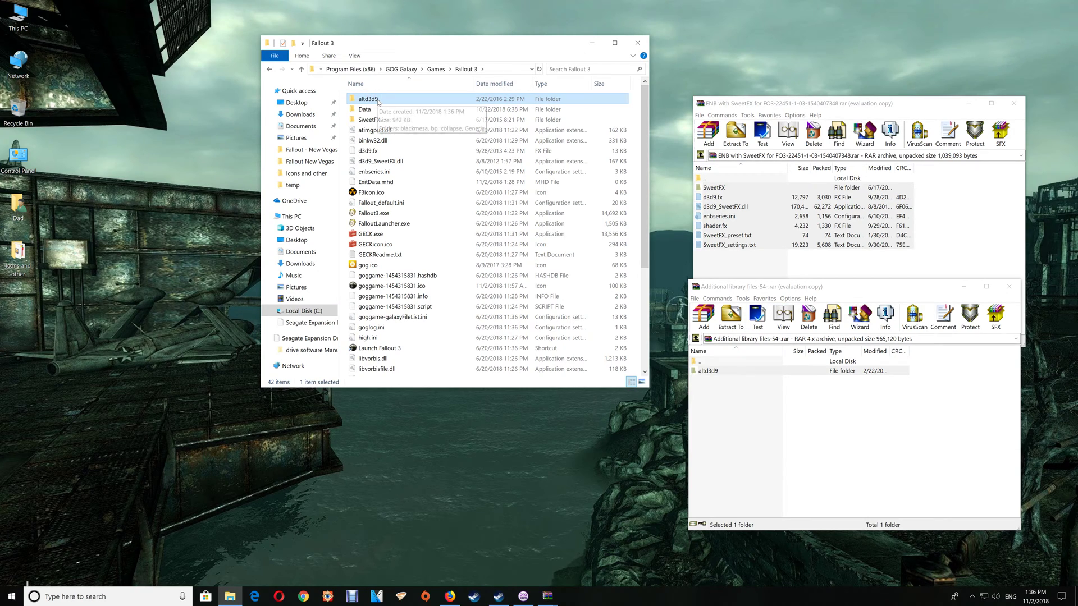
Copy d3d9.dll from altd3d9\blackmesa and go back up to the Fallout 3 folder
double_click(368, 99)
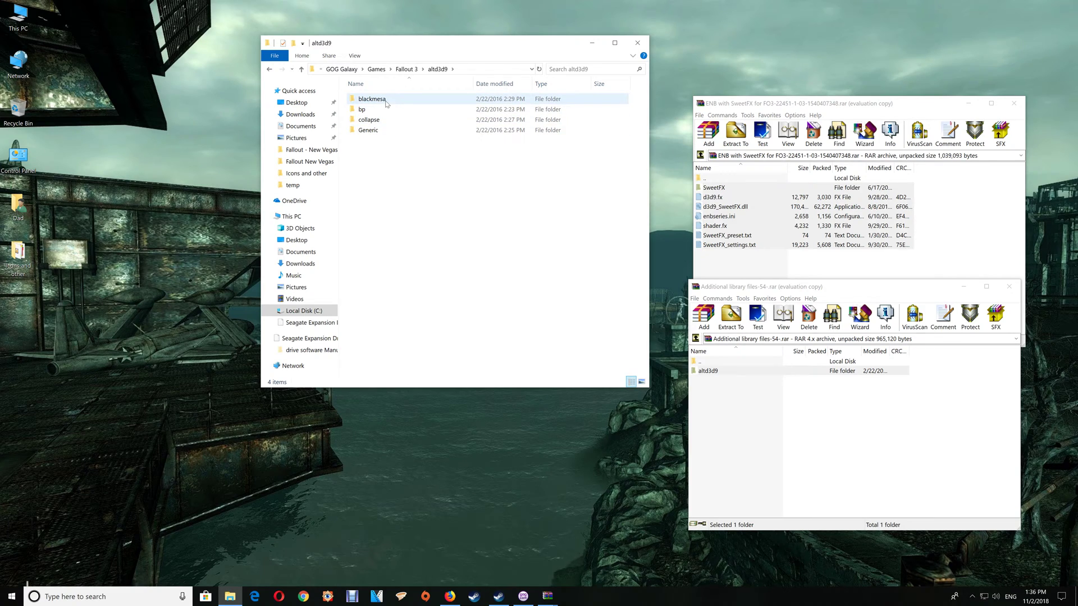
mouse_move(385, 101)
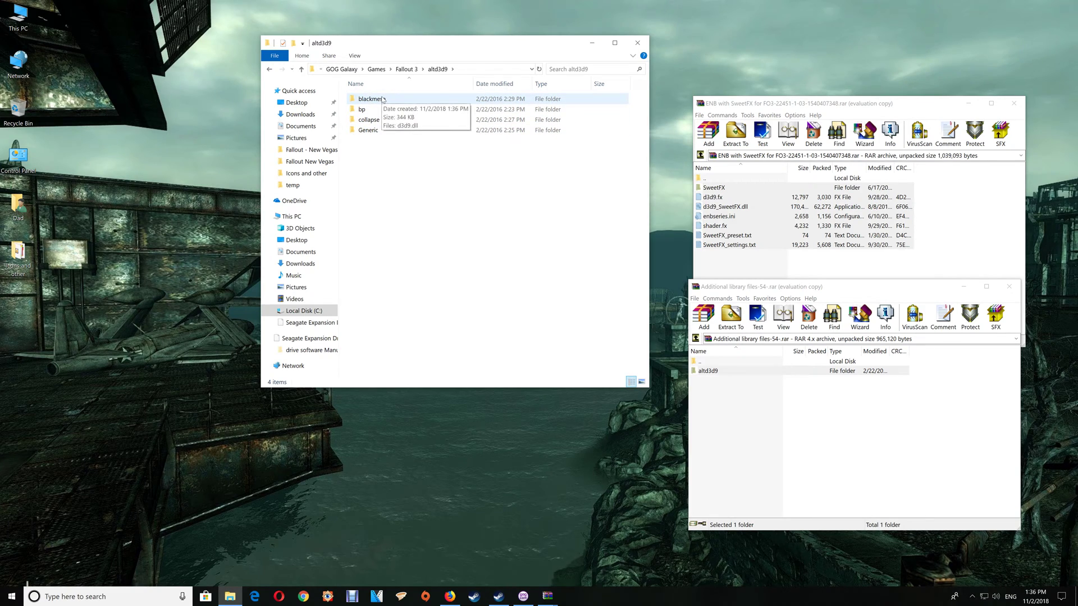
double_click(368, 98)
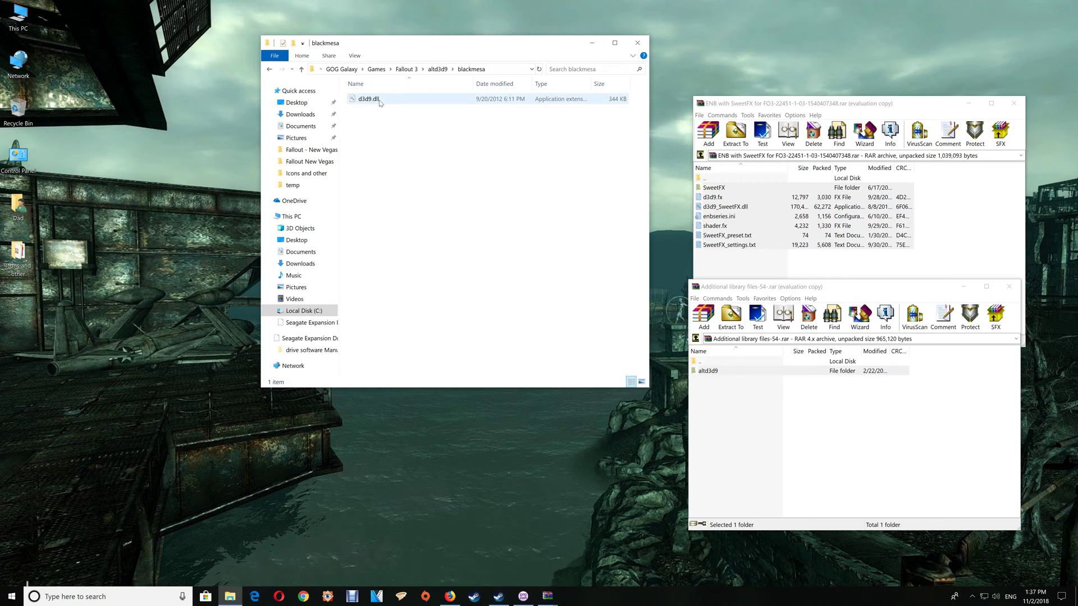
mouse_move(379, 102)
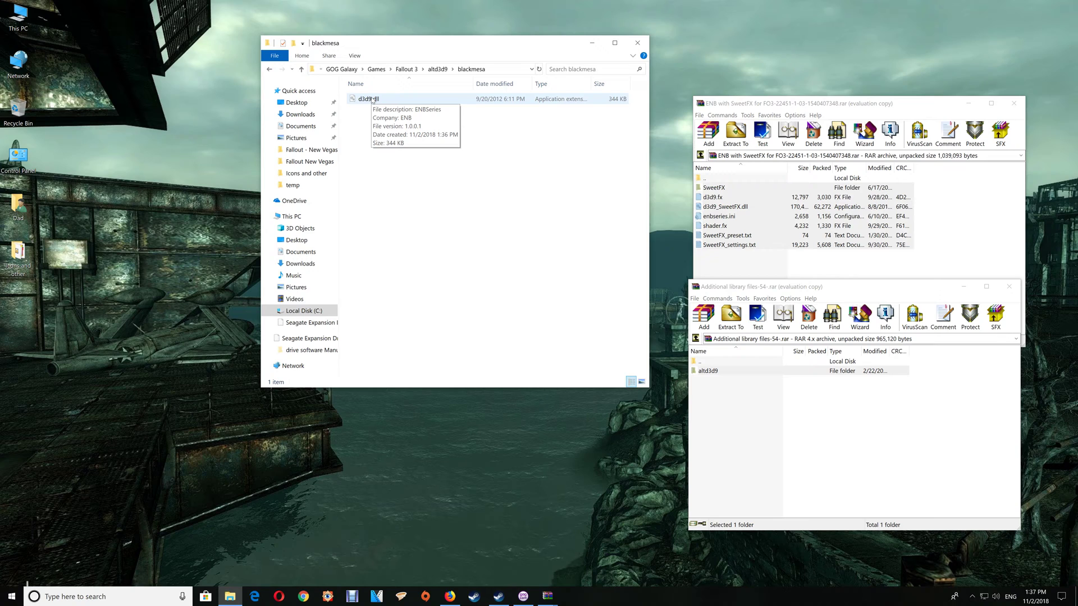
right_click(360, 99)
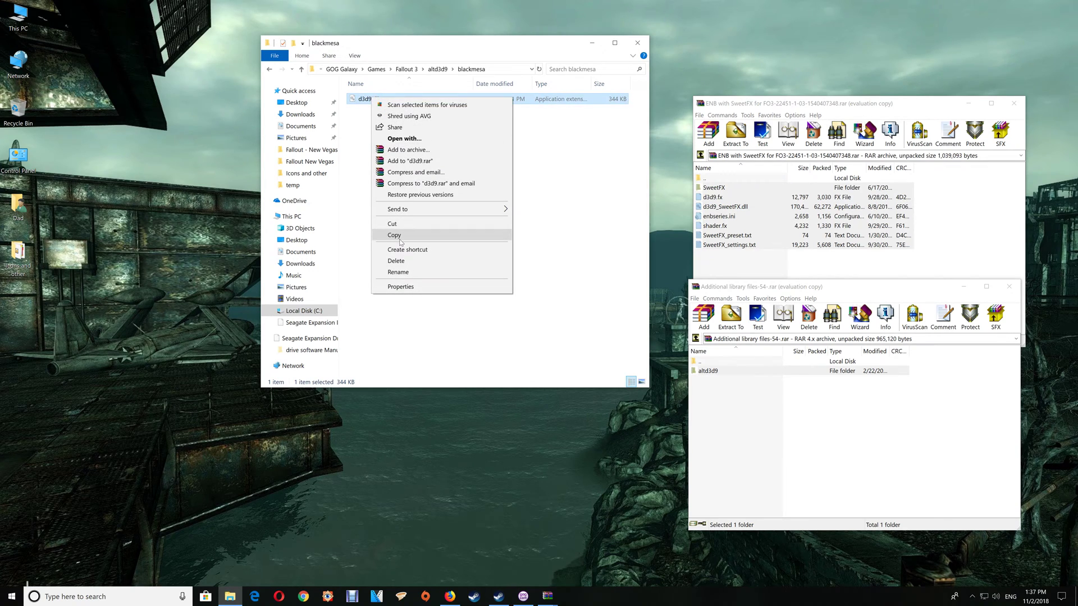
left_click(394, 234)
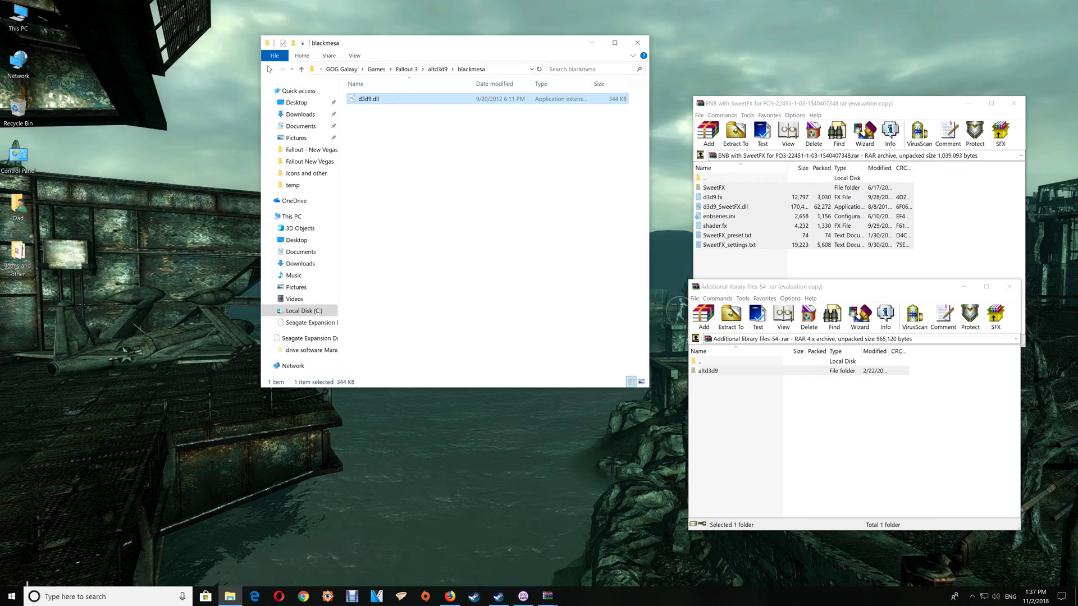
left_click(406, 69)
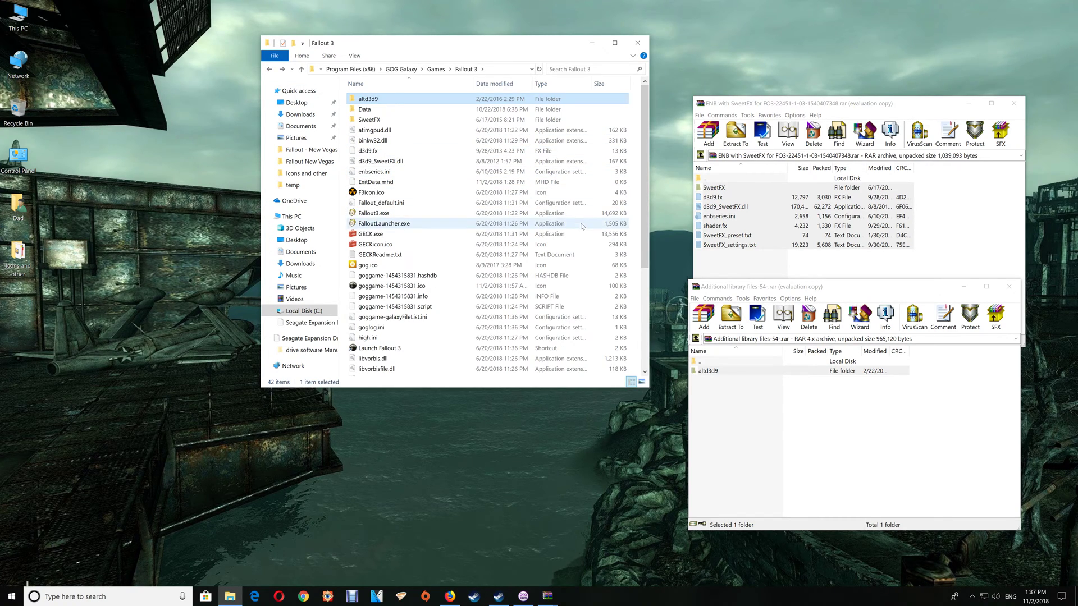
Paste the blackmesa d3d9.dll into the Fallout 3 install folder
left_click(376, 368)
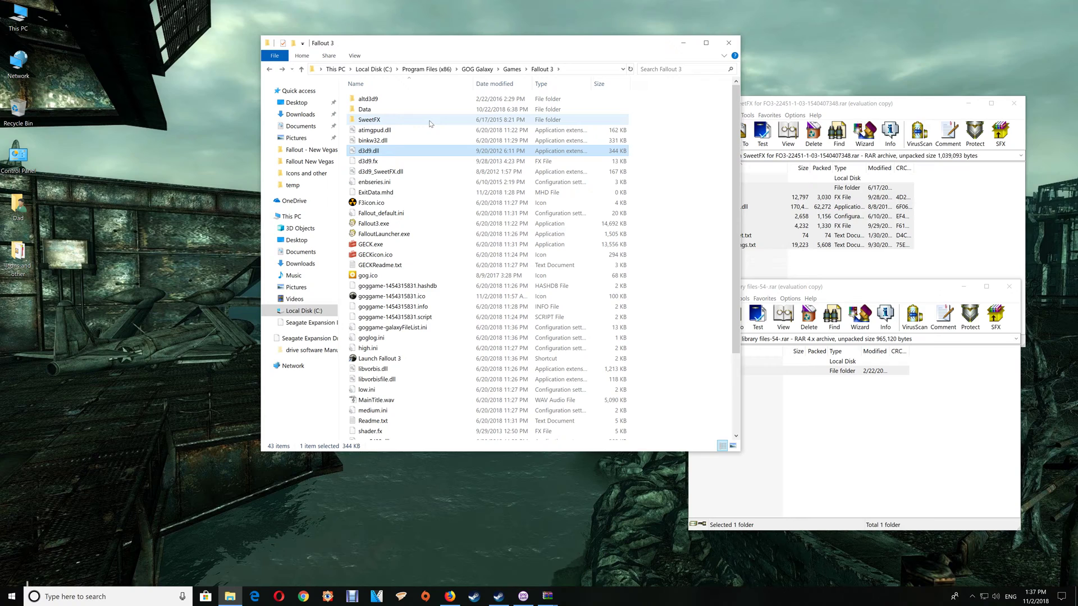
mouse_move(367, 150)
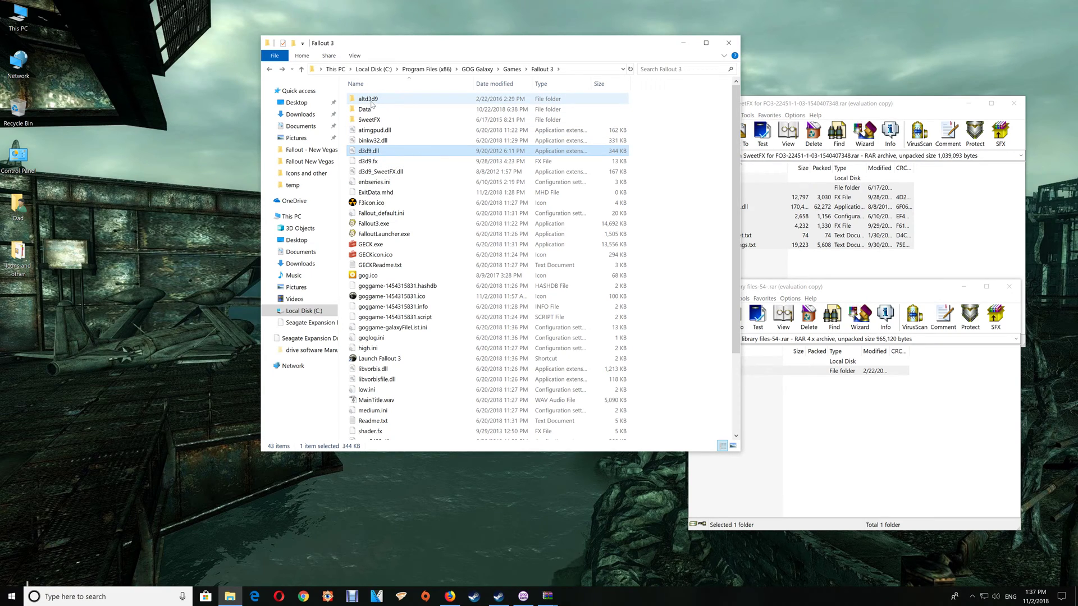
Overwrite Fallout 3's d3d9.dll with the 284 KB version from altd3d9\bp
double_click(366, 98)
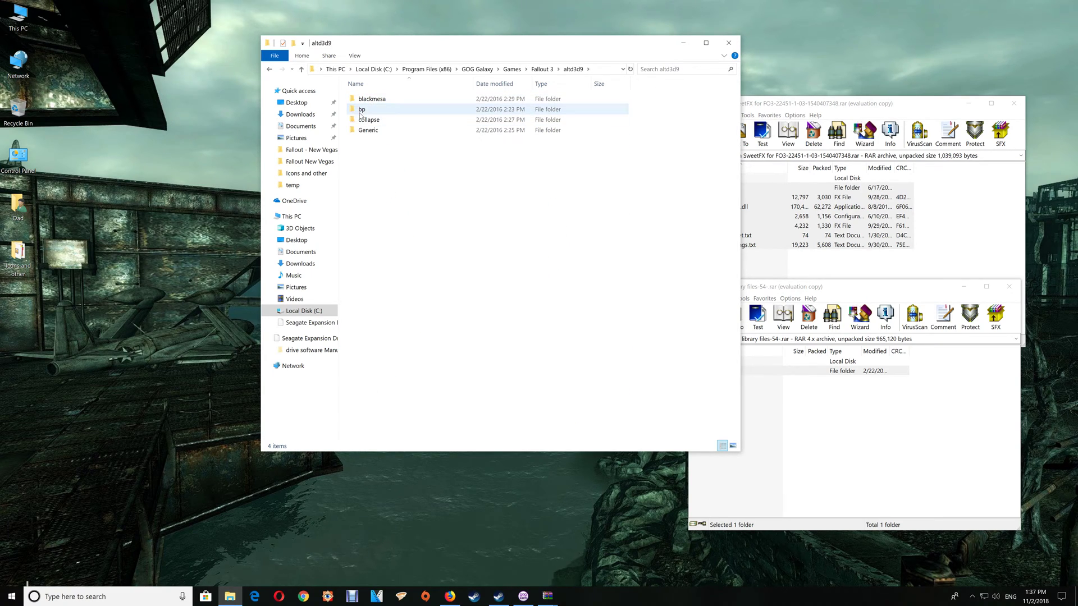
mouse_move(377, 111)
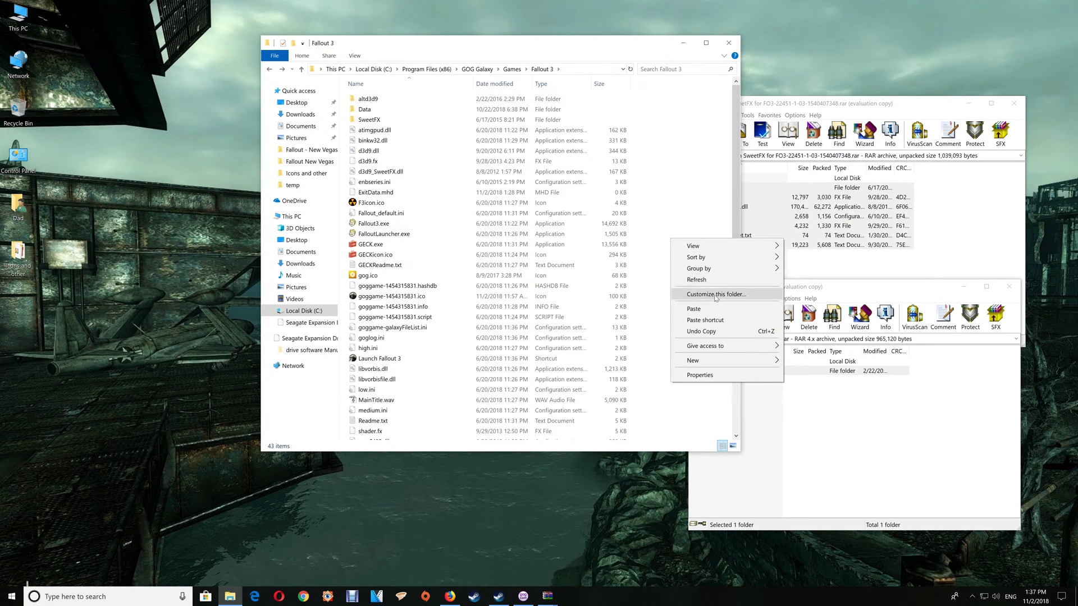
left_click(694, 309)
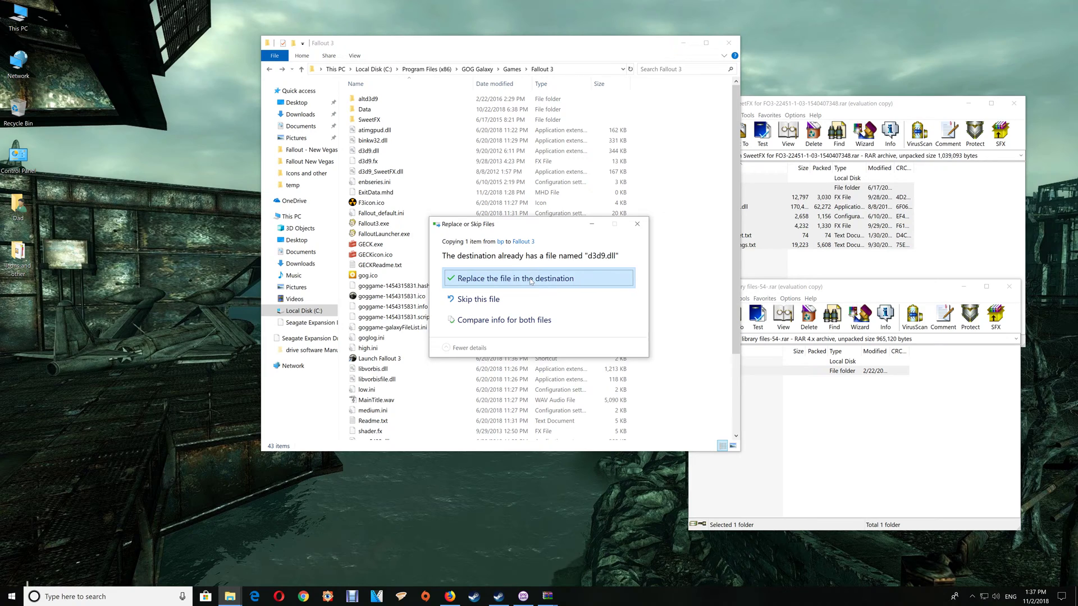
left_click(530, 279)
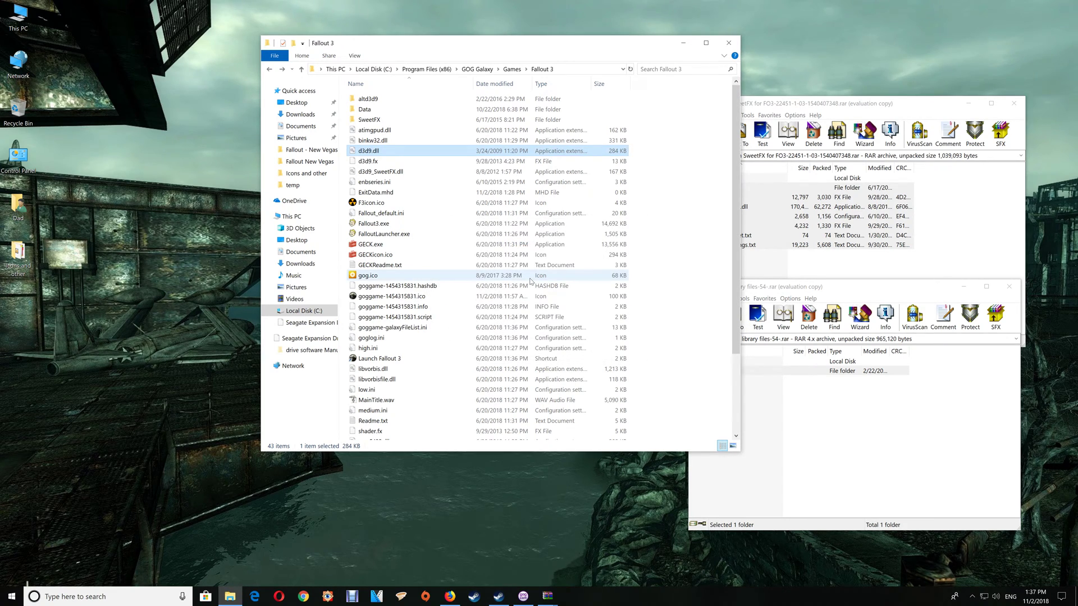
left_click(267, 216)
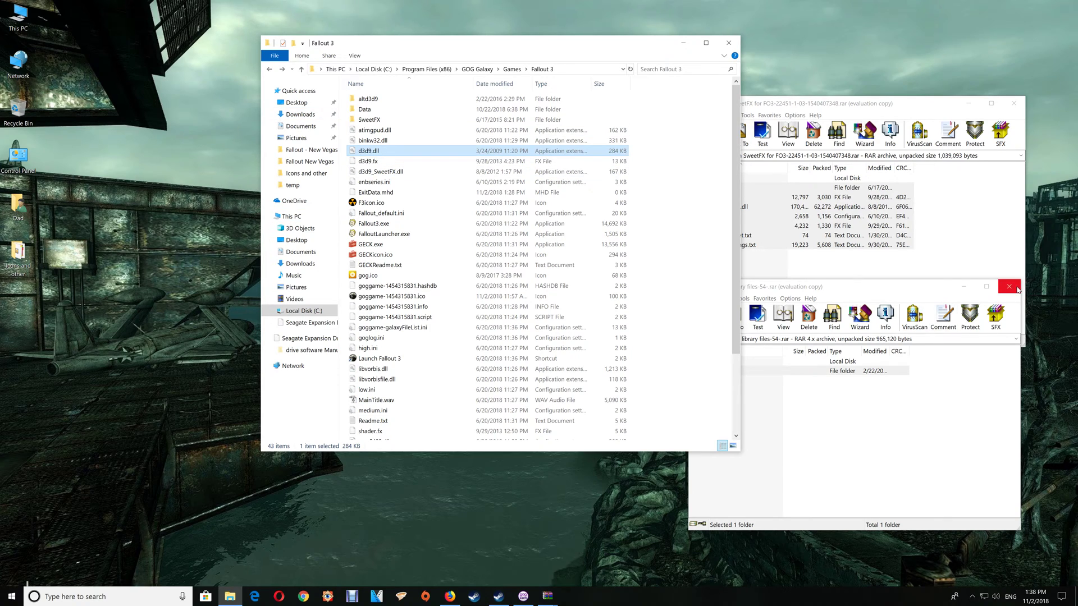
mouse_move(1009, 286)
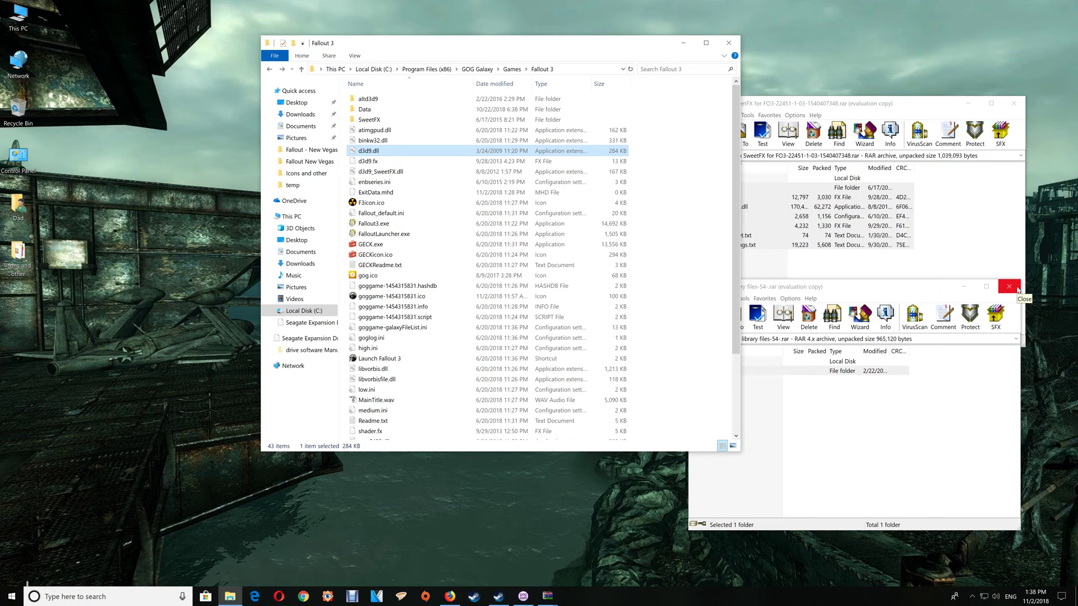
Close the Additional library files archive and return to the ModDB addon page
left_click(1009, 286)
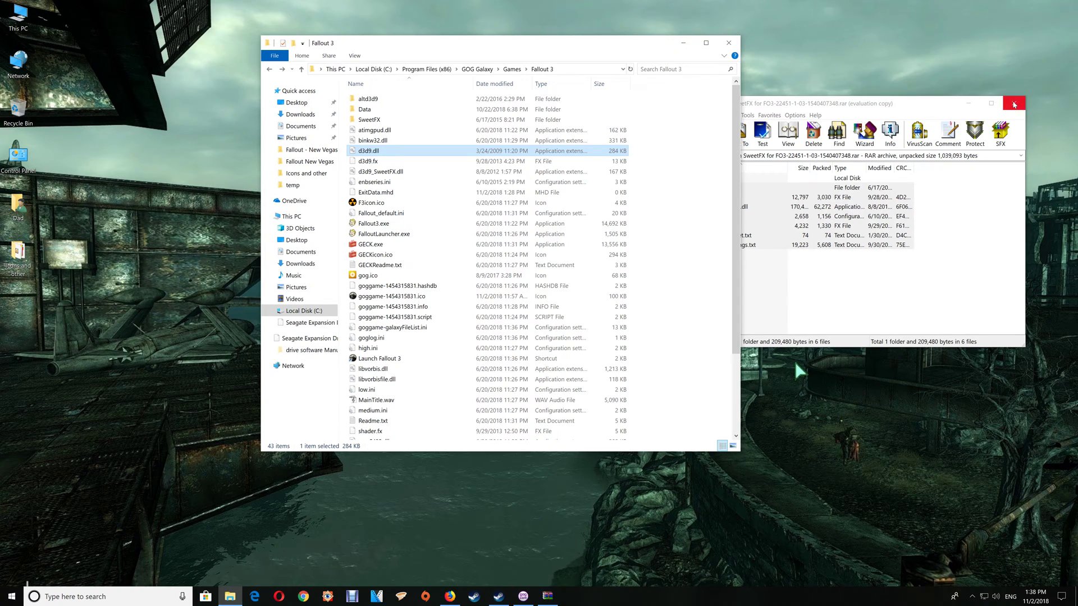
left_click(1015, 104)
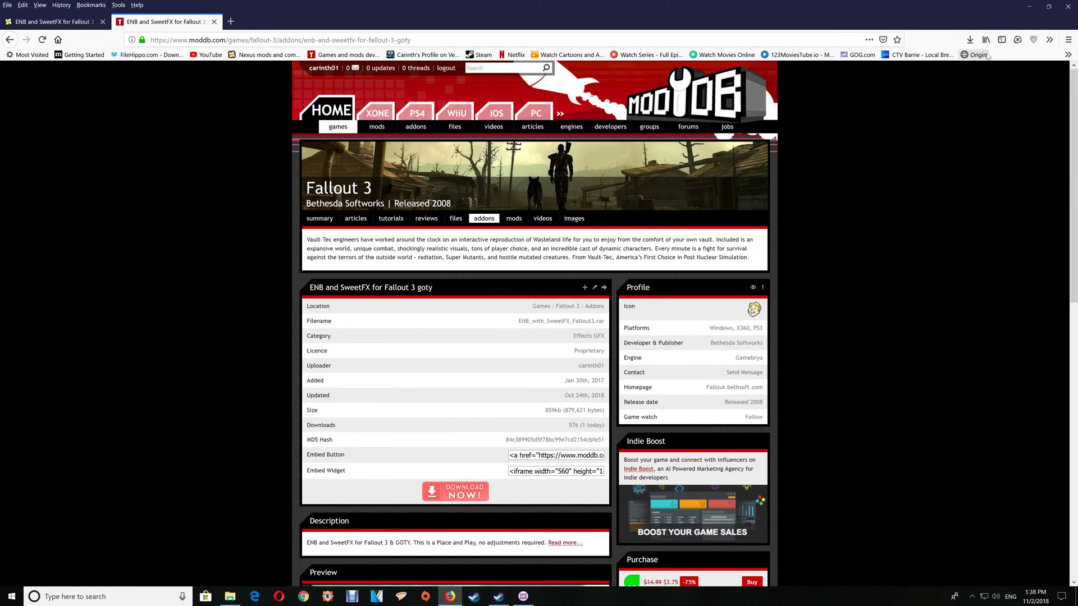
Close the old ENB archive and open ENB_with_SweetFX_Fallout3.rar from Firefox downloads
left_click(971, 39)
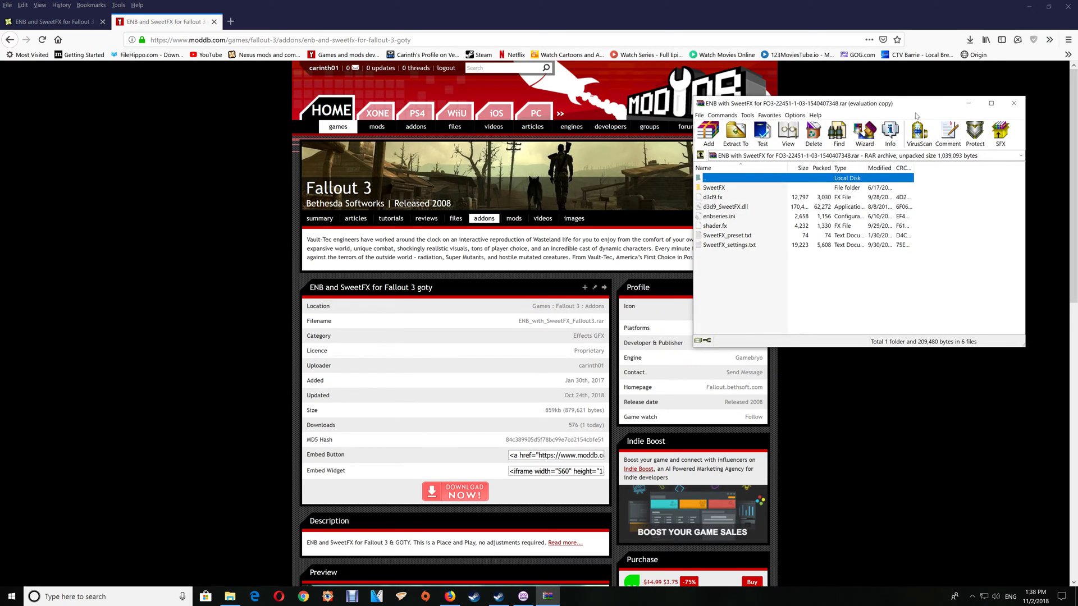
left_click(1014, 104)
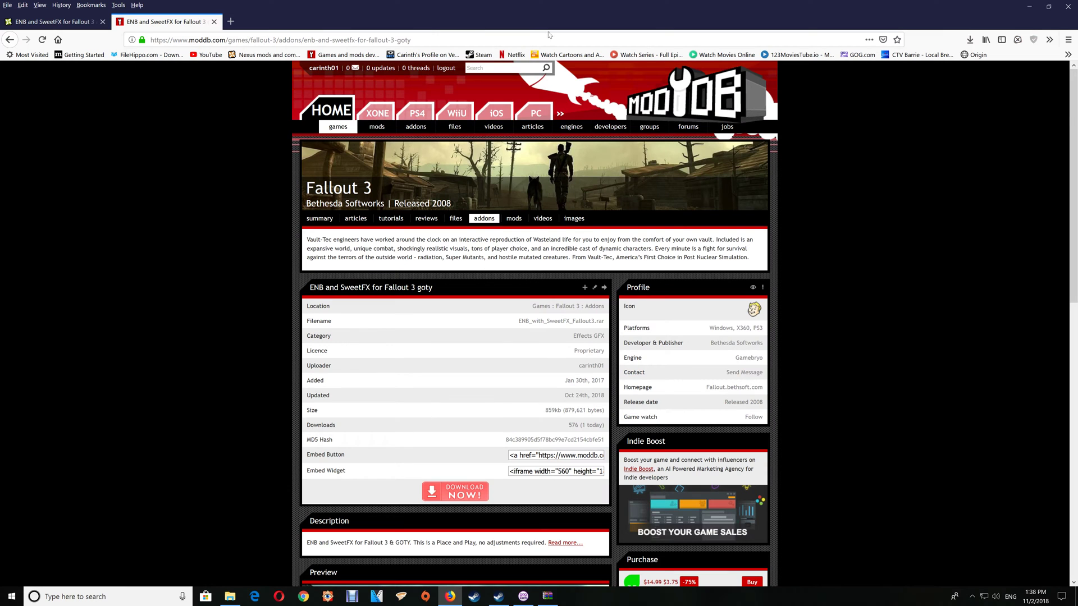
left_click(970, 39)
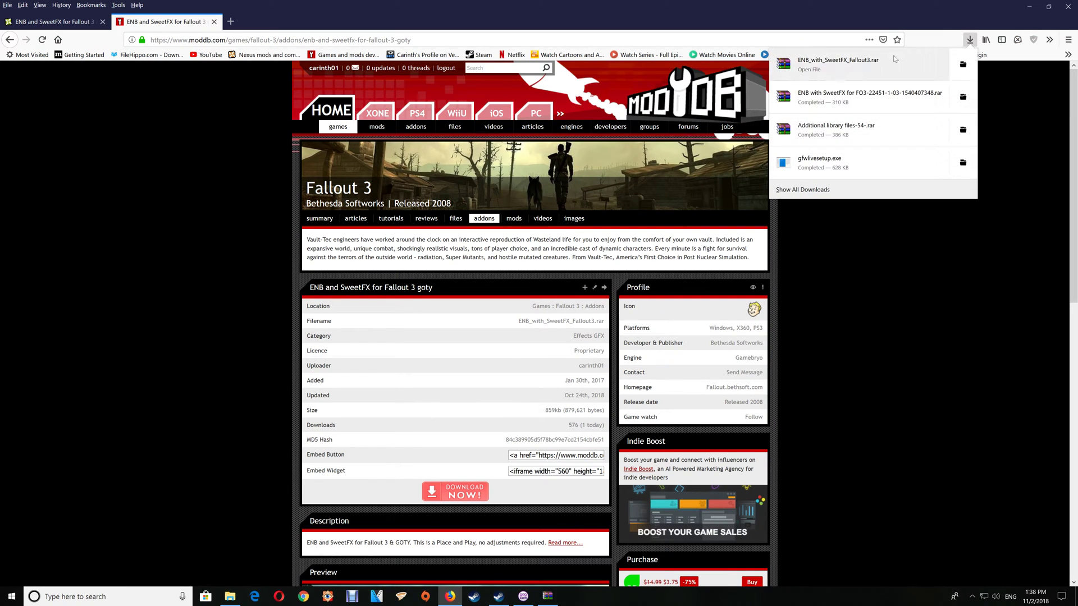
left_click(835, 59)
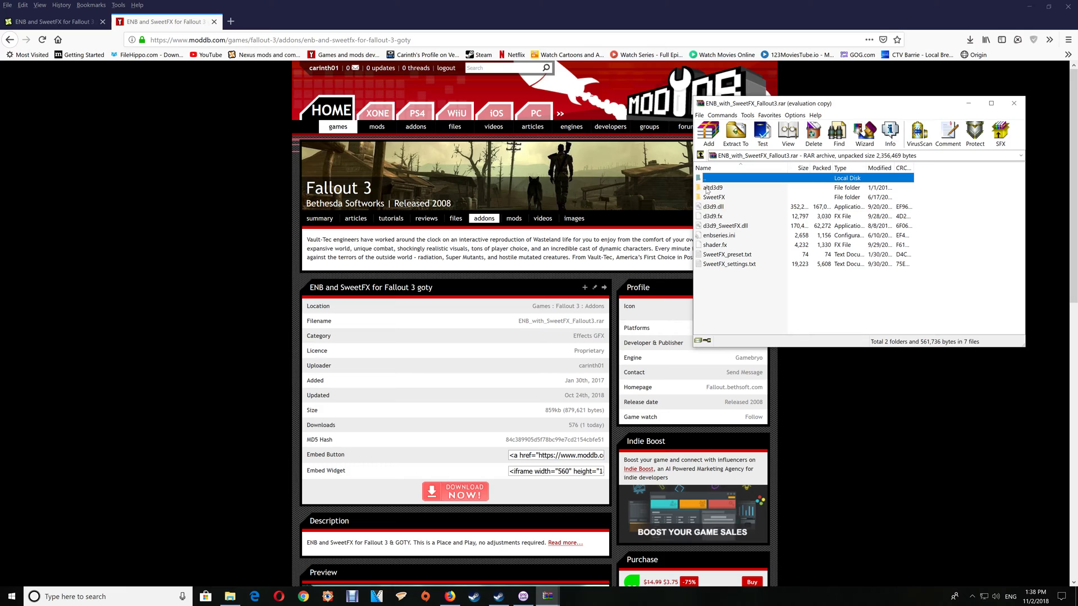
mouse_move(734, 190)
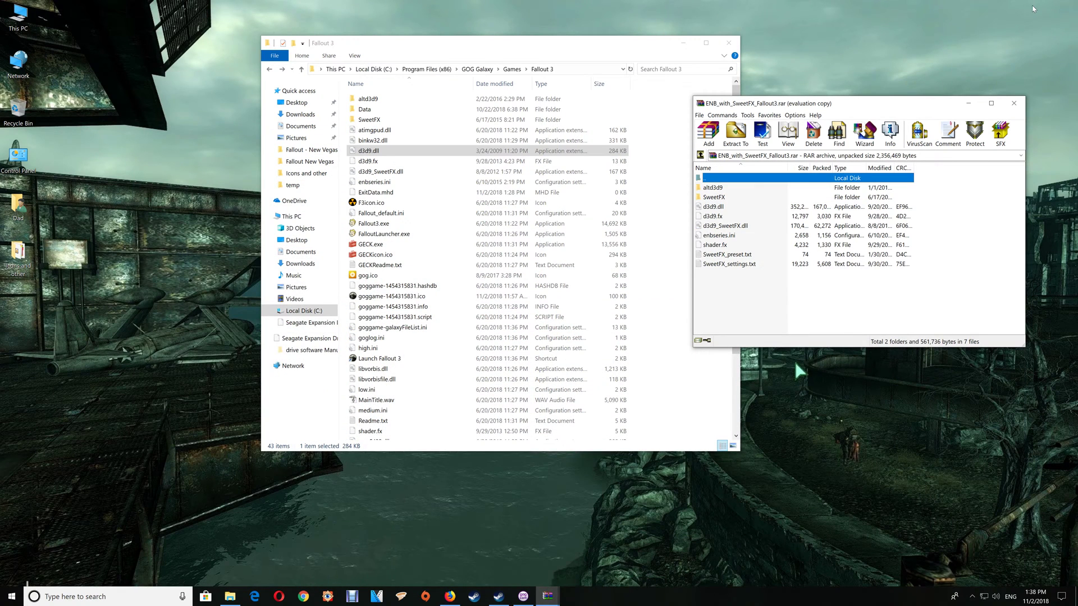
mouse_move(733, 283)
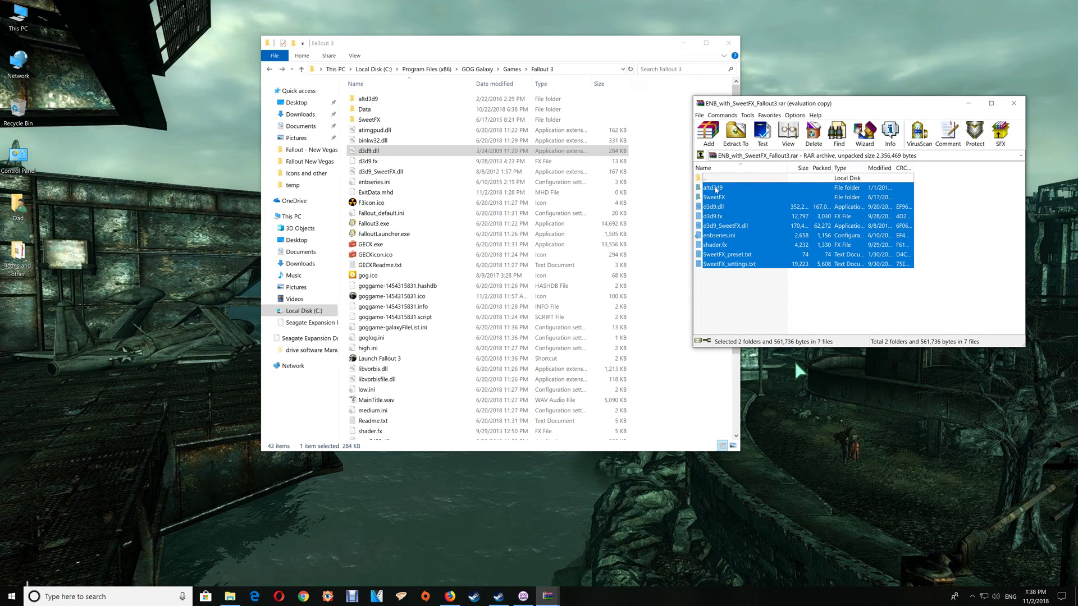
Extract all archive files into Fallout 3, replacing duplicates, then inspect altd3d9
left_click(735, 132)
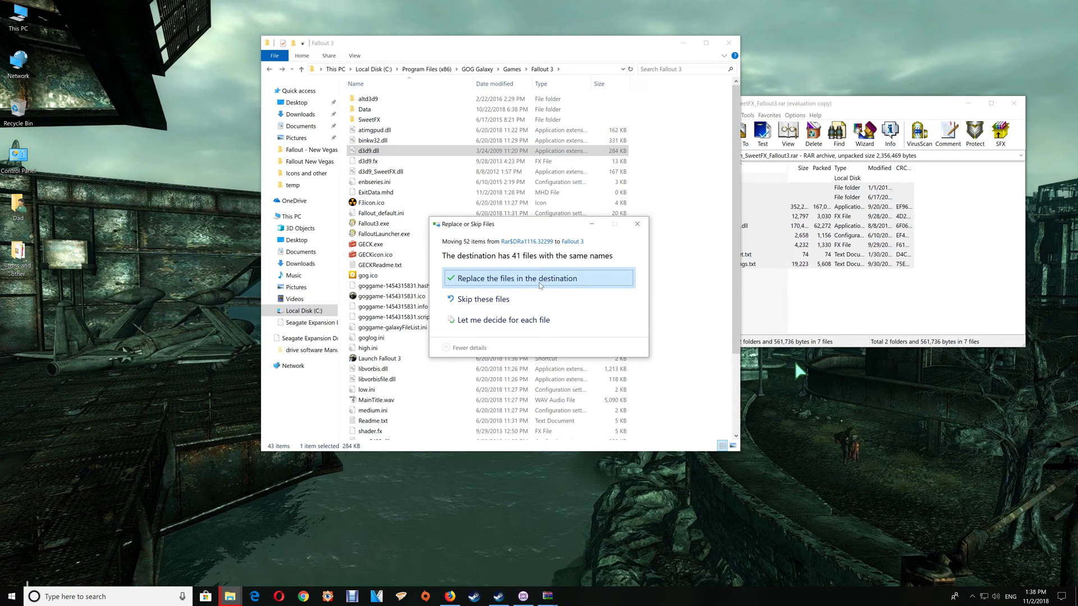
left_click(539, 278)
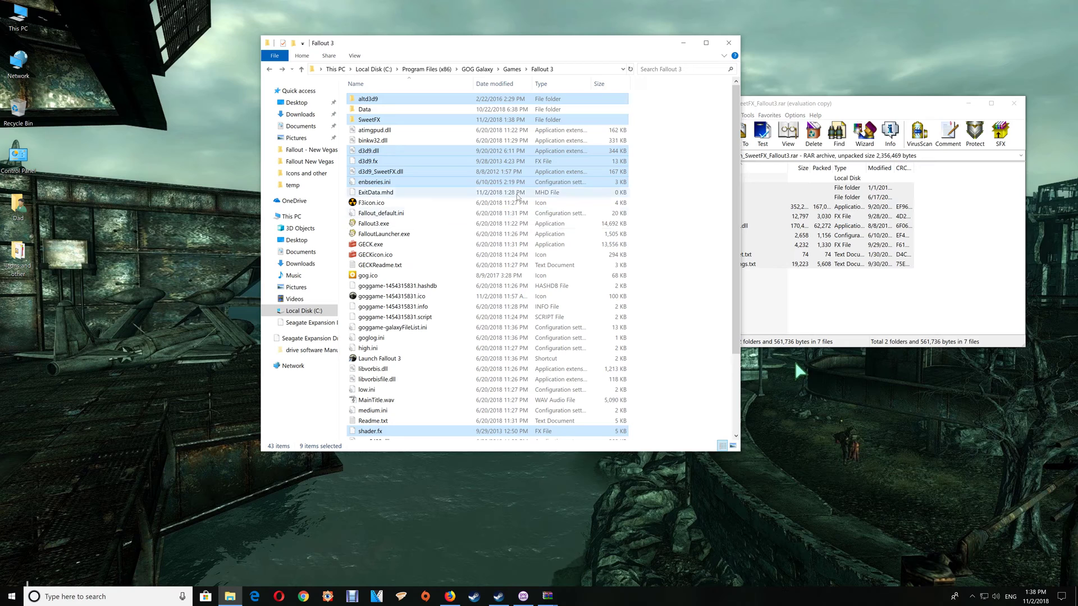
left_click(658, 177)
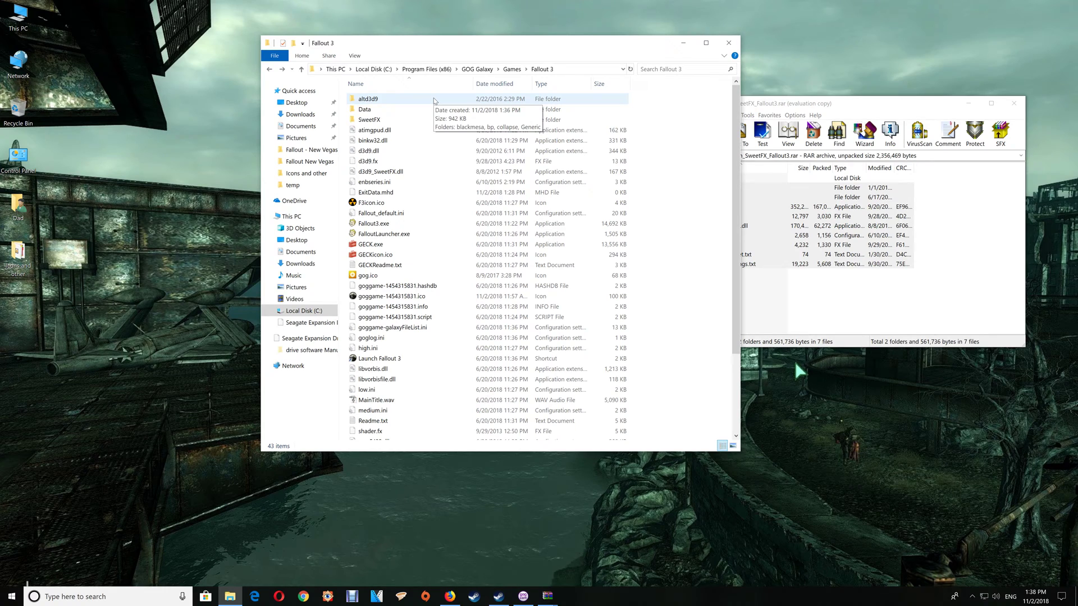
double_click(372, 99)
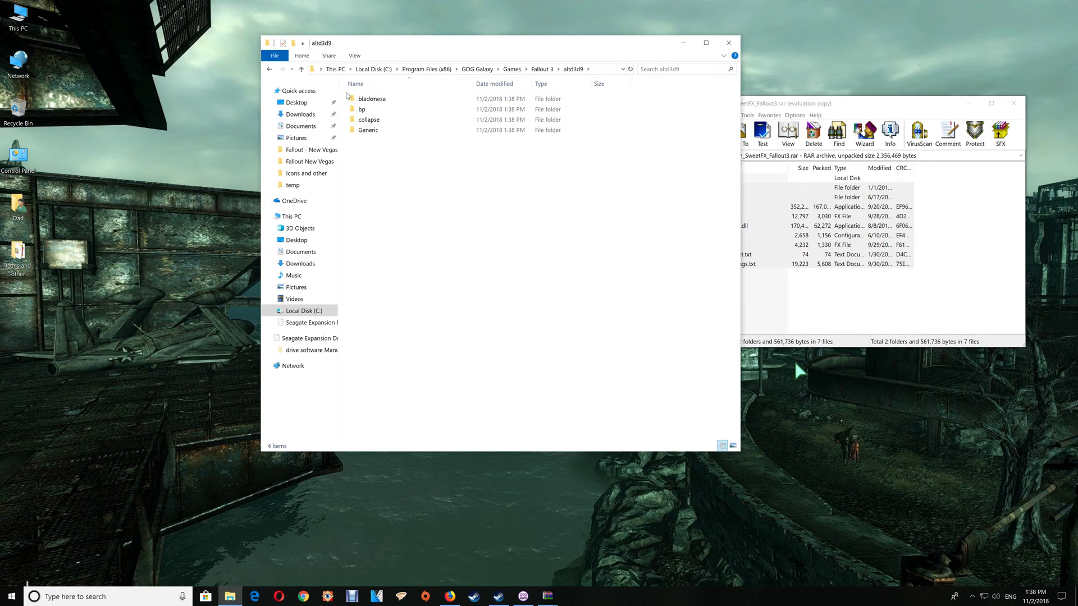
left_click(542, 68)
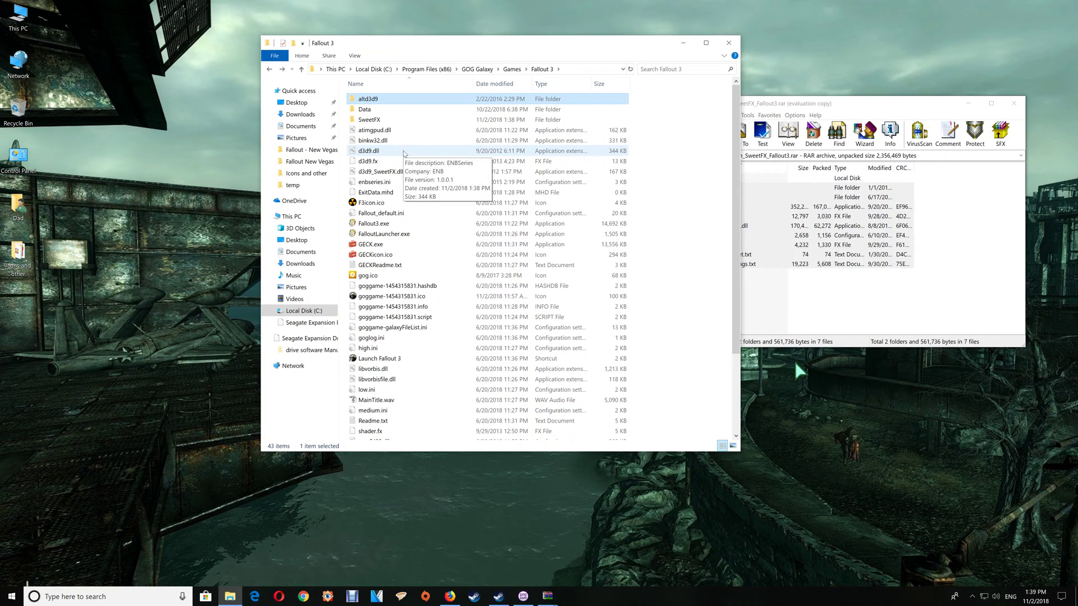
mouse_move(1014, 104)
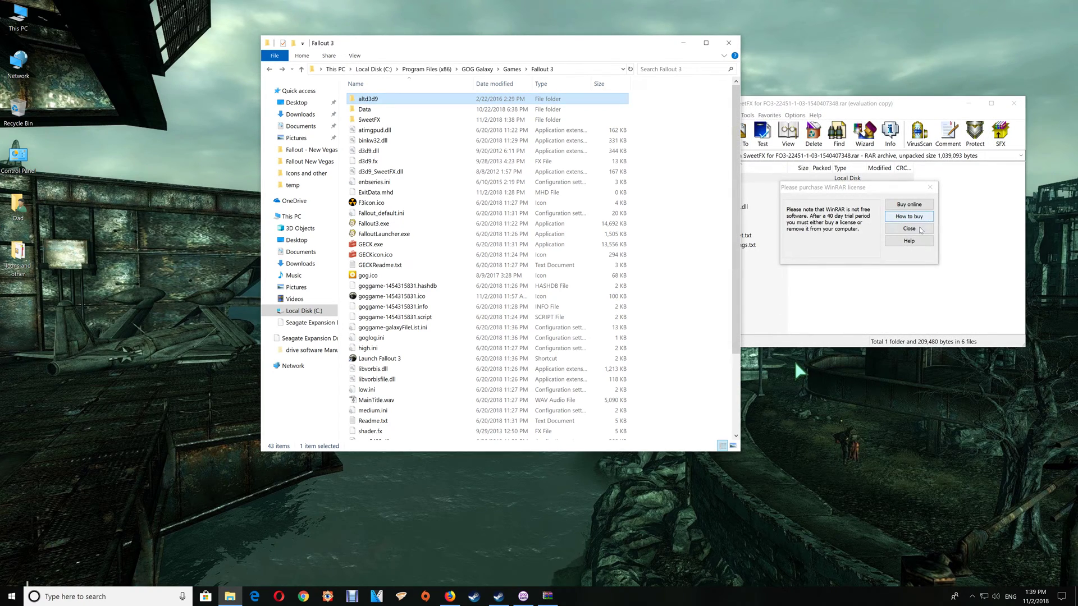
Close the ENB with SweetFX WinRAR window
left_click(909, 228)
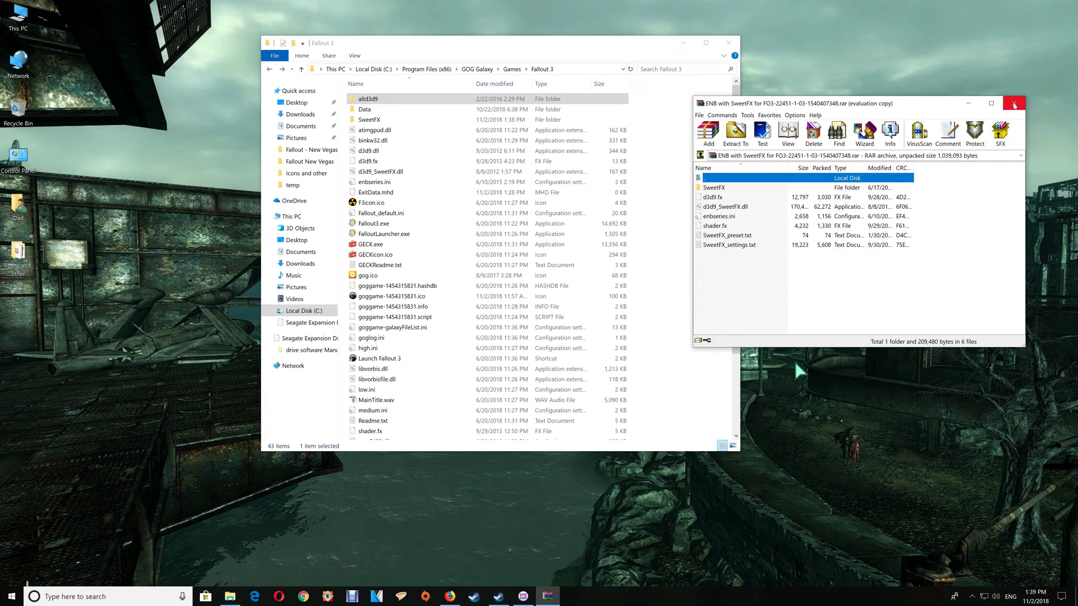
mouse_move(1012, 104)
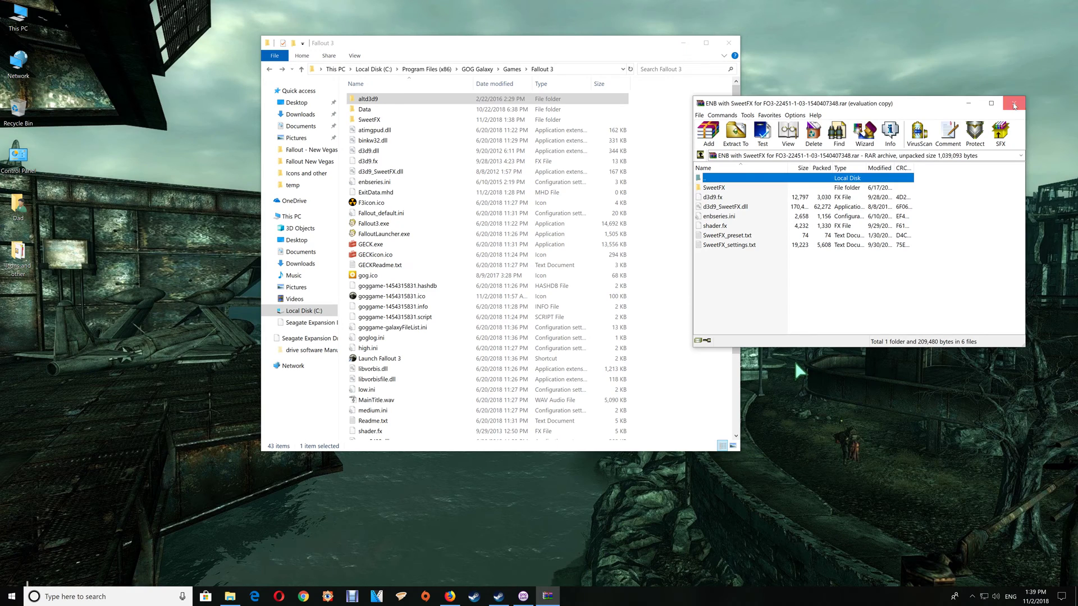
left_click(1016, 106)
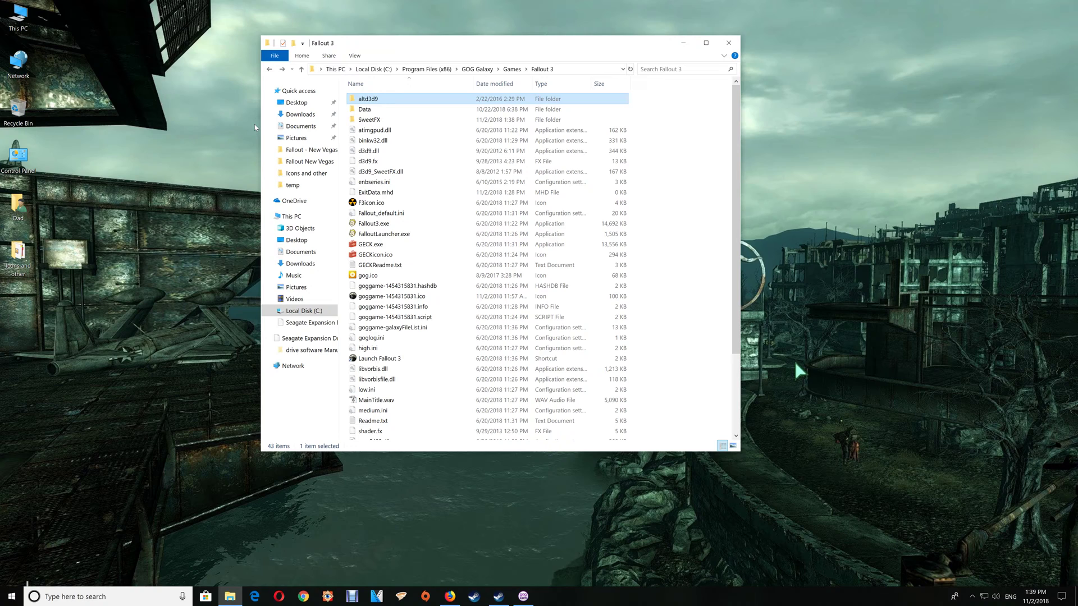
mouse_move(411, 38)
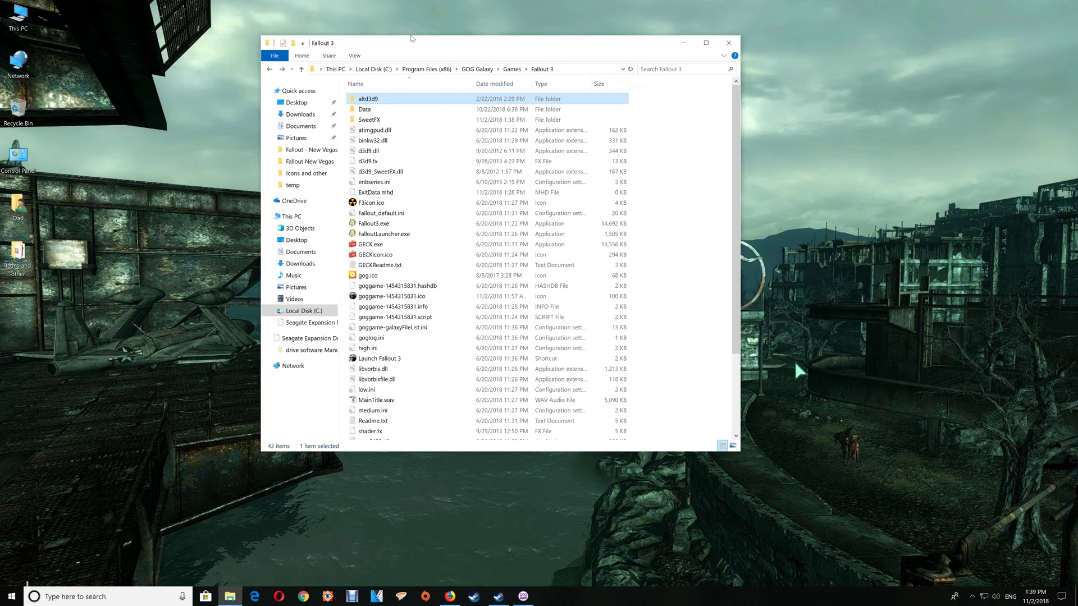
Browse to SweetFX\Presets and open Fallout3.txt in Notepad
scroll("down", 3)
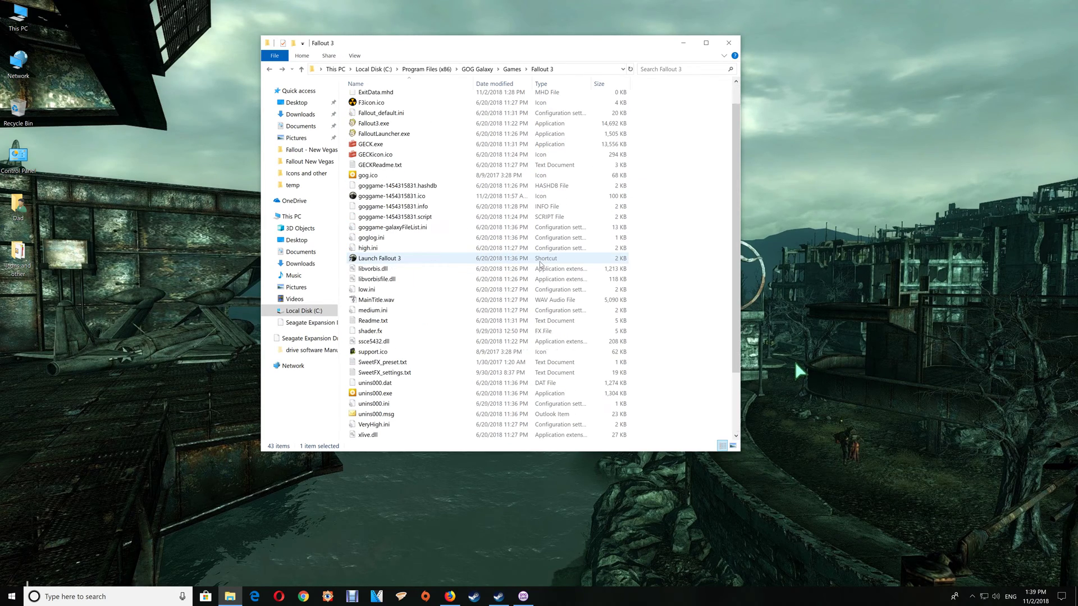
left_click(677, 330)
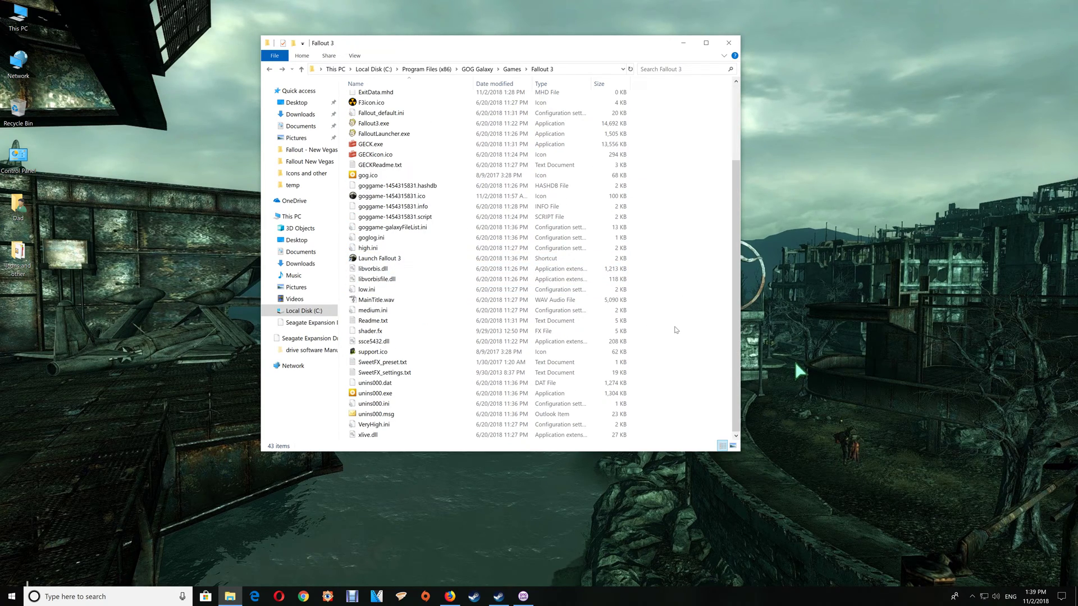
mouse_move(739, 404)
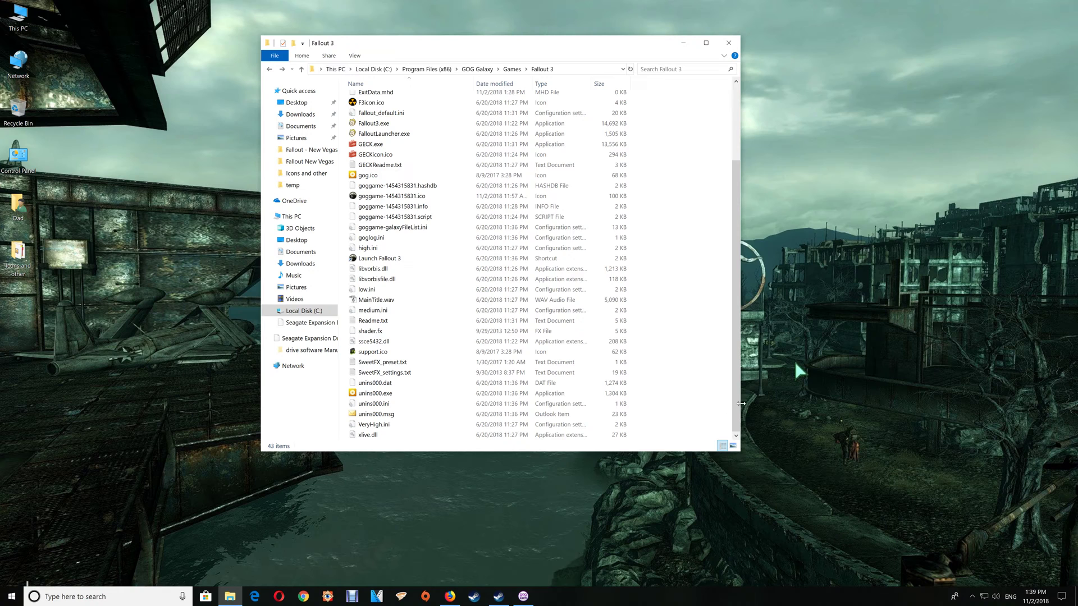
scroll("up", 3)
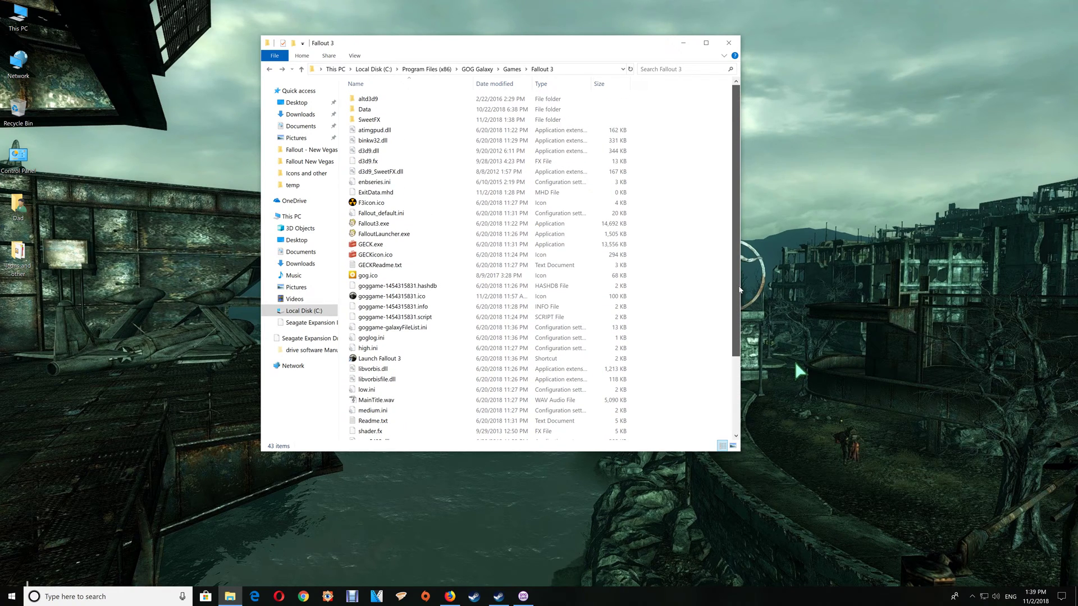
scroll("down", 3)
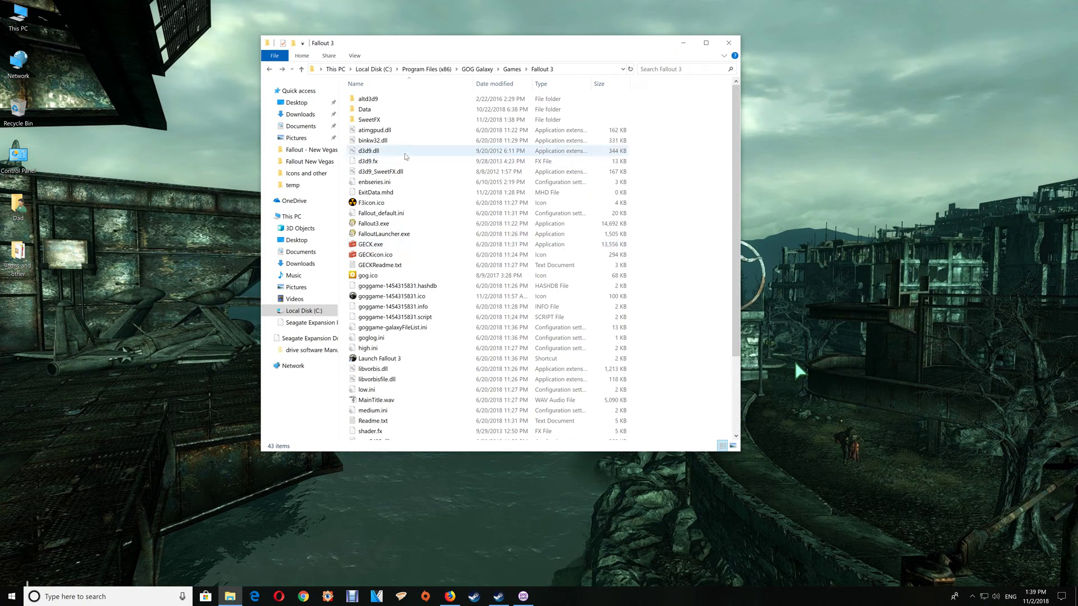
mouse_move(379, 120)
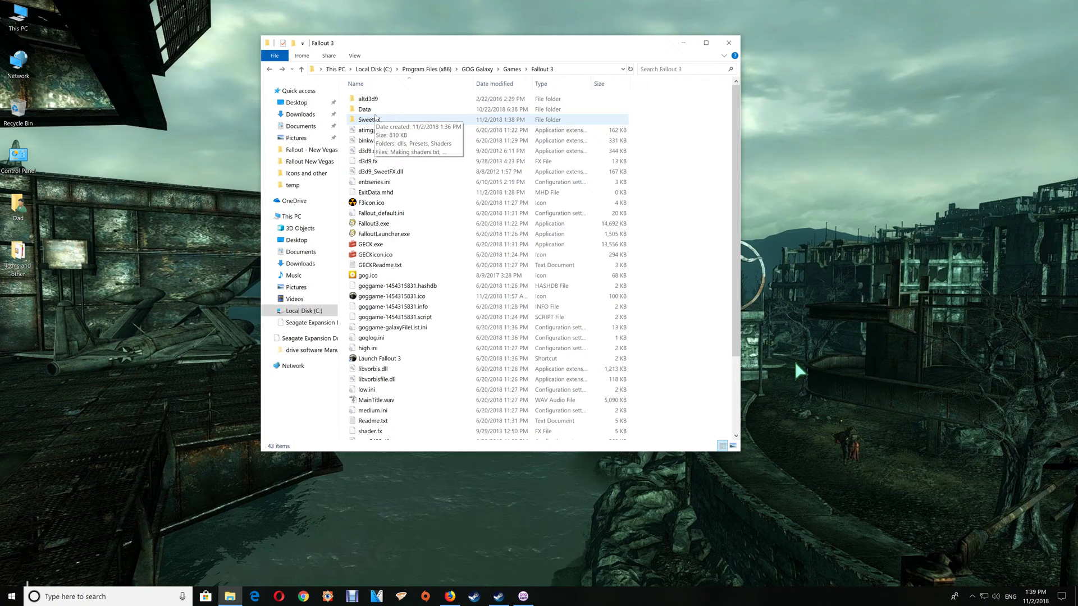
double_click(367, 120)
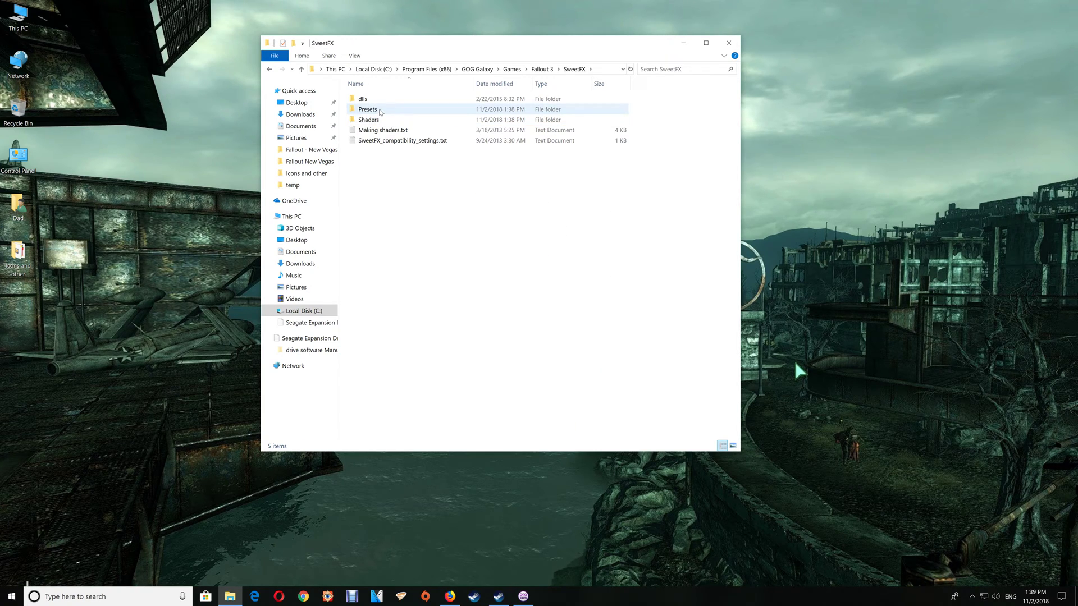
double_click(367, 109)
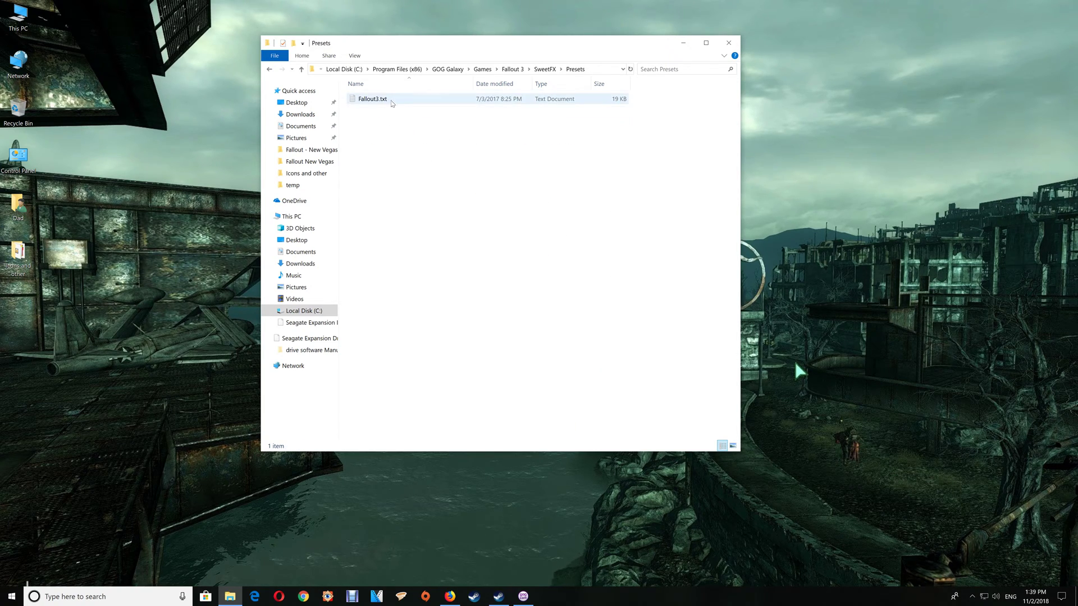
mouse_move(392, 102)
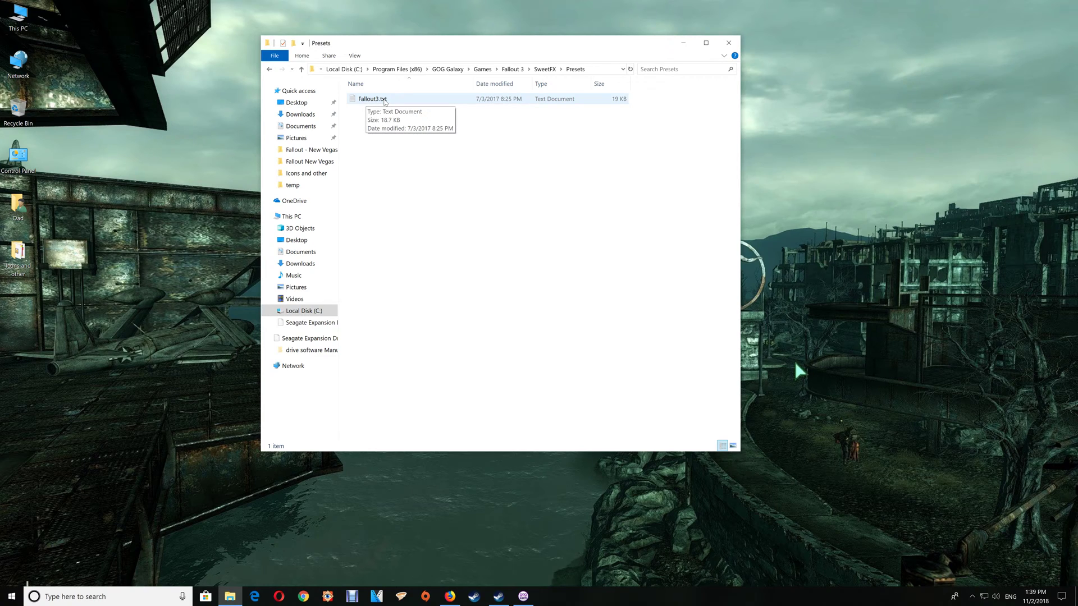
mouse_move(385, 102)
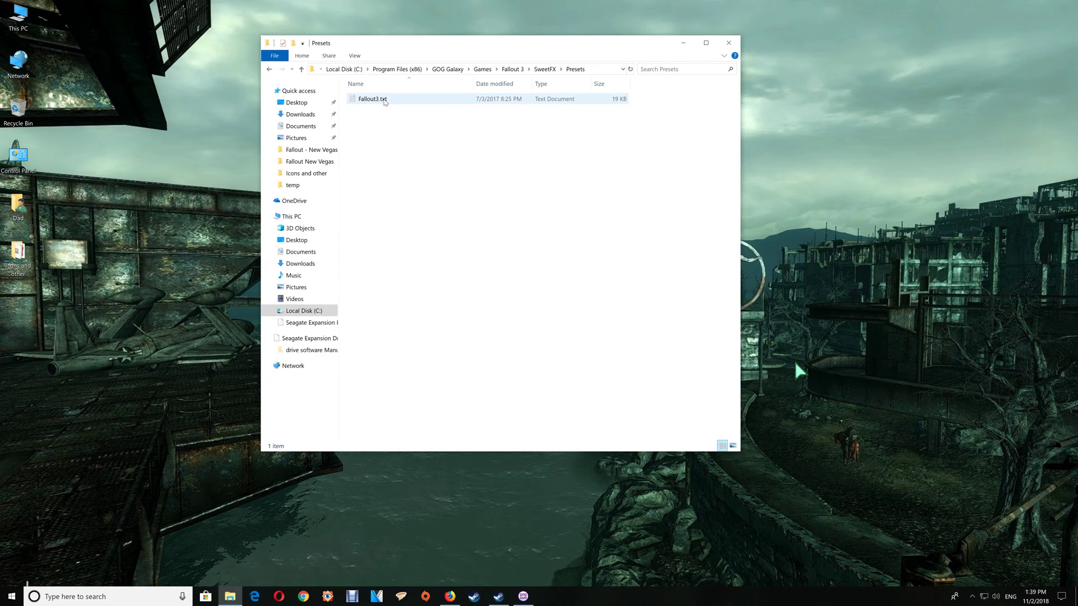
double_click(369, 99)
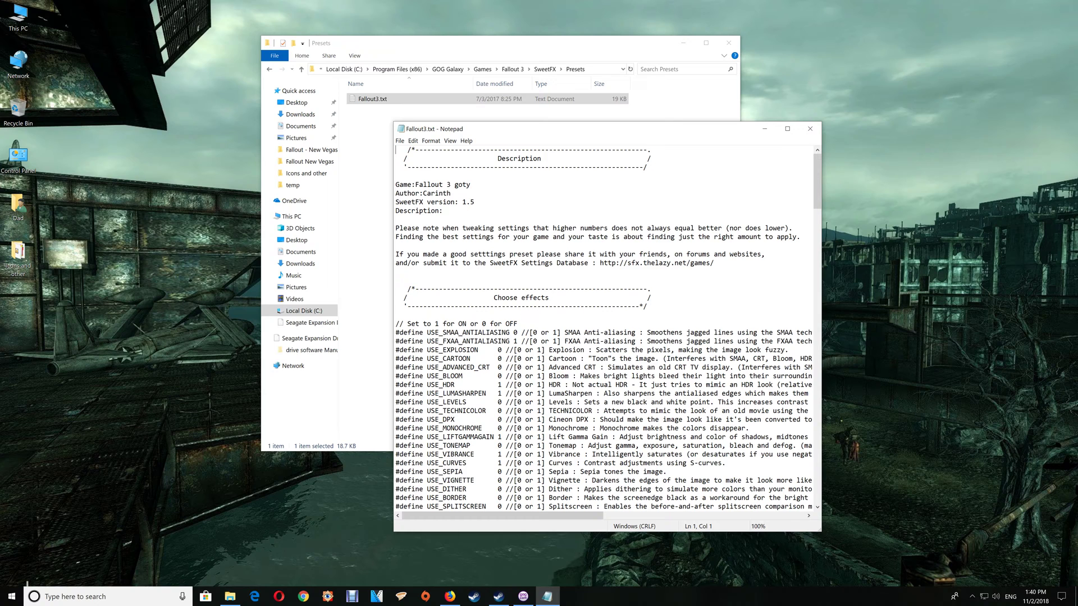
scroll("down", 3)
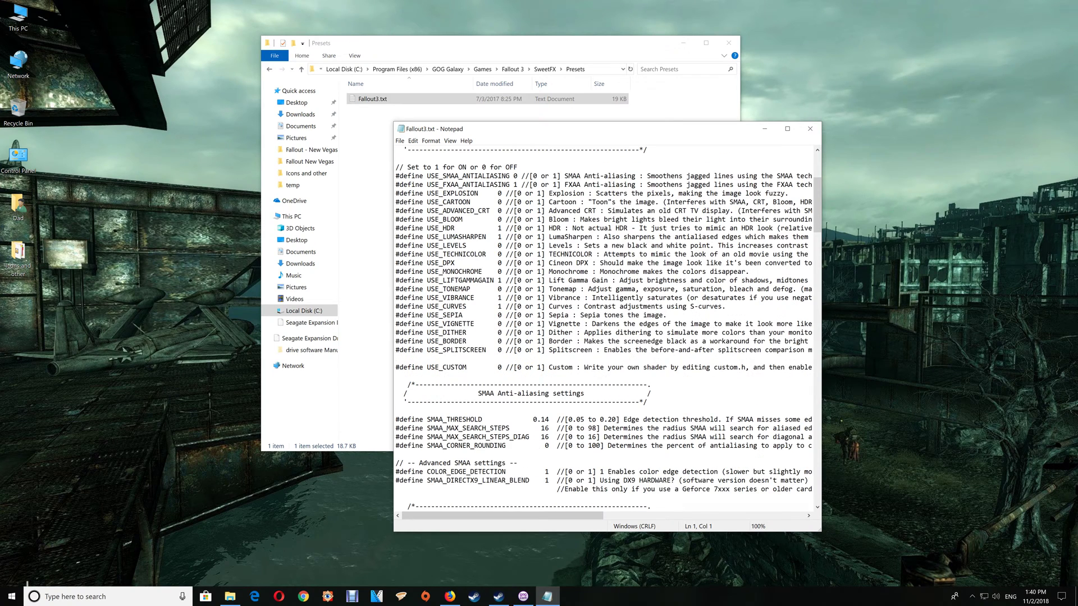
scroll("down", 3)
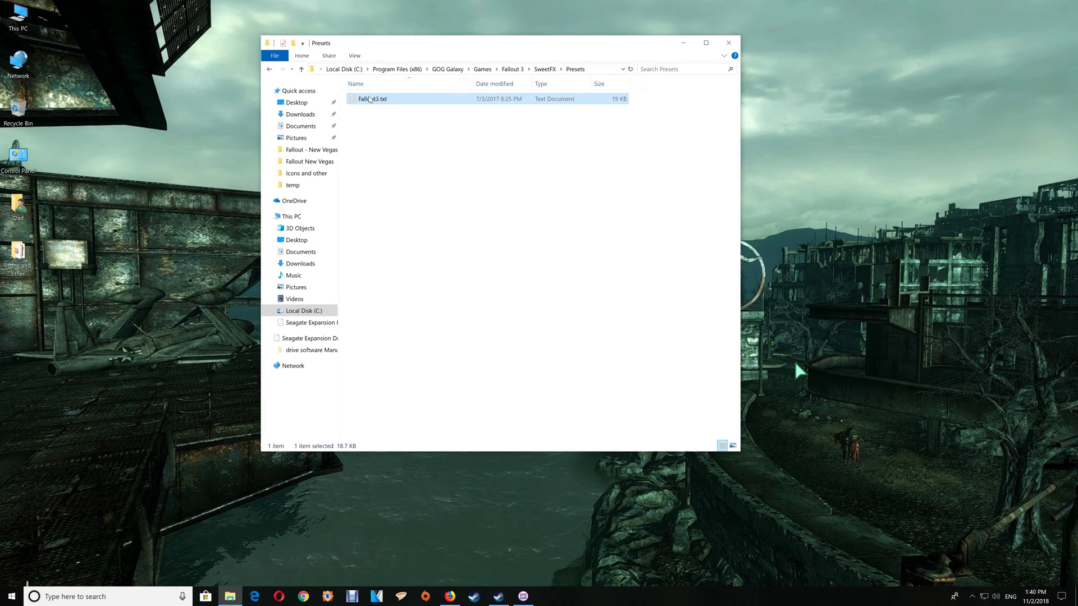
mouse_move(363, 101)
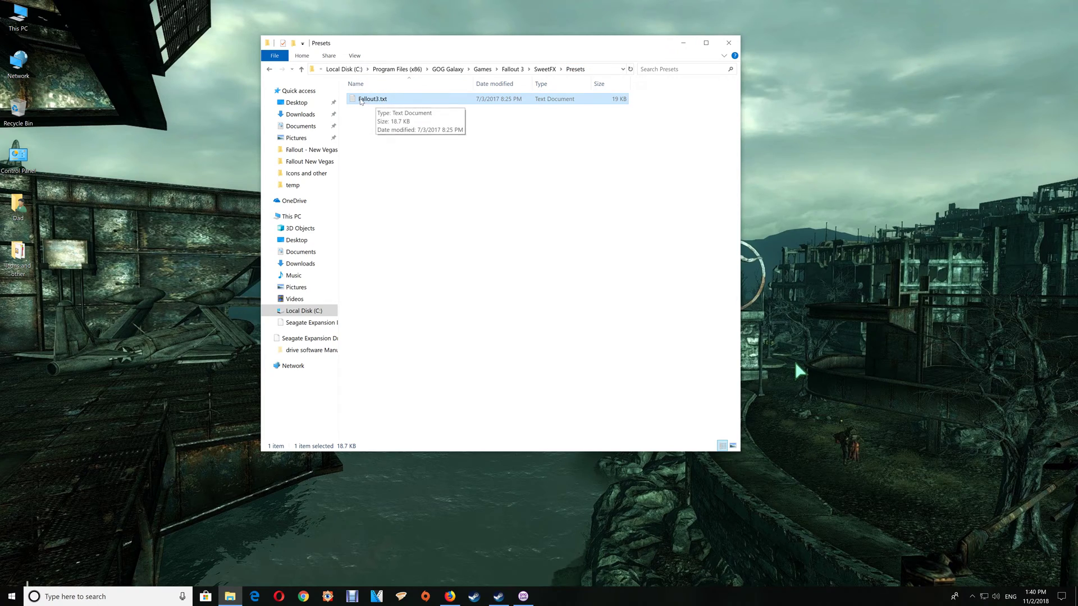
mouse_move(364, 117)
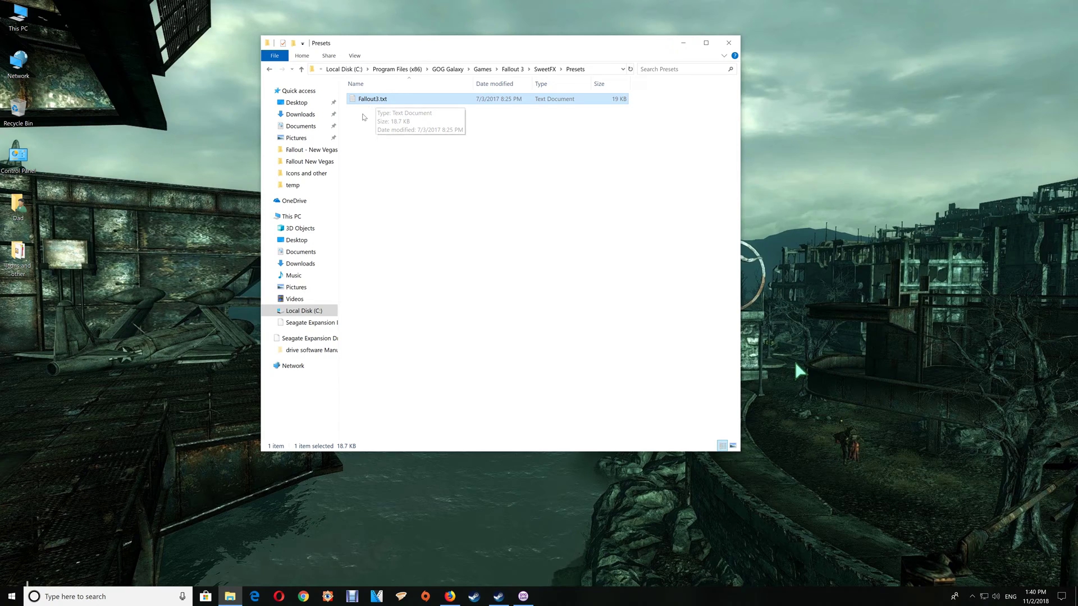
mouse_move(361, 124)
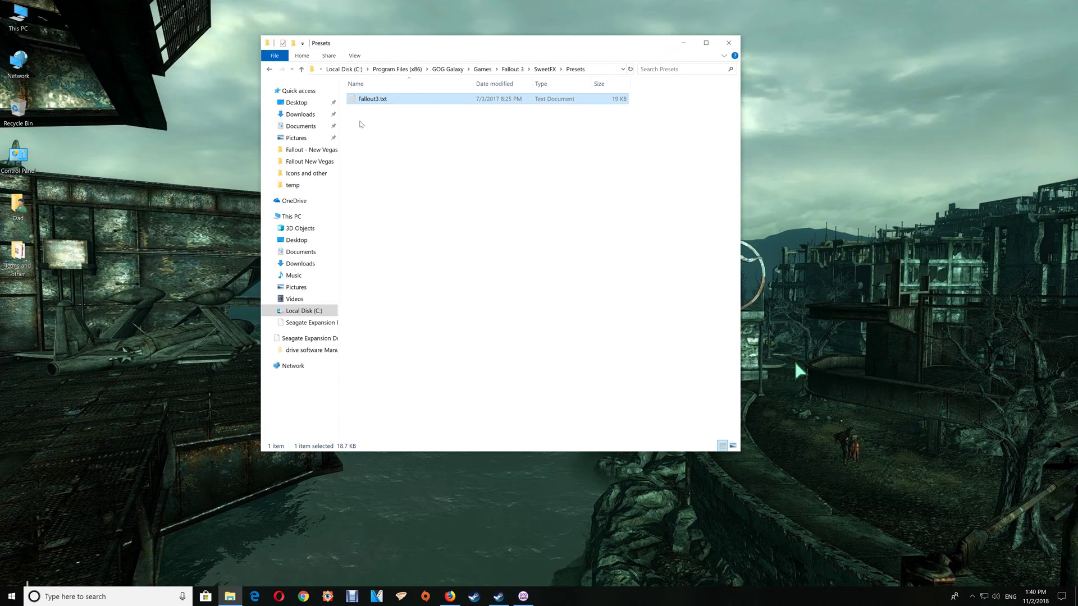
mouse_move(394, 99)
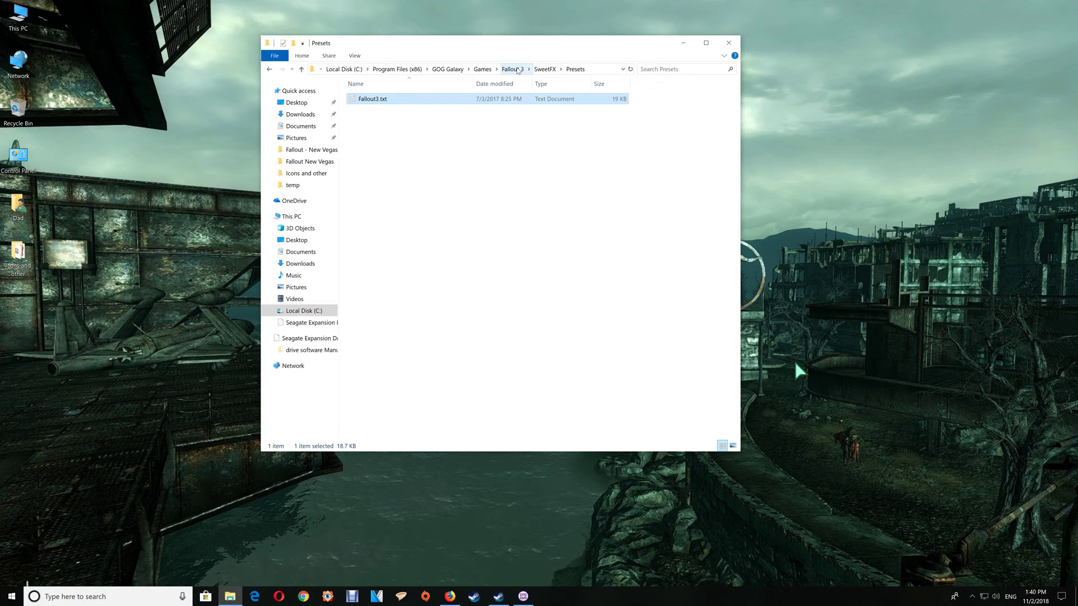
Return to the Fallout 3 folder and open enbseries.ini in Notepad
left_click(513, 69)
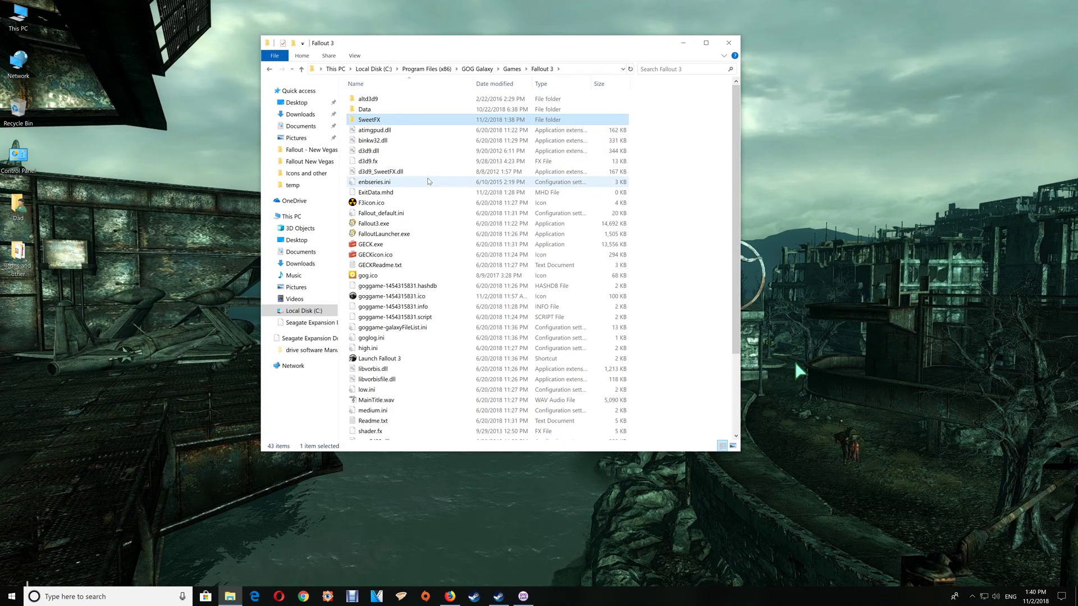
mouse_move(428, 181)
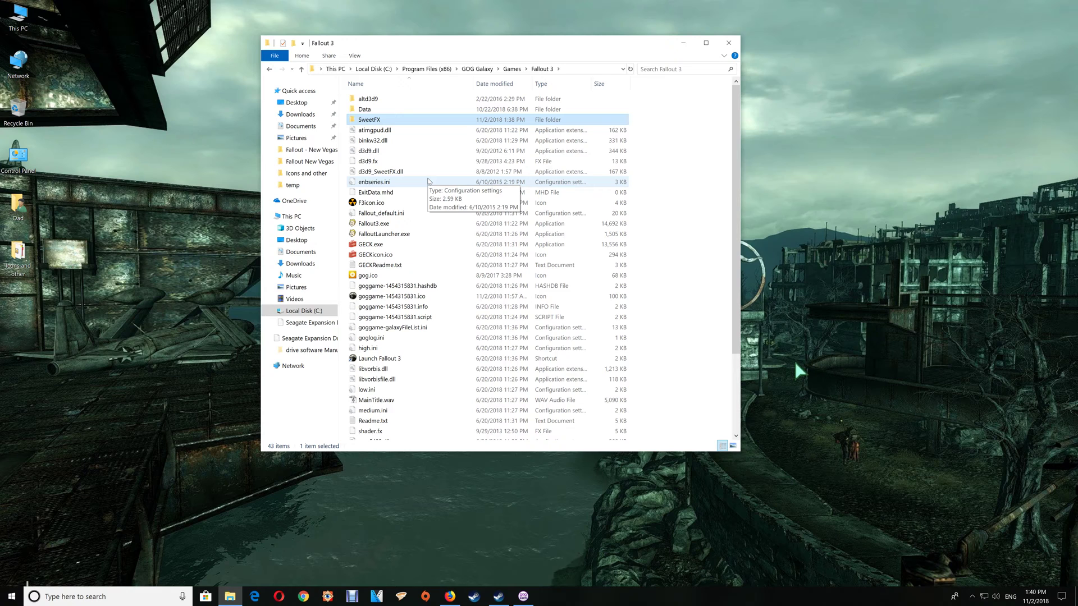
double_click(373, 182)
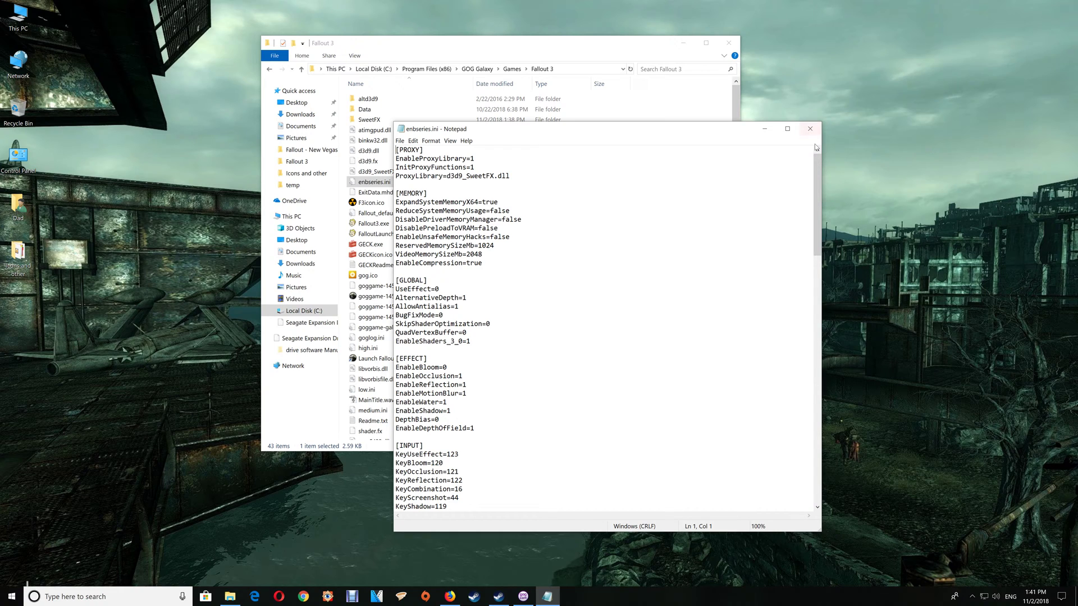
mouse_move(810, 129)
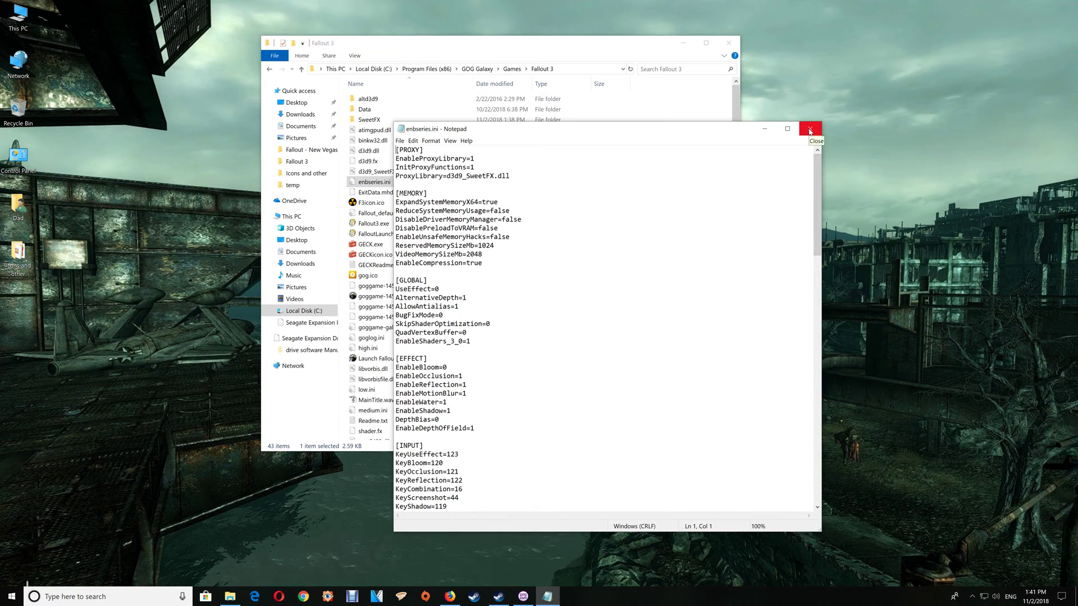
Close enbseries.ini in Notepad
left_click(809, 128)
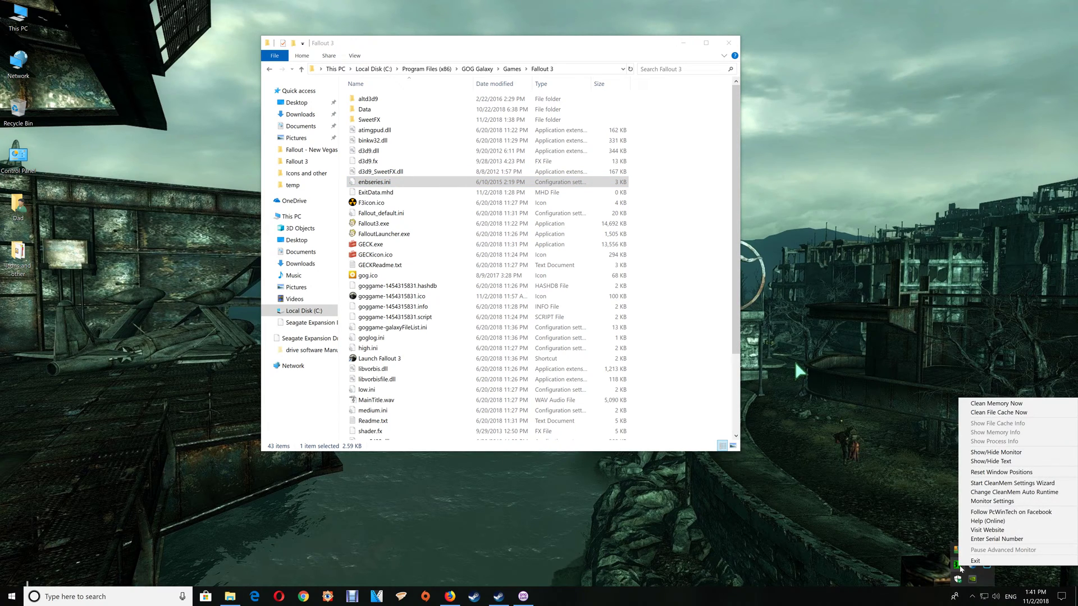
mouse_move(998, 483)
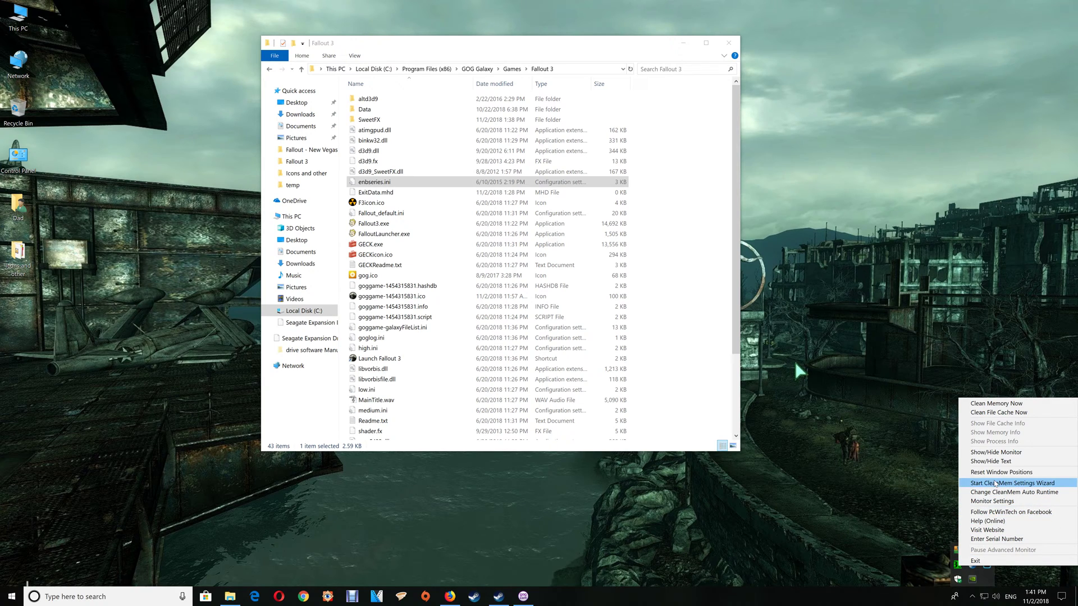
Run the CleanMem Settings Wizard with file cache disabled and Only List mode
left_click(1012, 483)
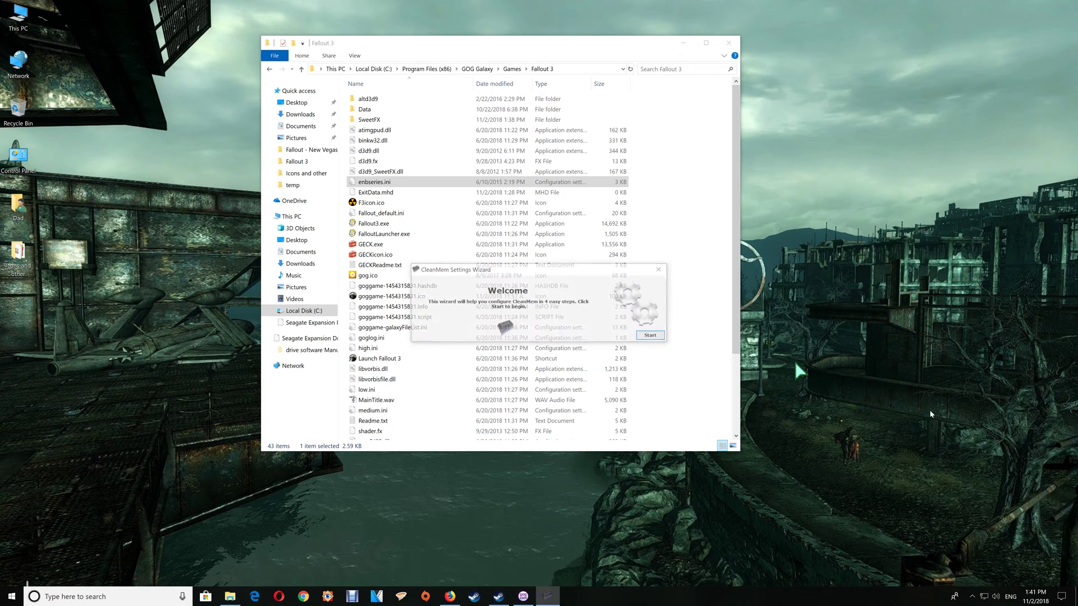
left_click(650, 335)
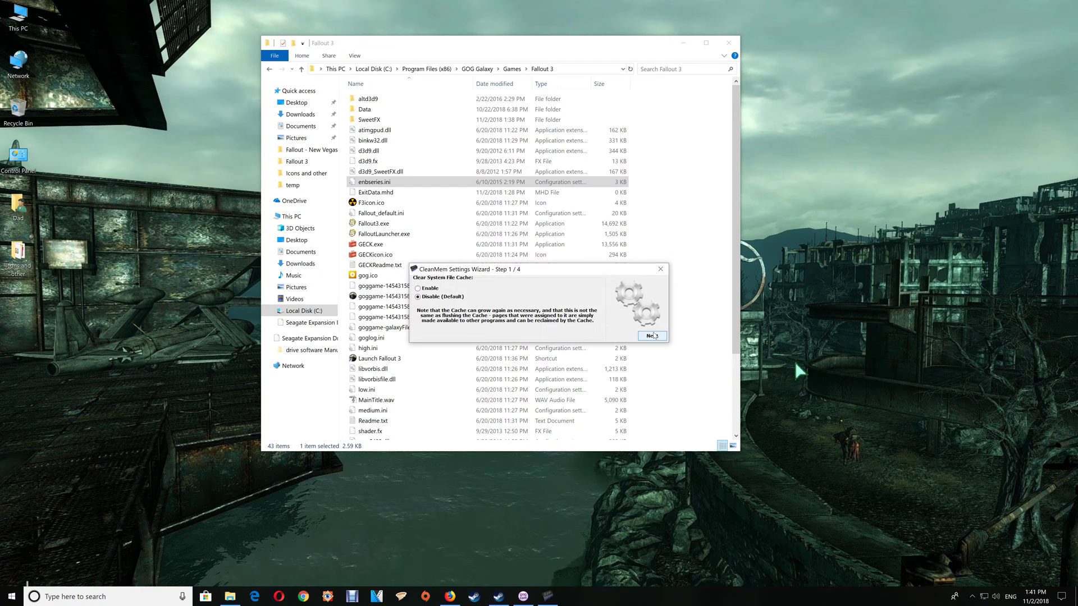
left_click(652, 335)
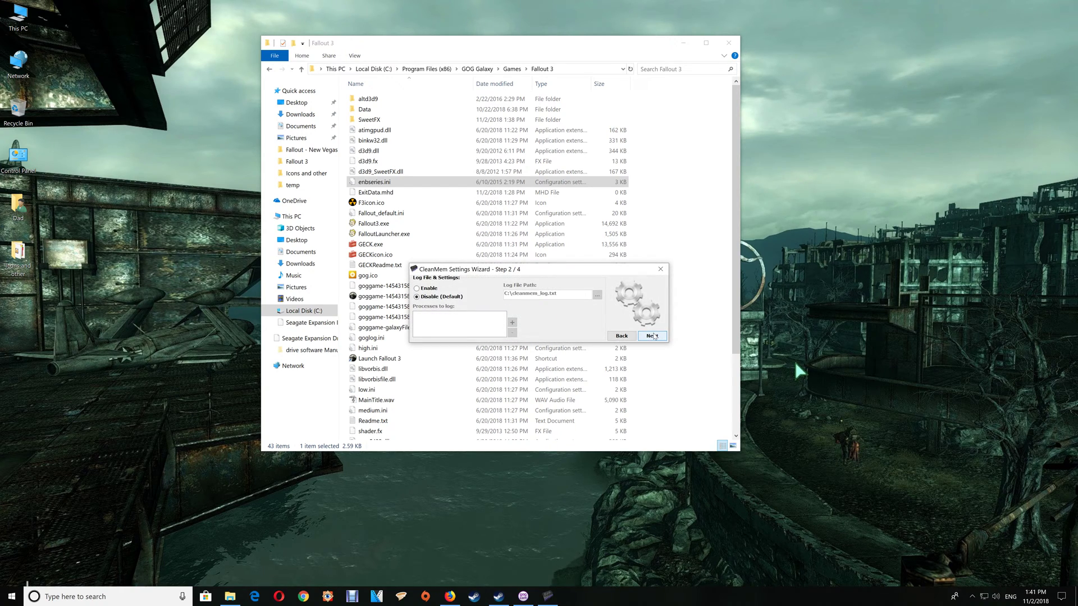
left_click(652, 335)
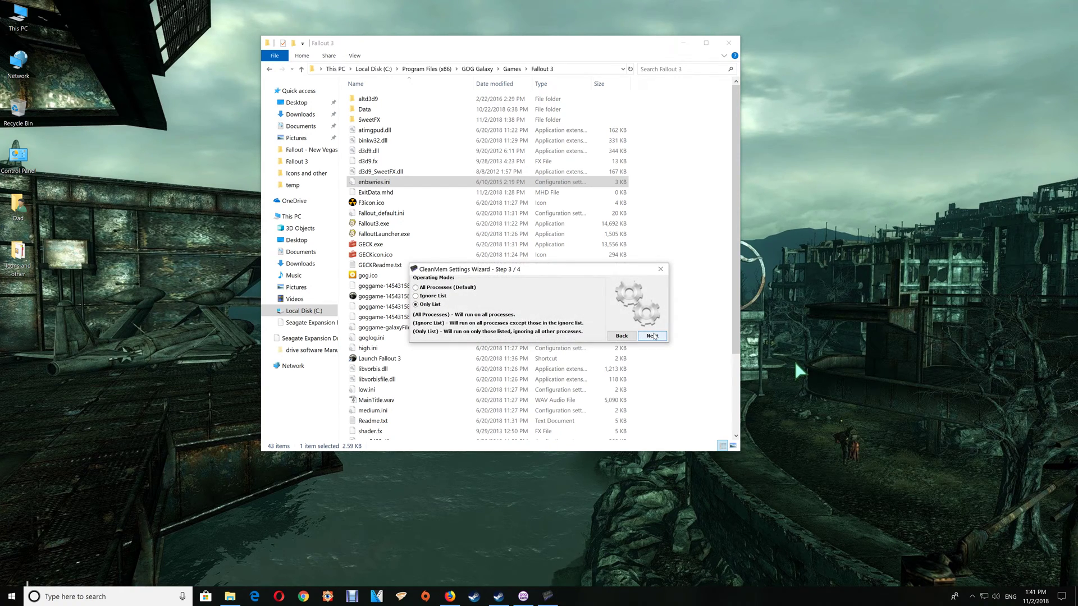
left_click(651, 336)
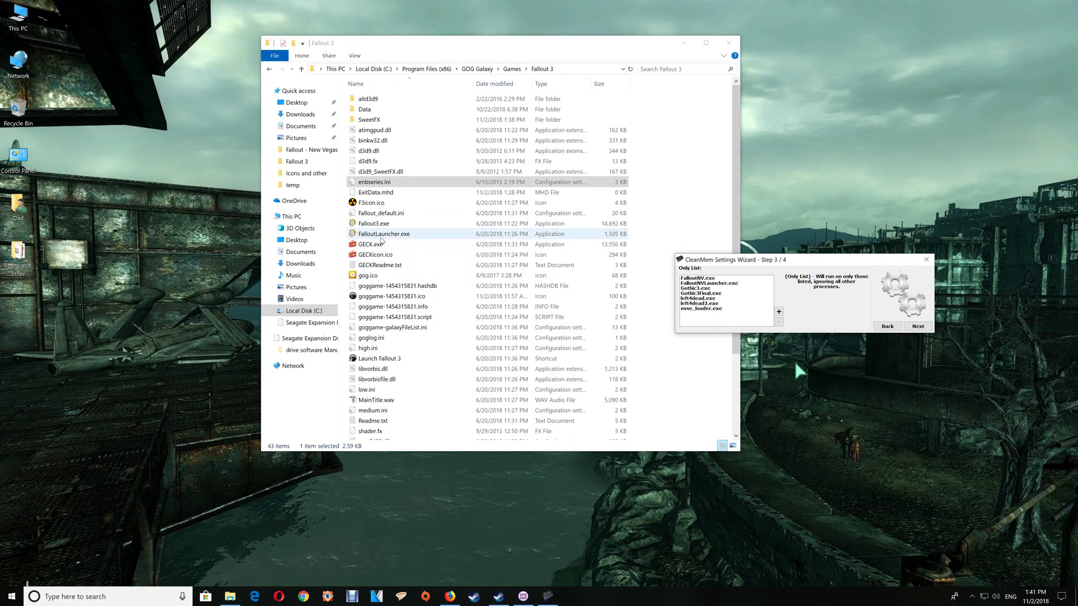
Copy the exe names from the game folder and add Fallout3.exe and FalloutLauncher.exe to the Only List
left_click(374, 223)
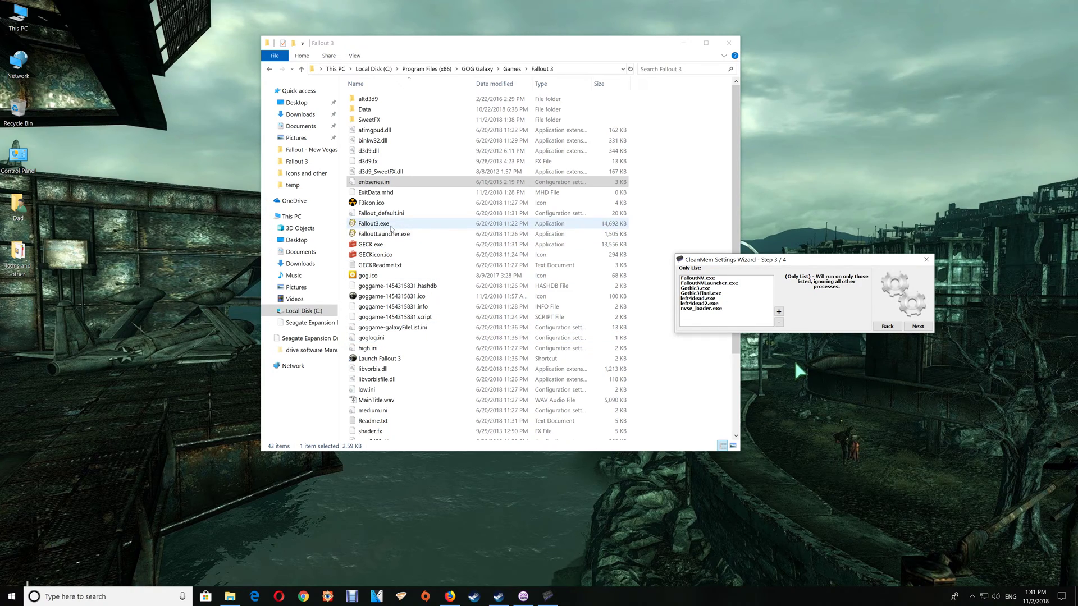
left_click(373, 223)
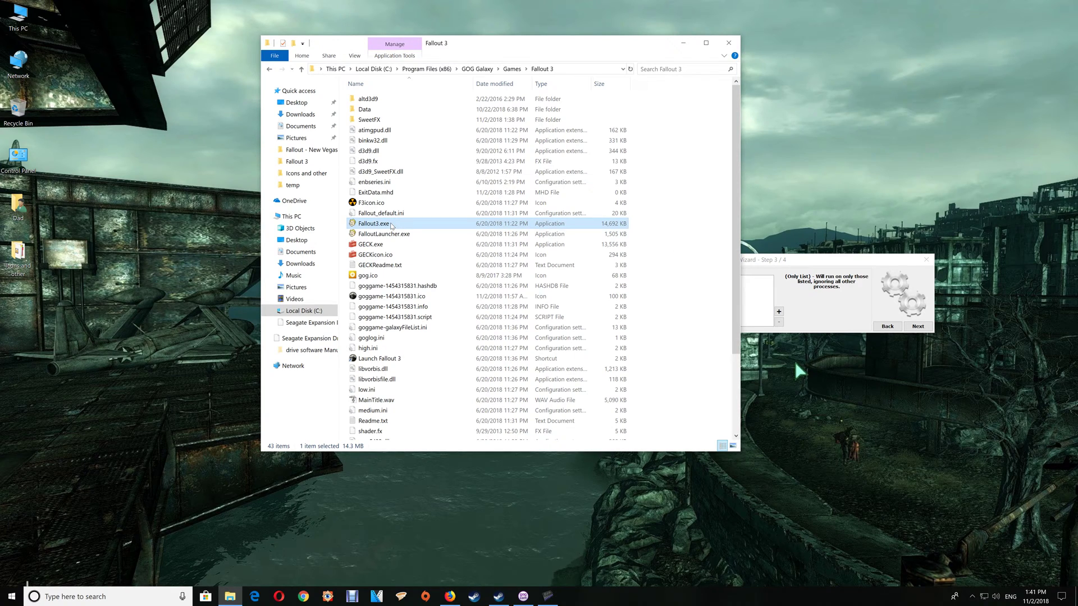
left_click(374, 223)
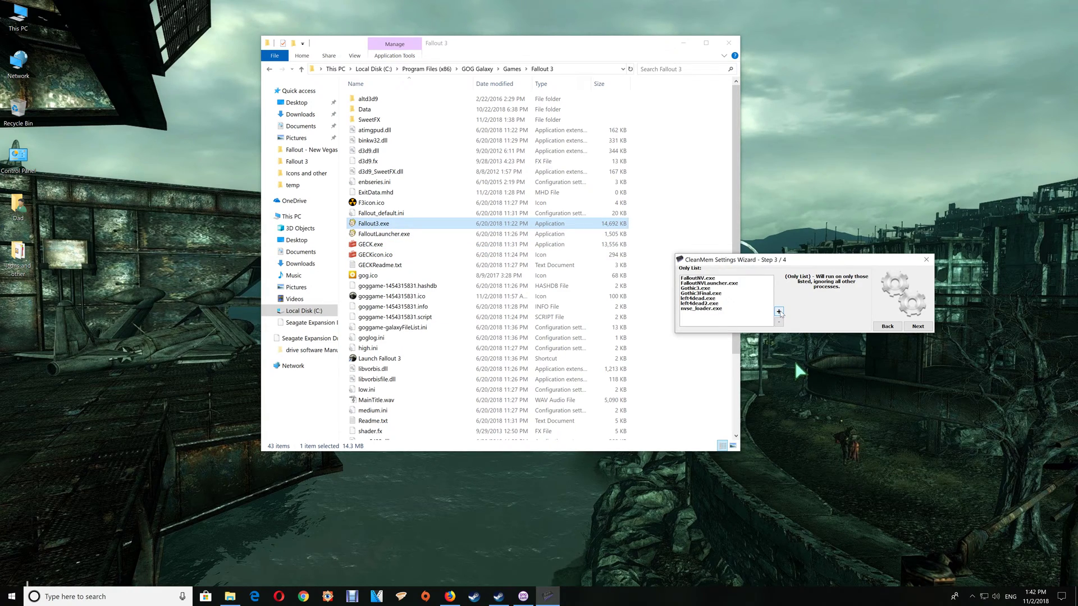
left_click(778, 311)
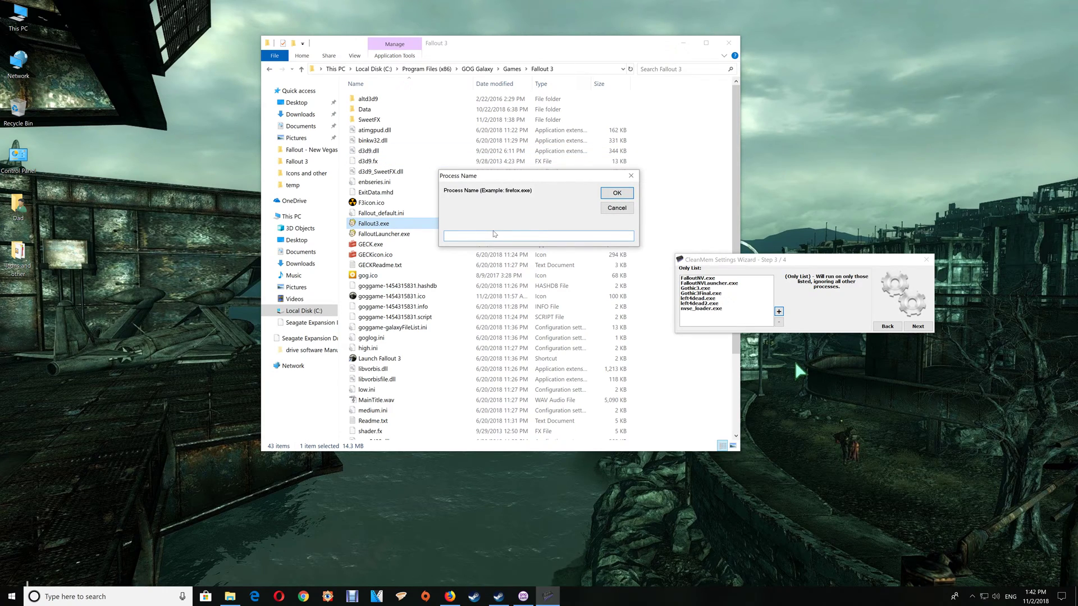
type("Fallout3.exe")
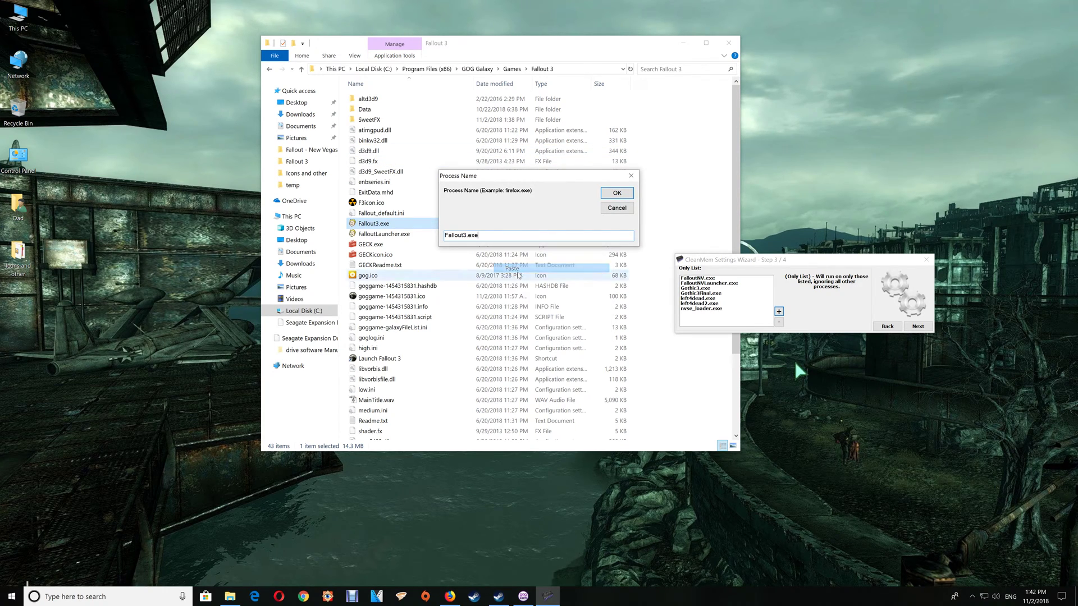
left_click(617, 193)
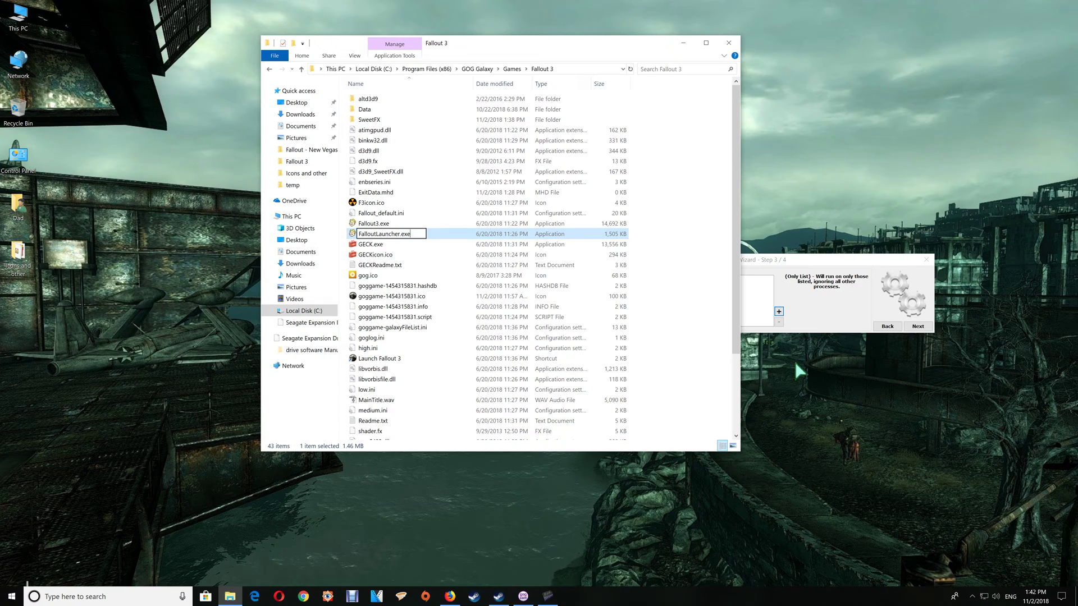
right_click(383, 233)
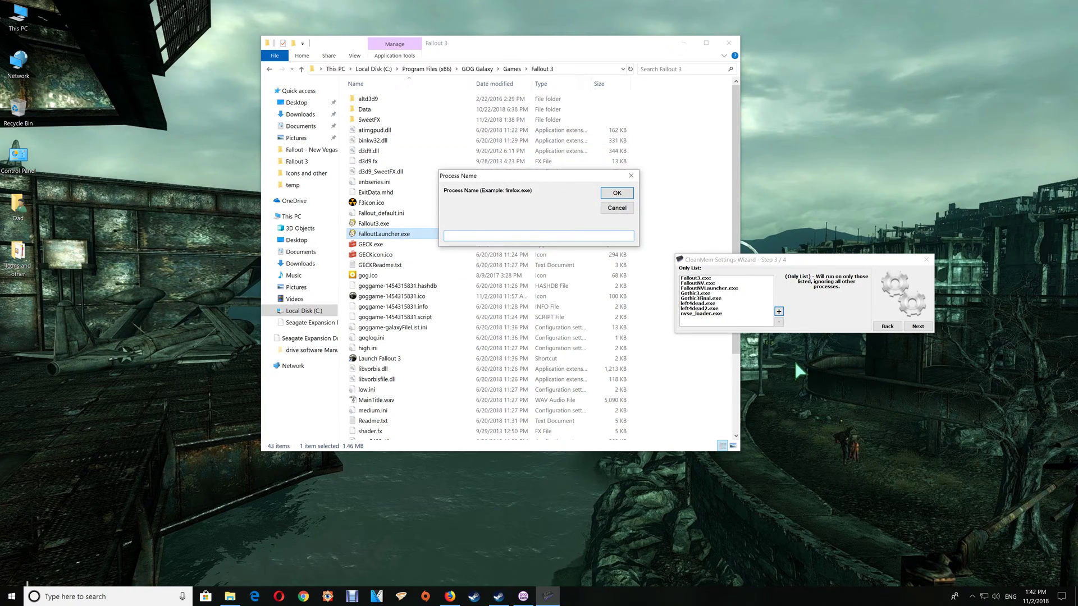
right_click(538, 236)
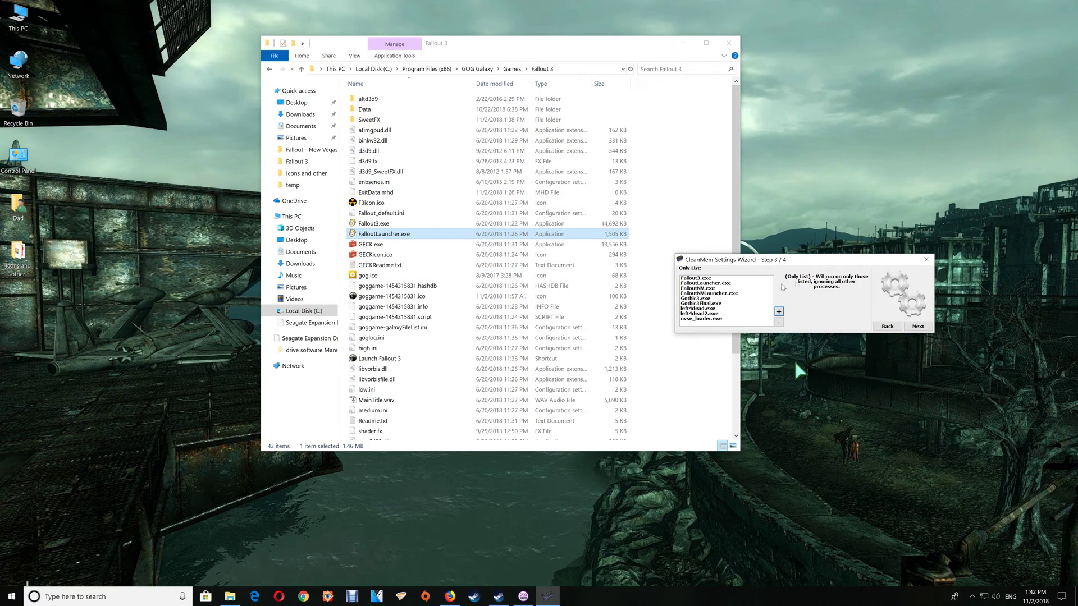
Finish the CleanMem wizard to save its settings and close the Fallout 3 folder window
left_click(917, 326)
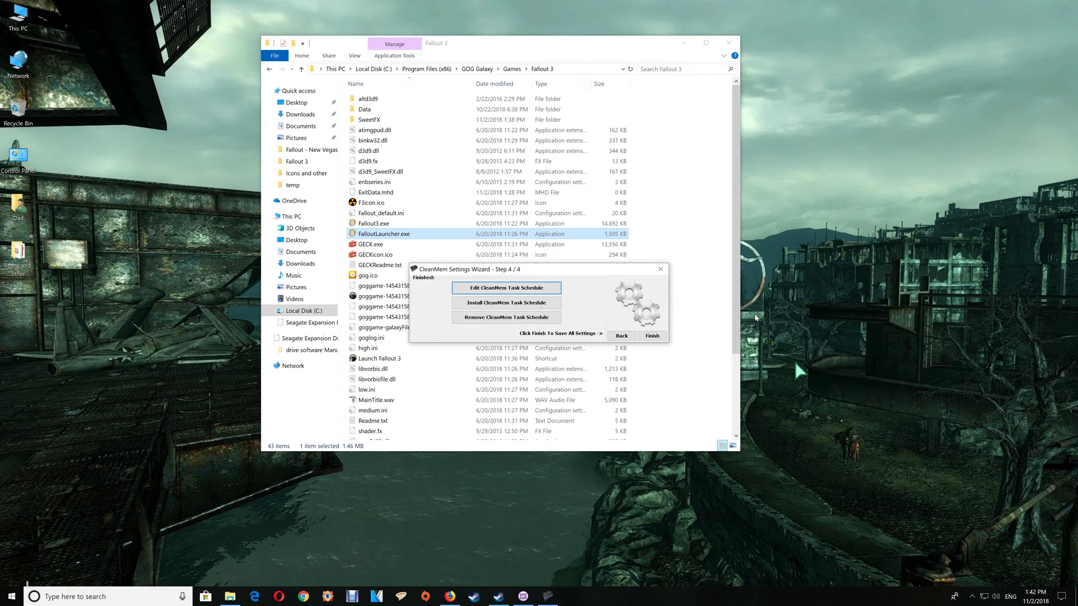
left_click(651, 336)
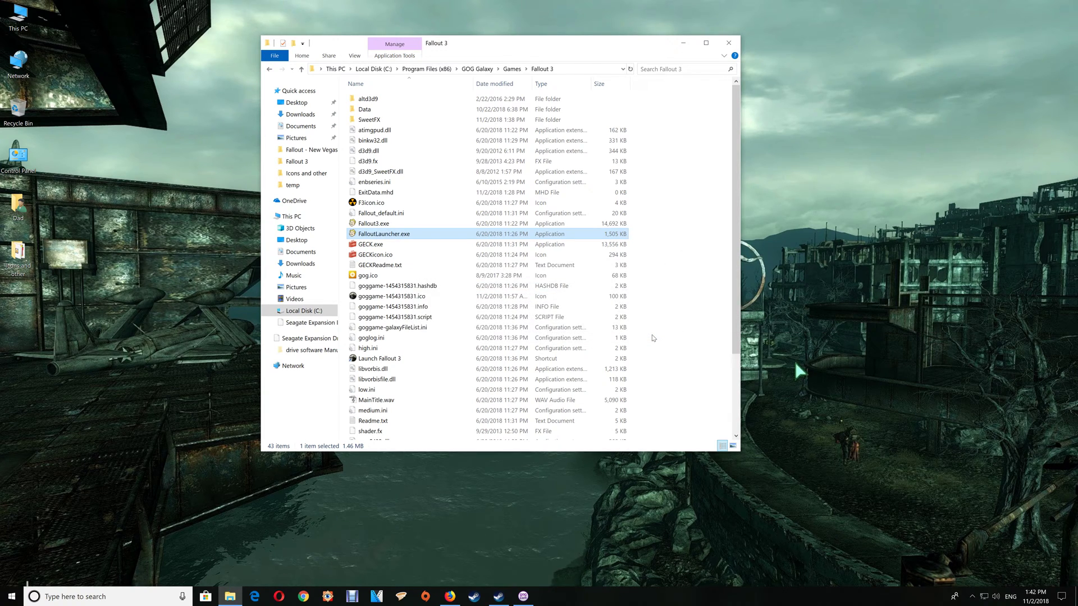
mouse_move(767, 46)
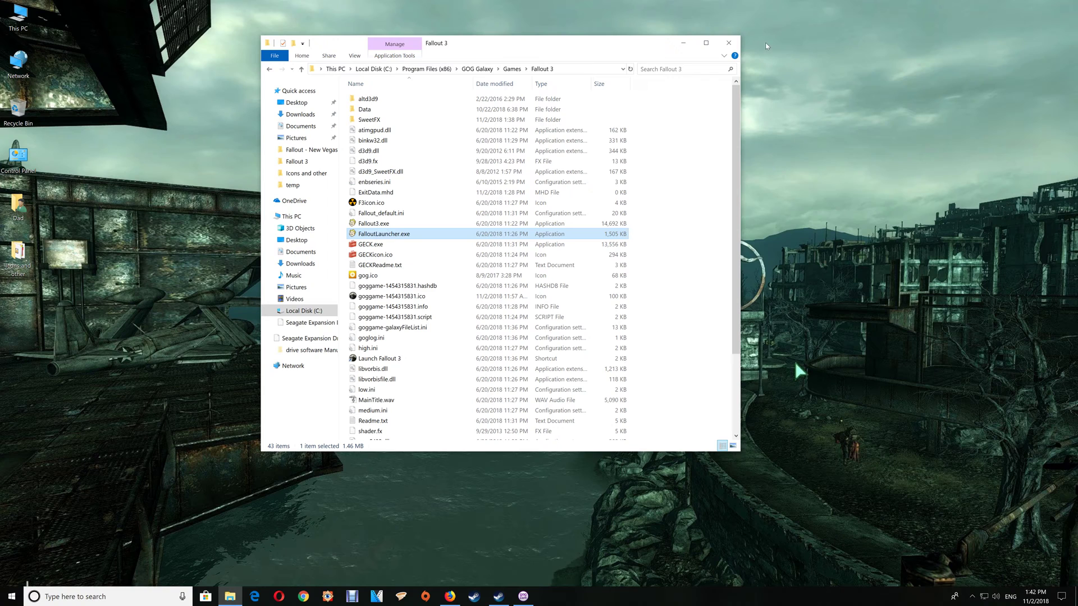
left_click(728, 43)
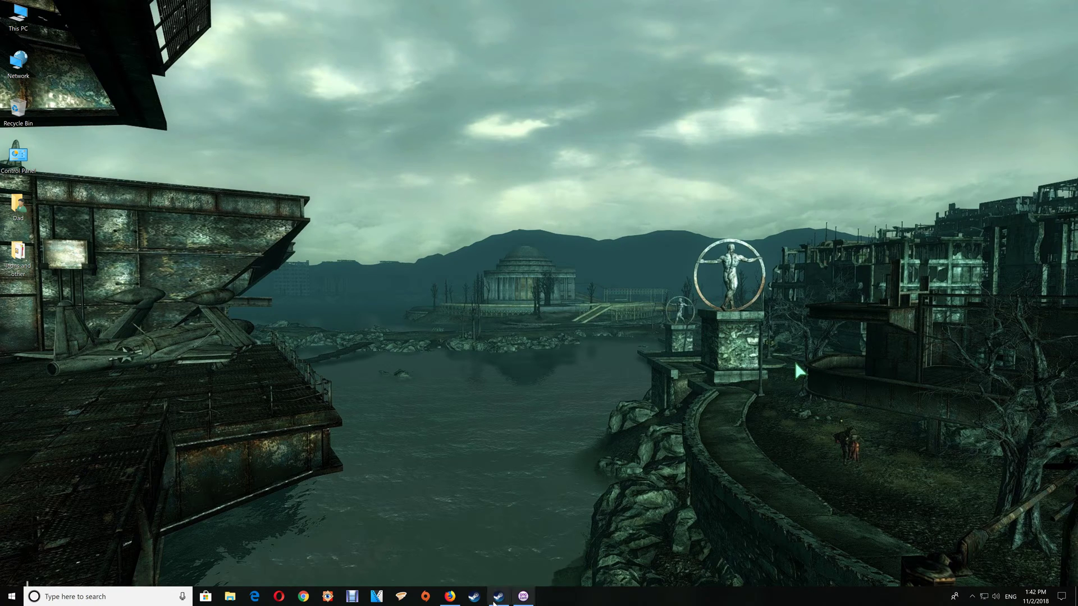
left_click(523, 595)
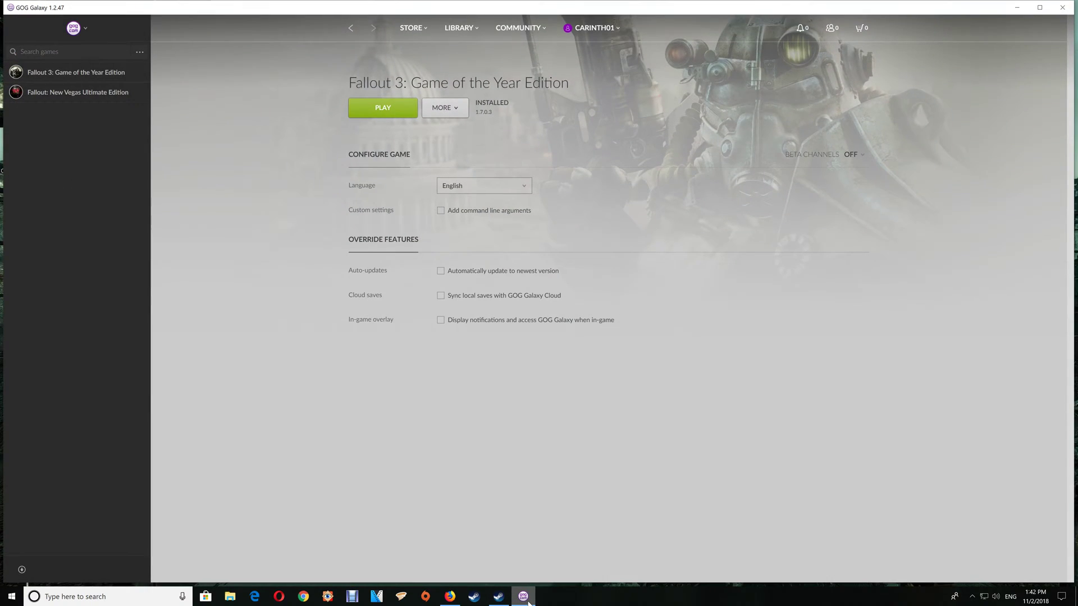
mouse_move(550, 176)
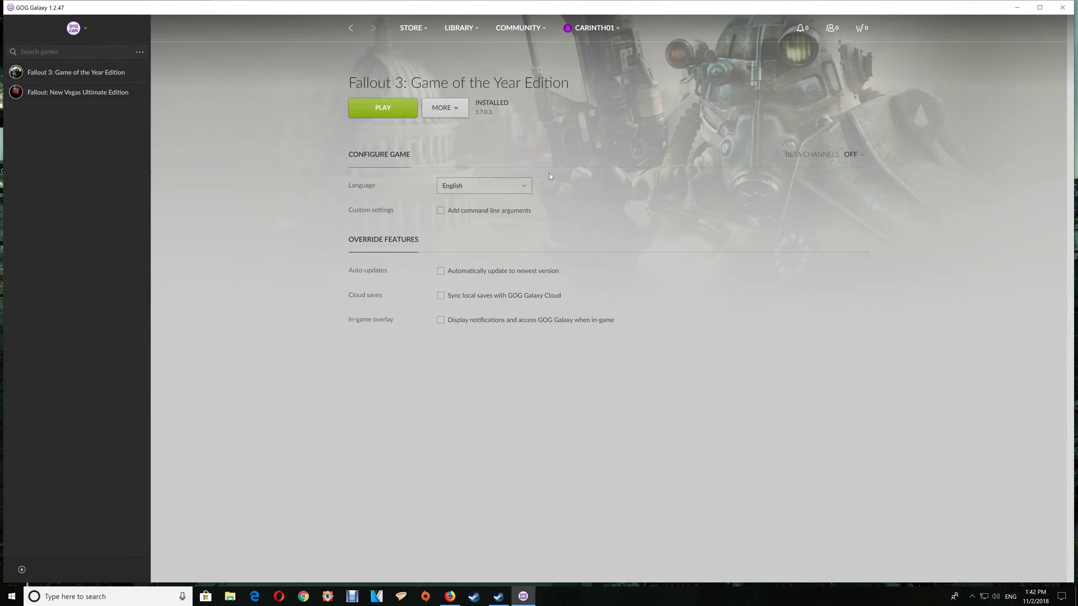
mouse_move(460, 92)
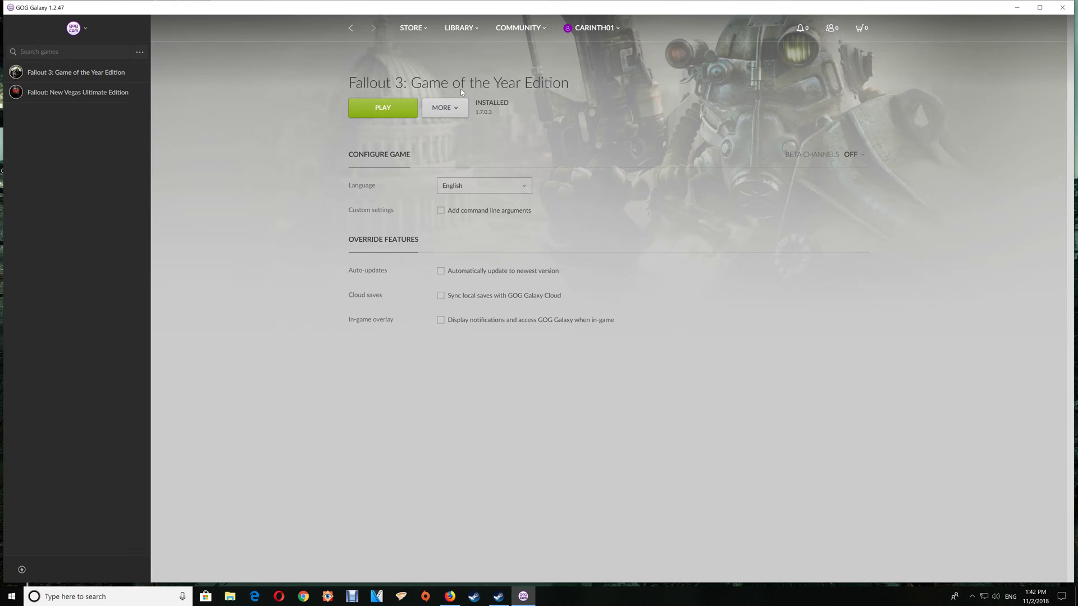
left_click(445, 107)
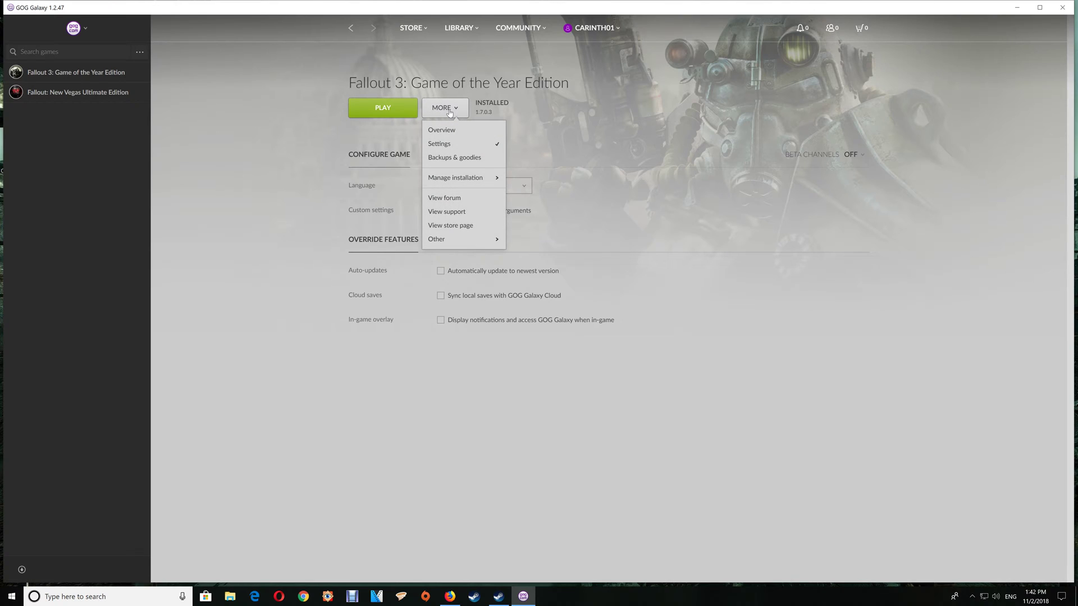
mouse_move(448, 142)
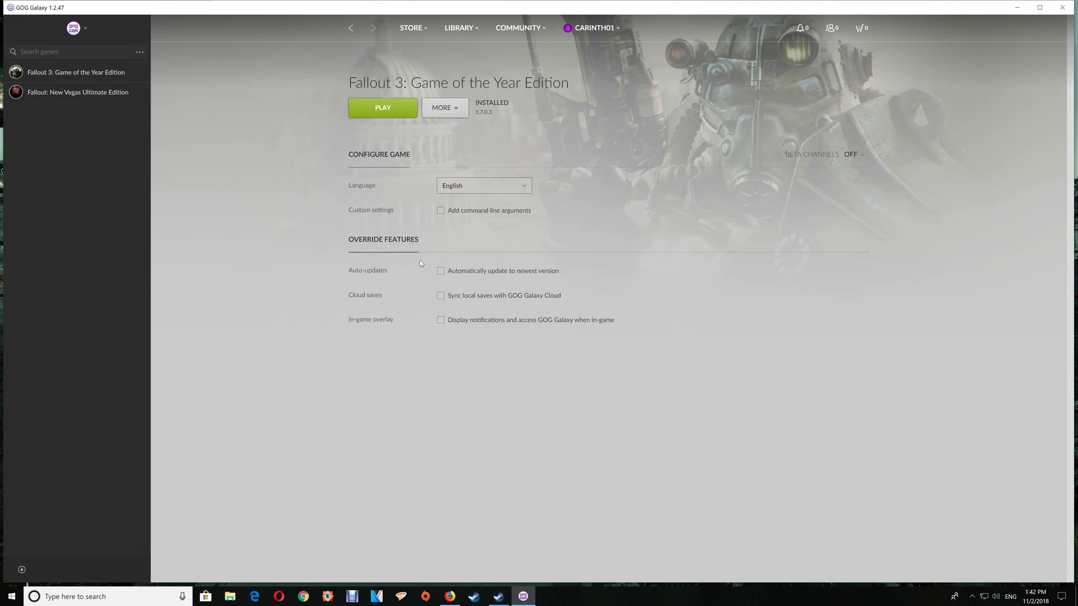
mouse_move(432, 327)
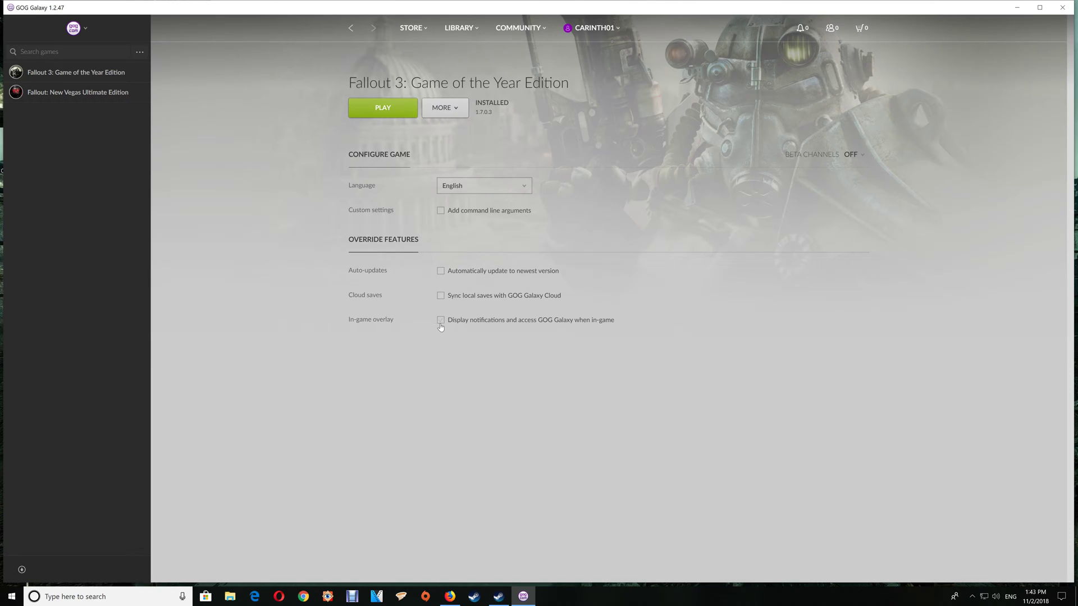
mouse_move(430, 281)
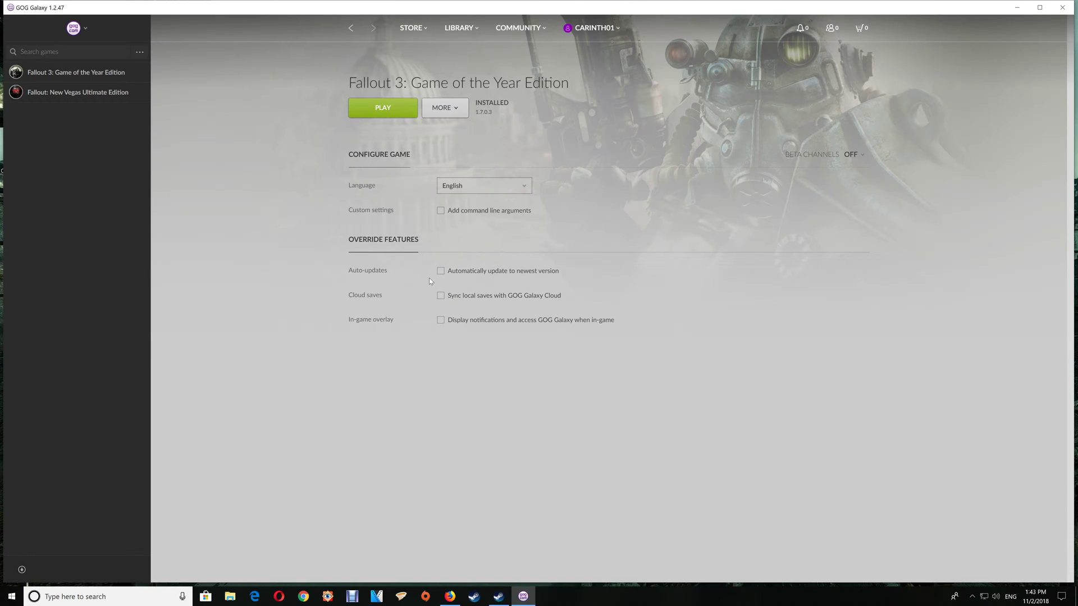
mouse_move(496, 274)
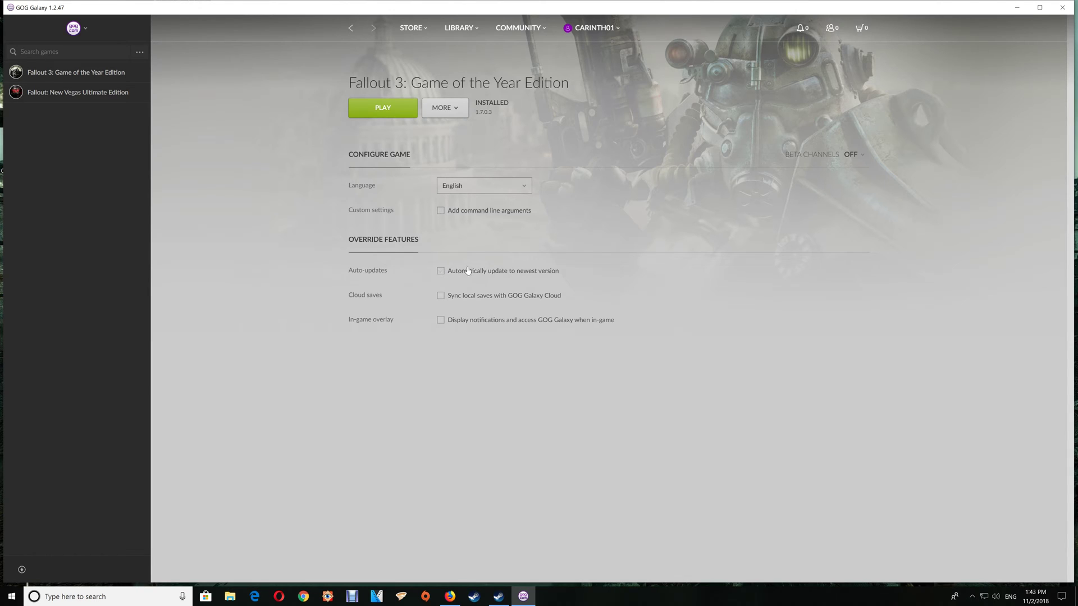
mouse_move(403, 290)
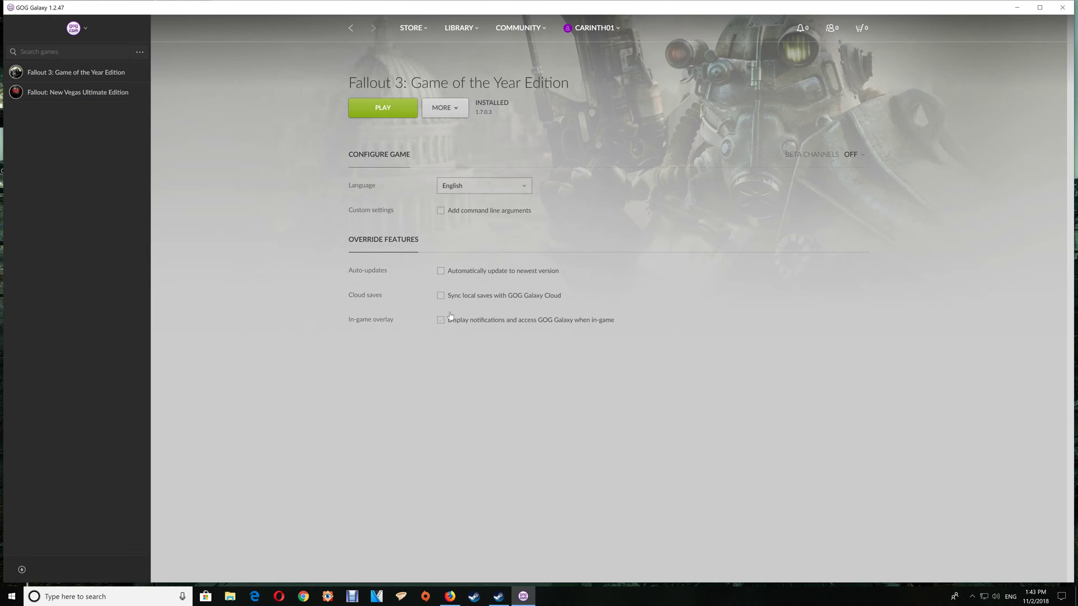
mouse_move(1063, 7)
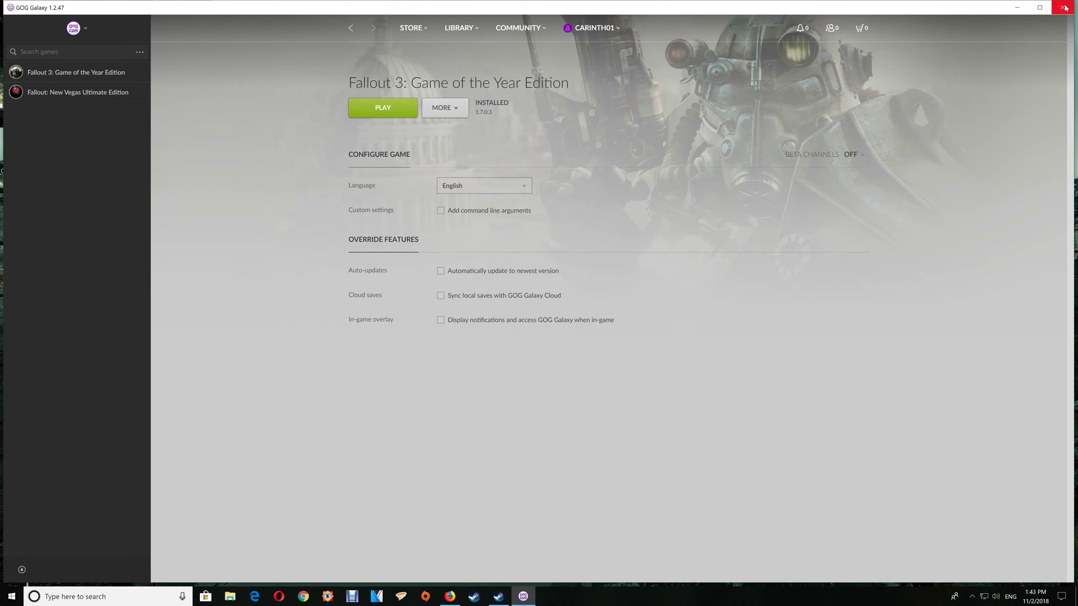
mouse_move(1065, 6)
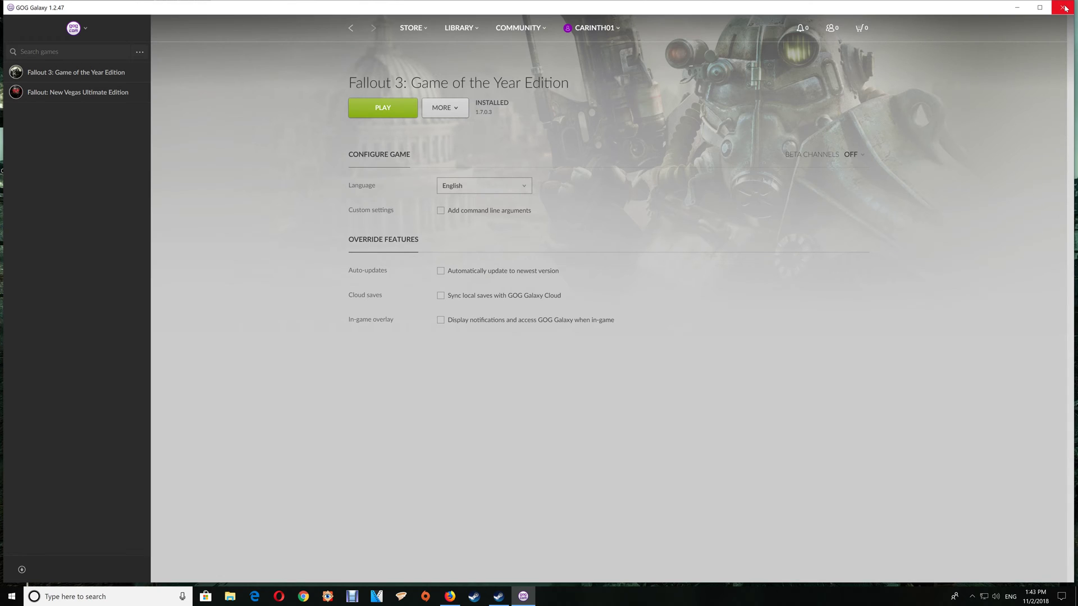
mouse_move(1038, 6)
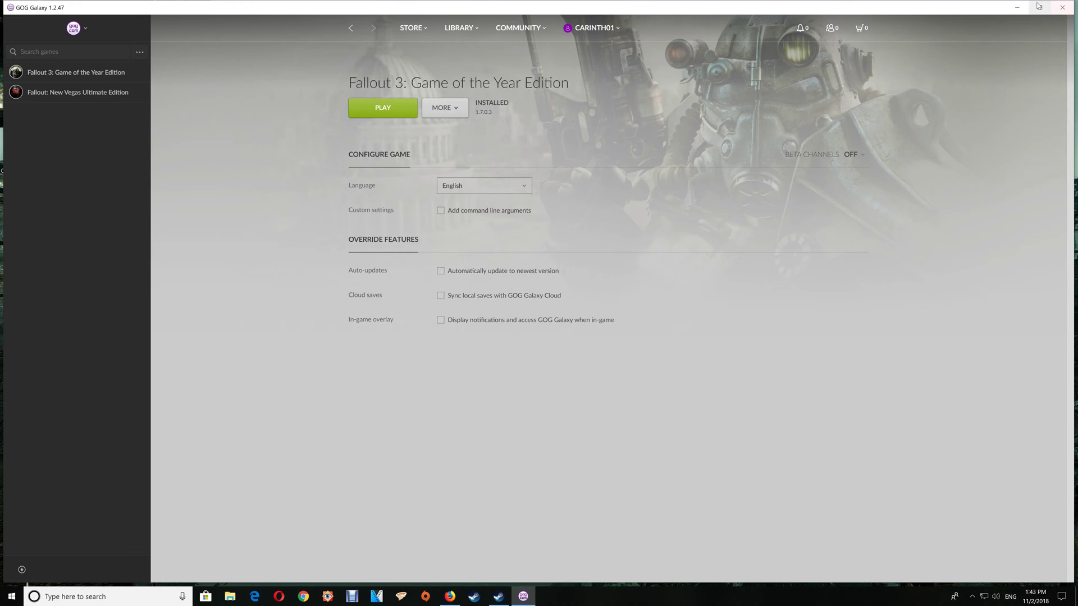
left_click(383, 108)
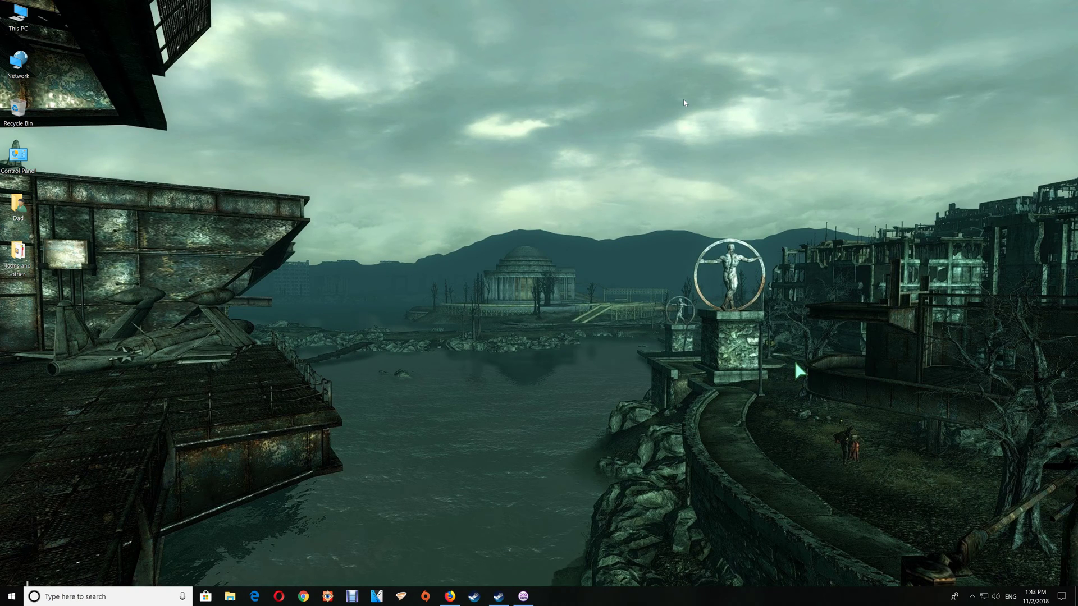